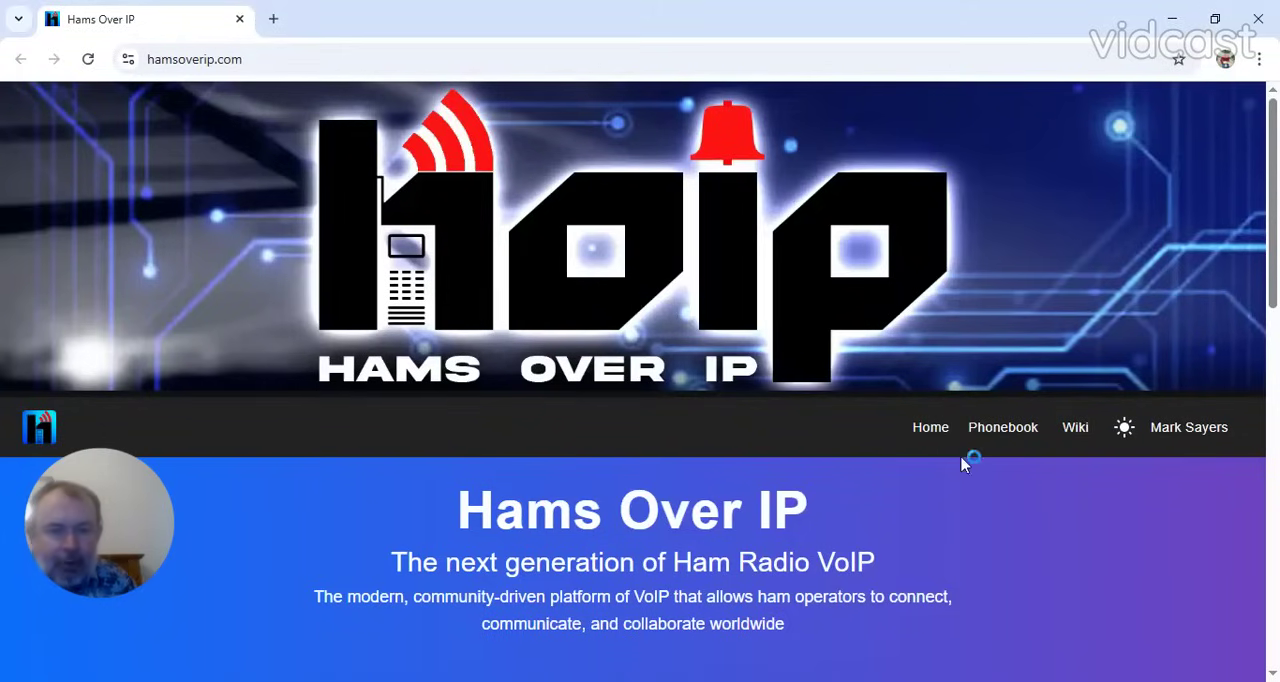
mouse_move(1088, 525)
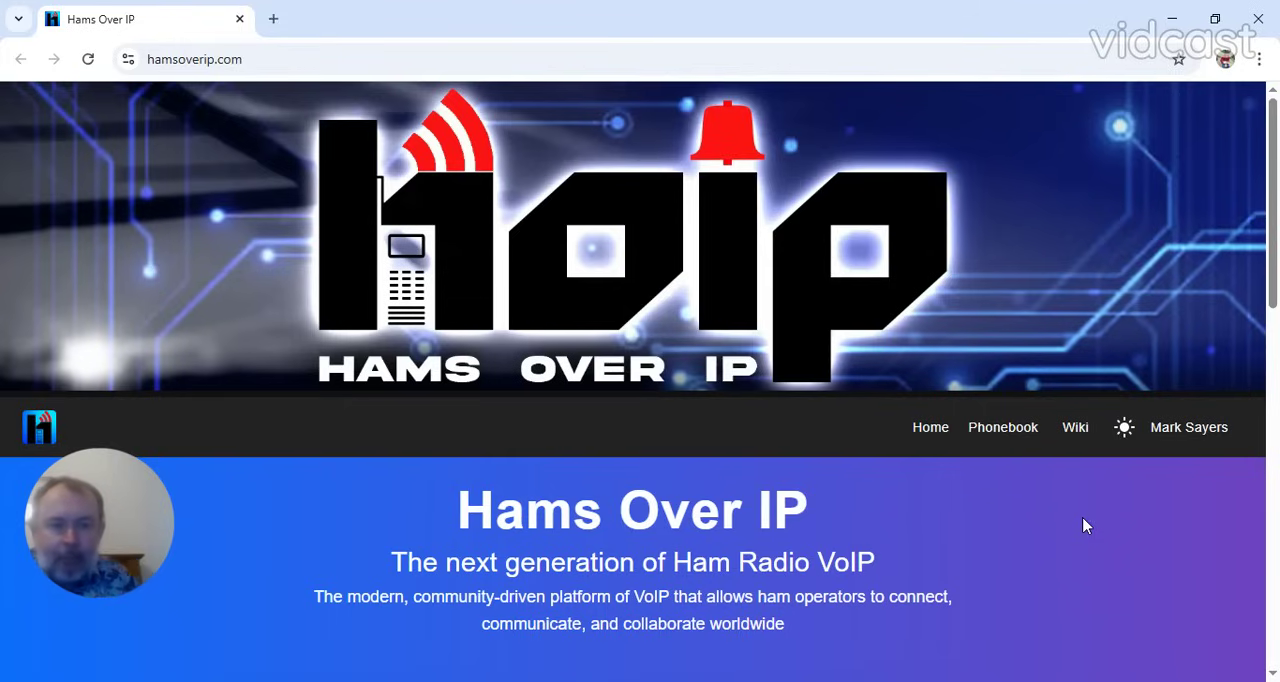
mouse_move(1163, 461)
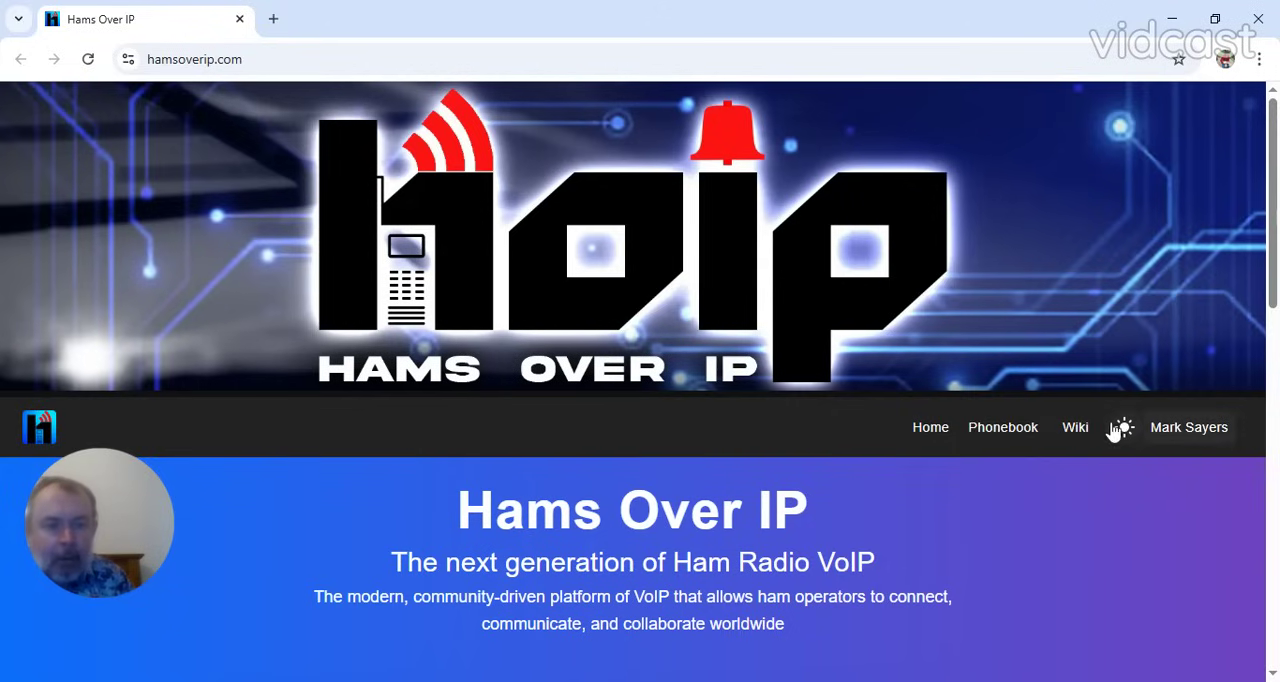
Try the light theme, revert to dark, then scroll to the Dashboard, Donate and Discord cards.
left_click(1120, 427)
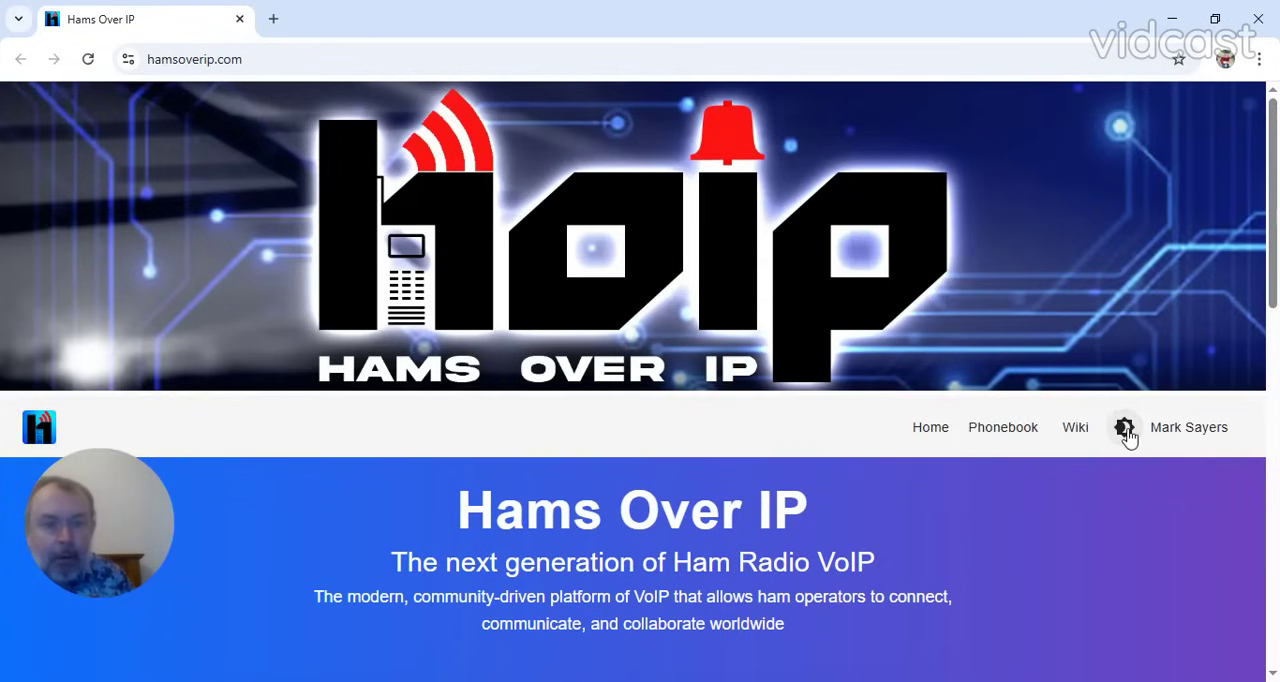
left_click(1124, 427)
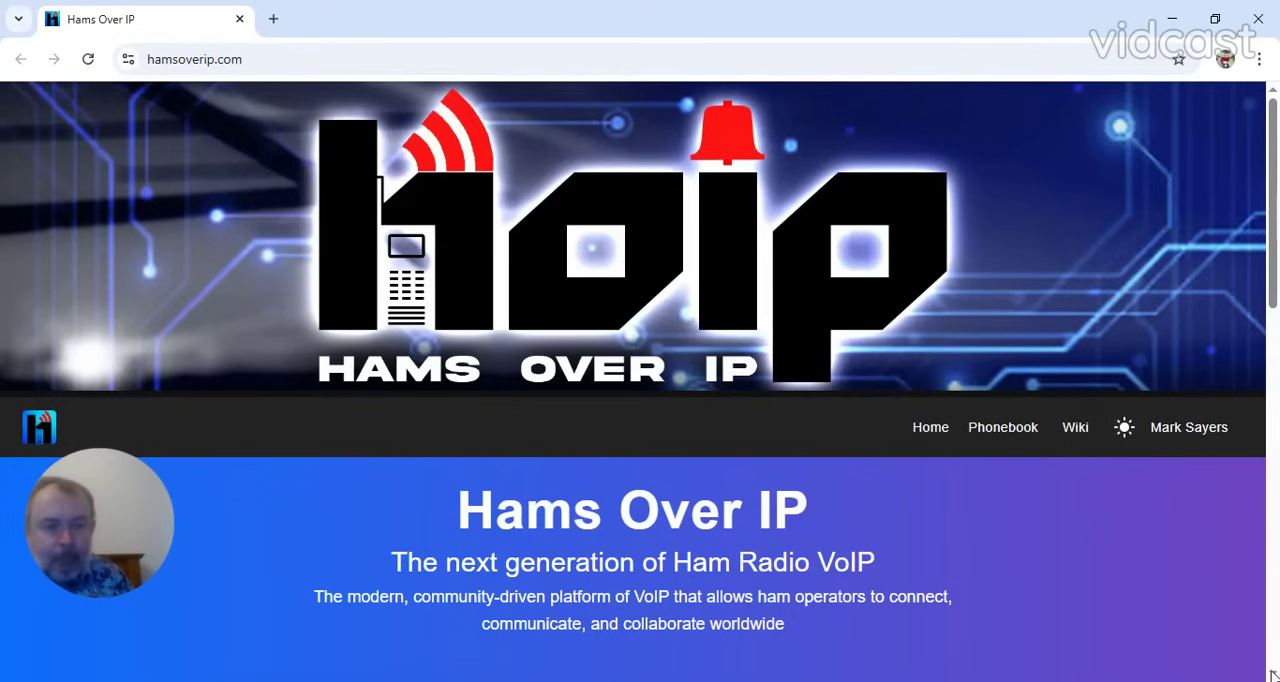
scroll("down", 3)
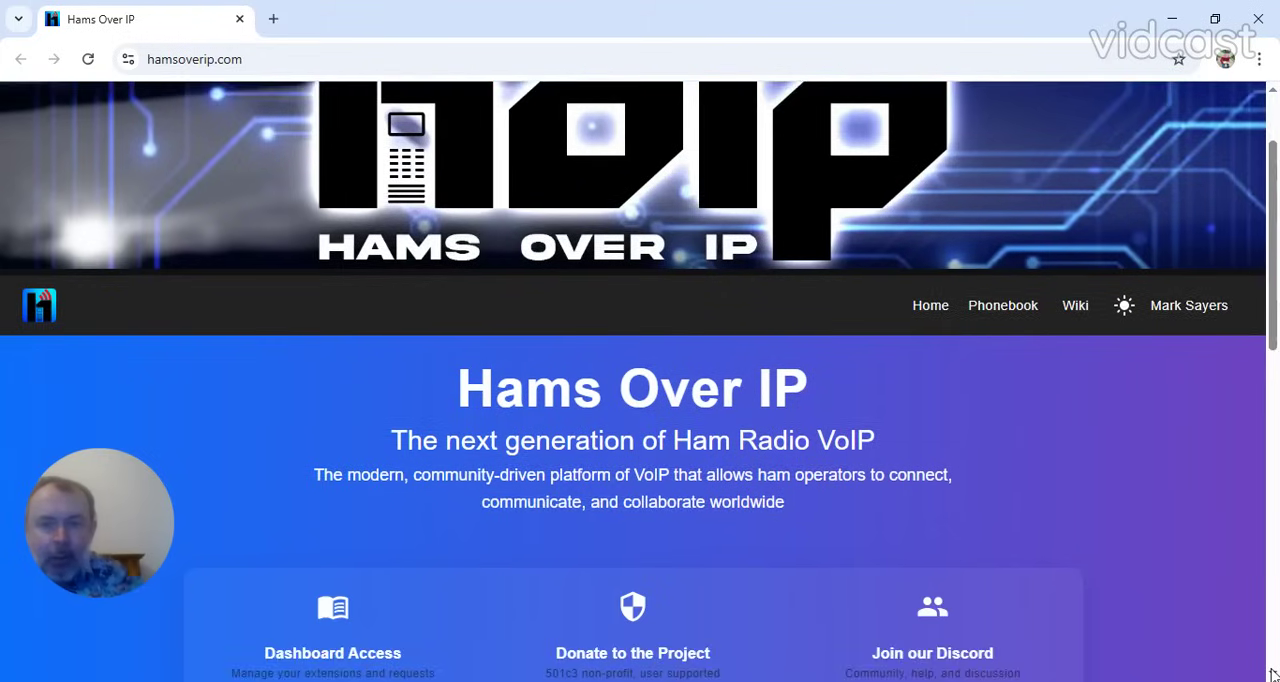
scroll("down", 3)
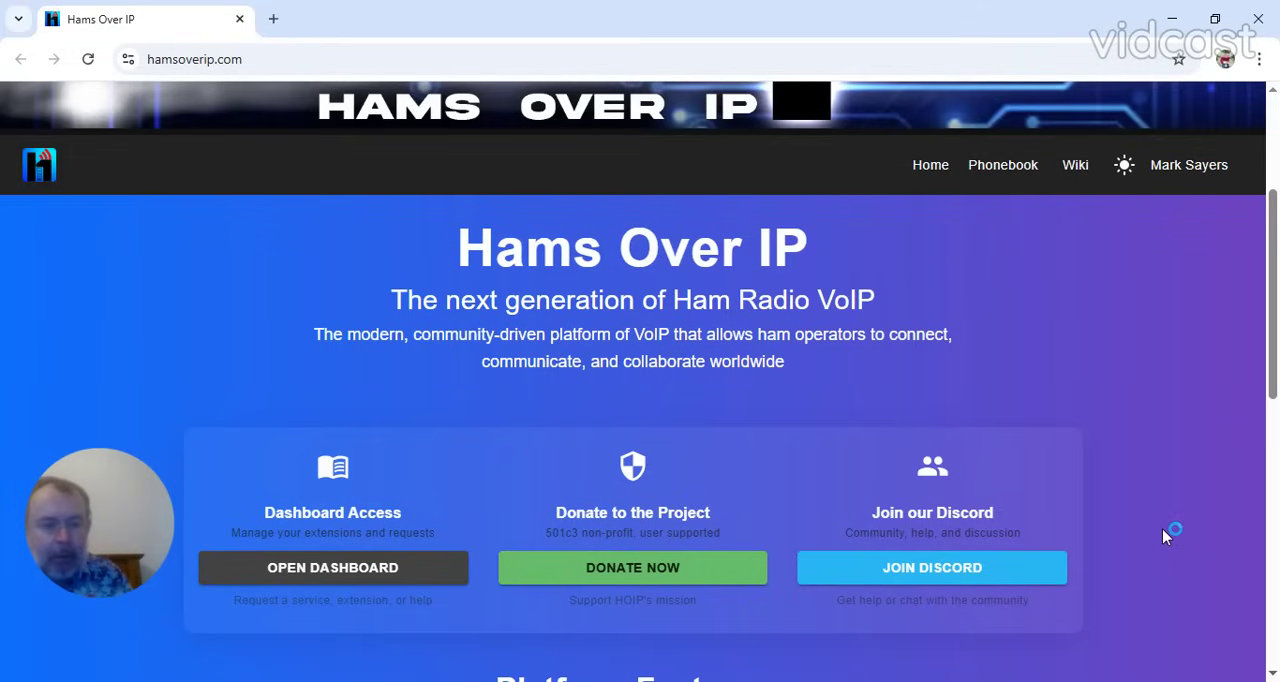
mouse_move(1258, 640)
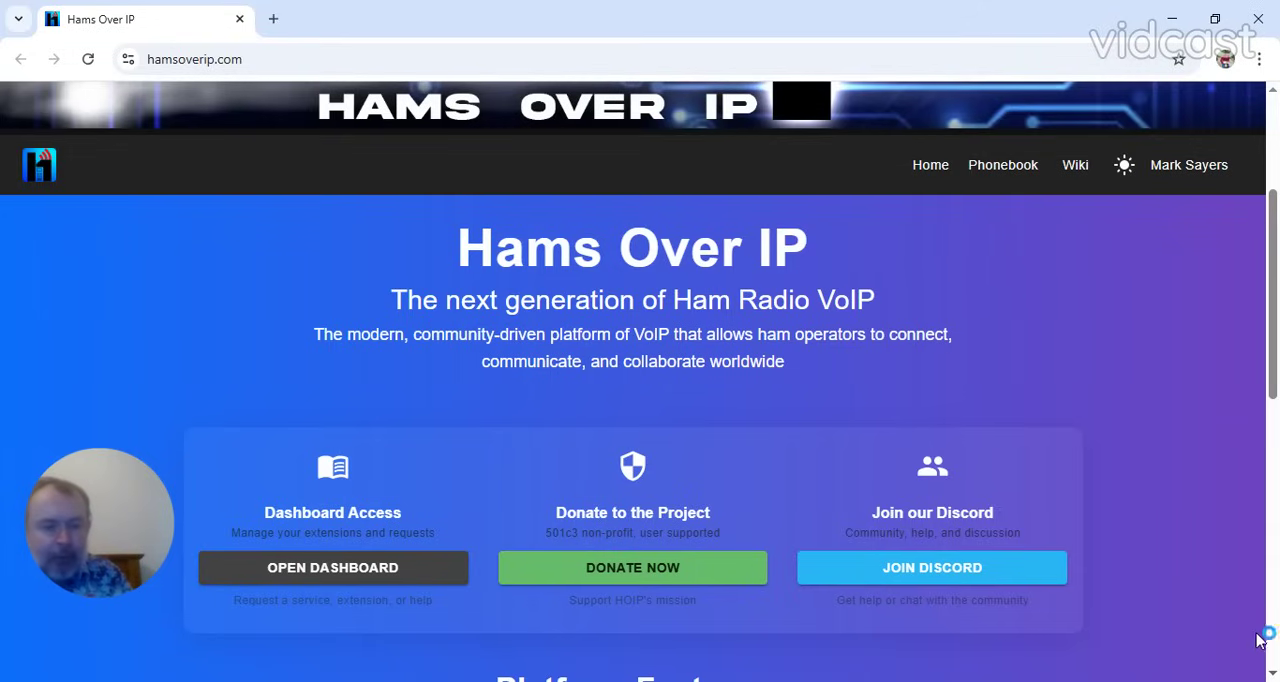
scroll("down", 3)
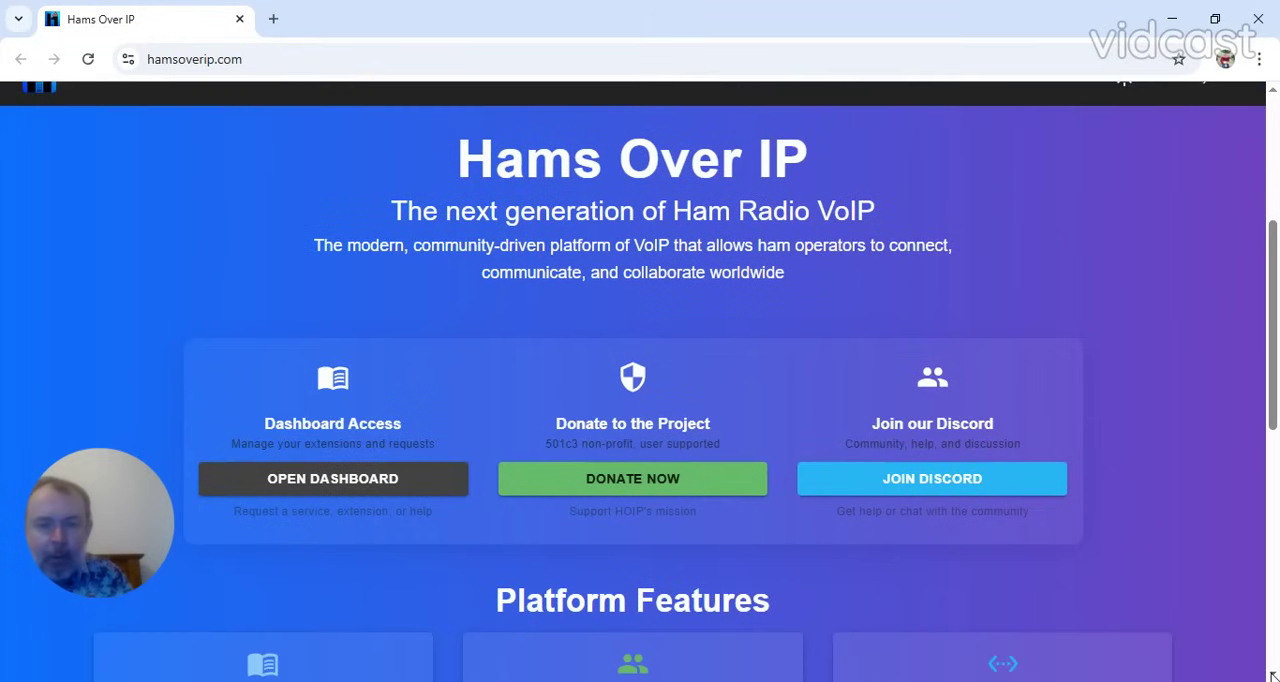
scroll("down", 3)
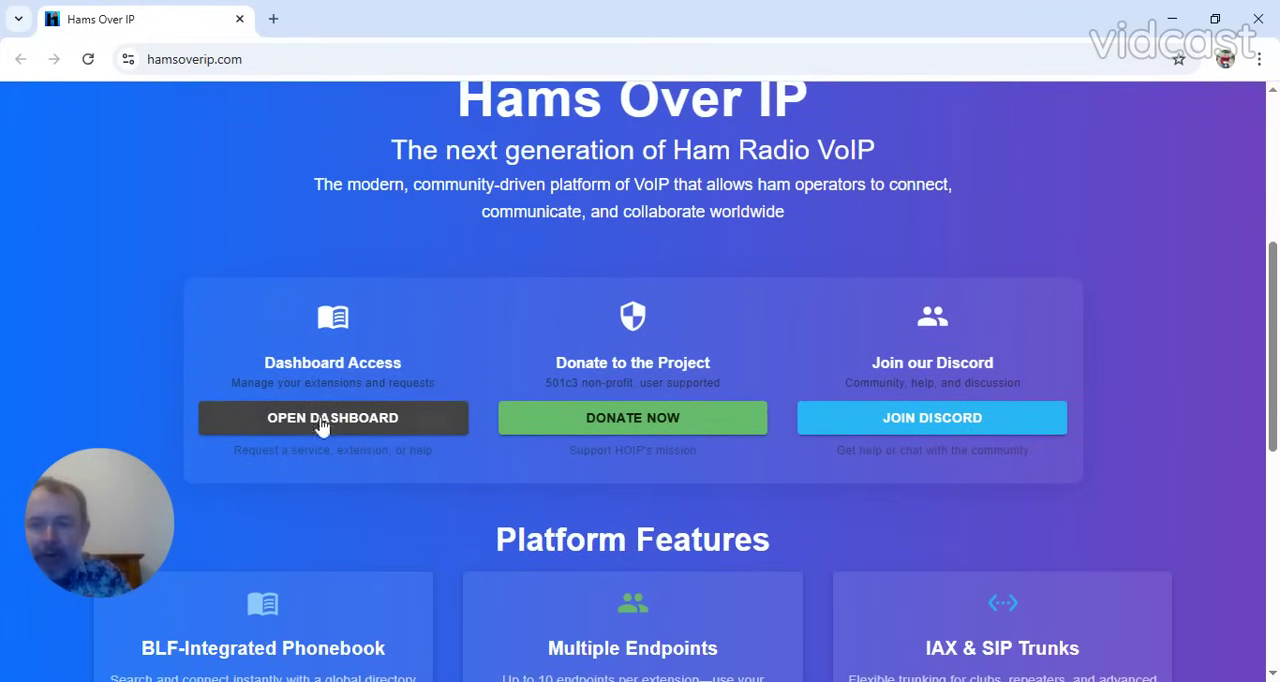
Open the Help Desk dashboard in a new tab and start signing in.
left_click(332, 418)
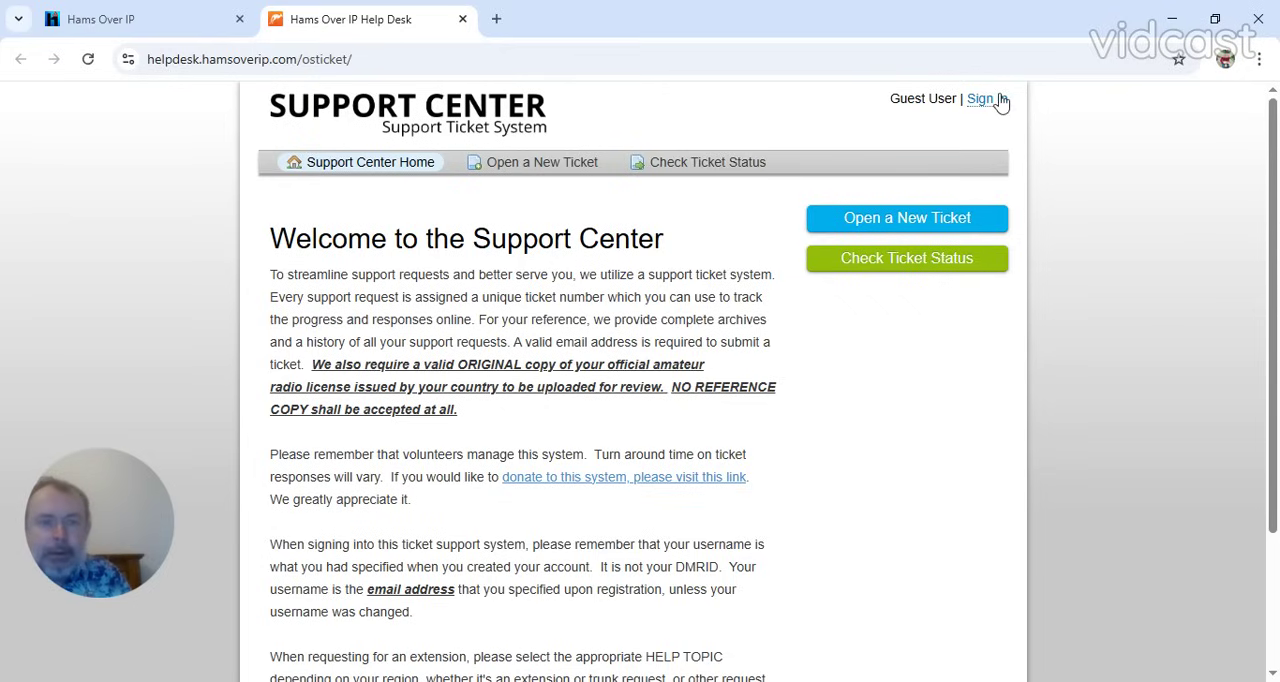
left_click(980, 98)
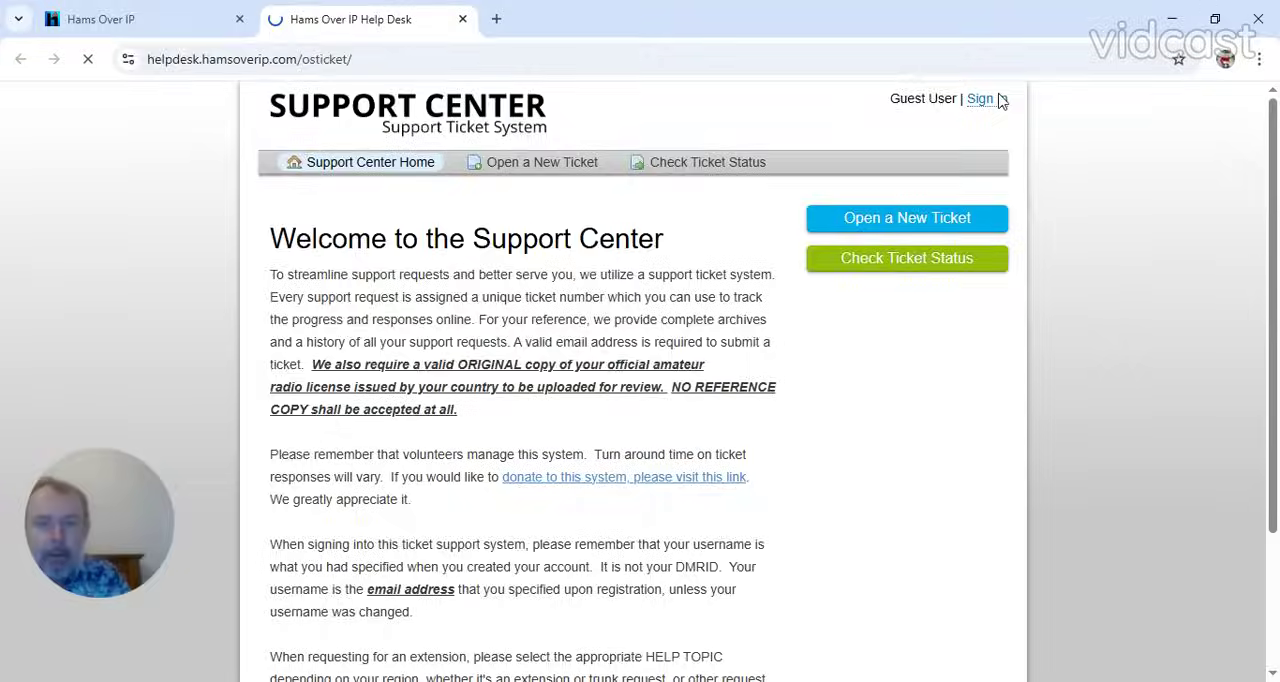
Load the help desk login page with username and password autofilled.
left_click(980, 98)
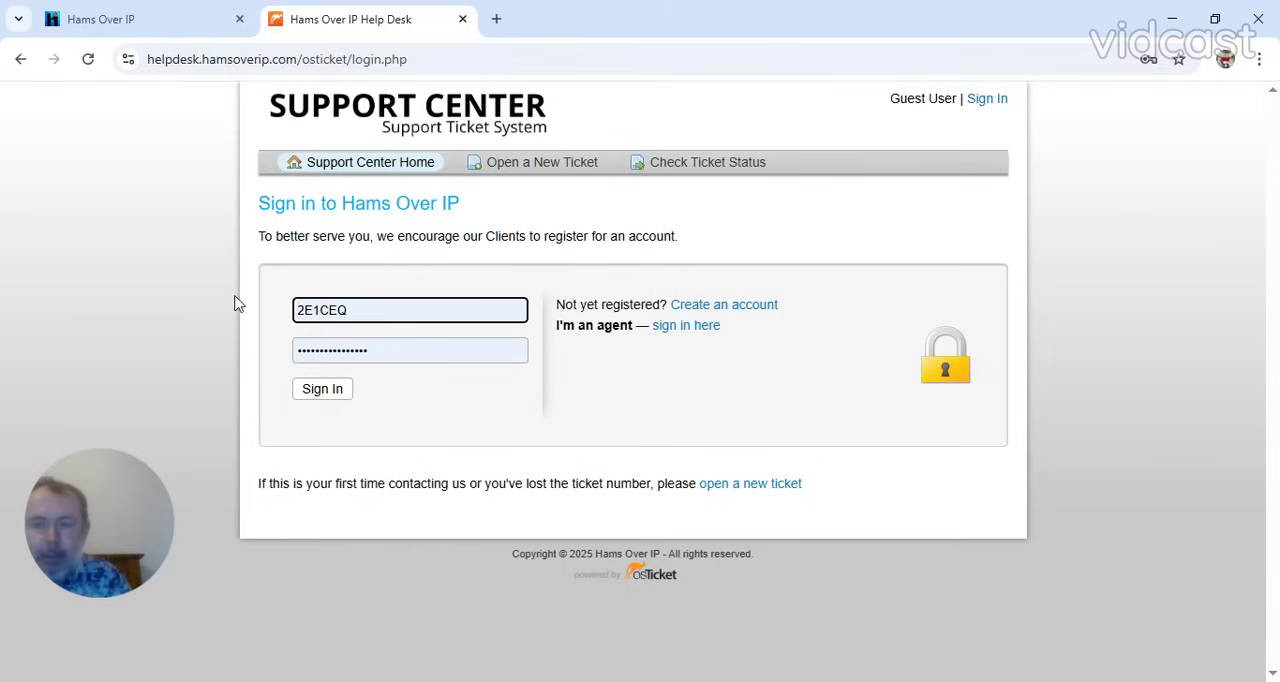
mouse_move(505, 232)
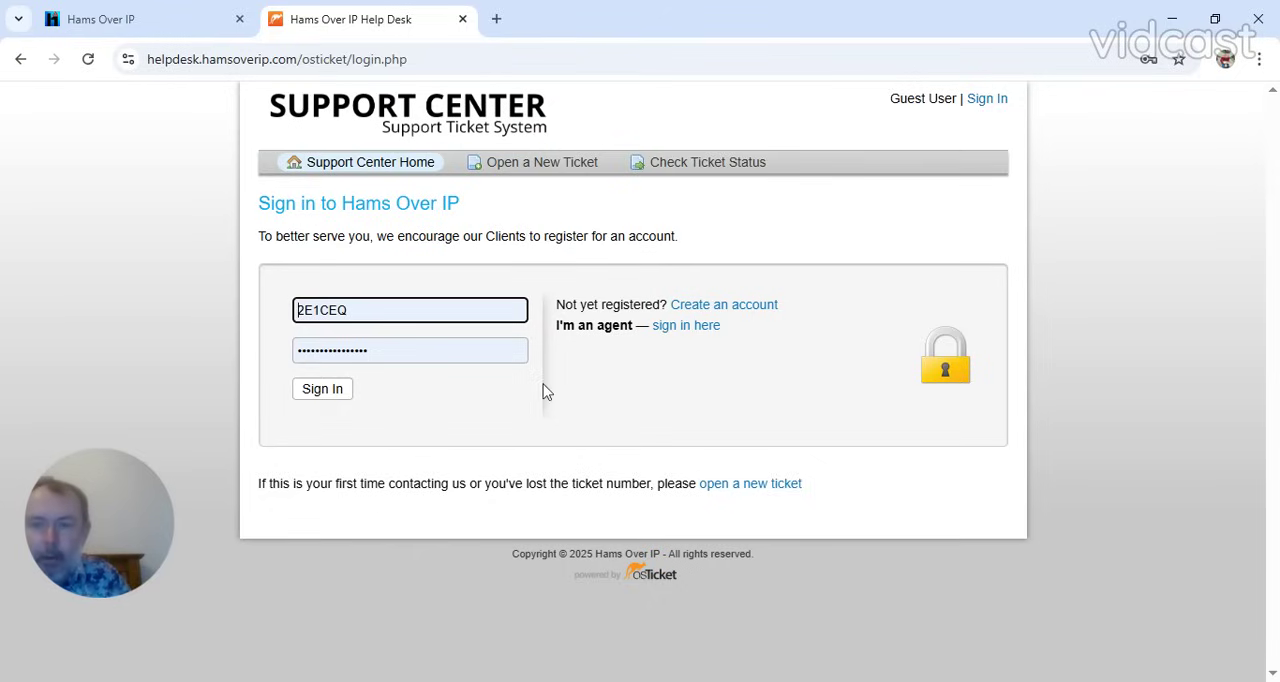
mouse_move(386, 264)
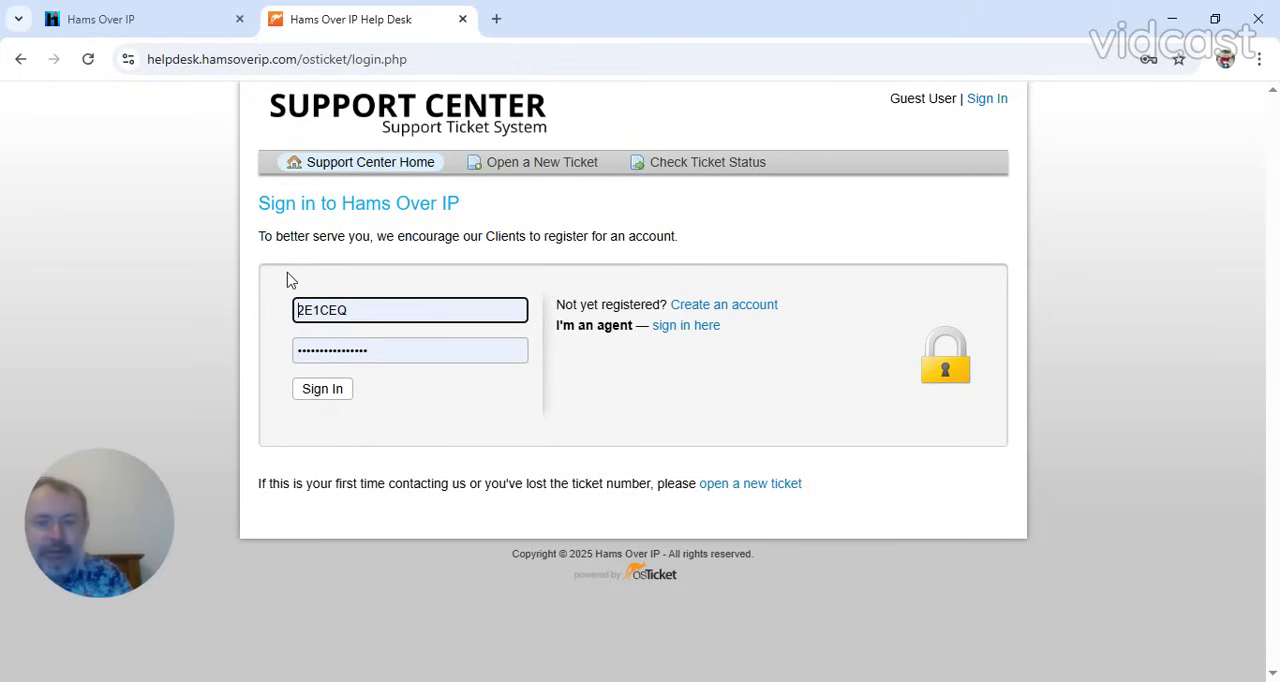
mouse_move(700, 511)
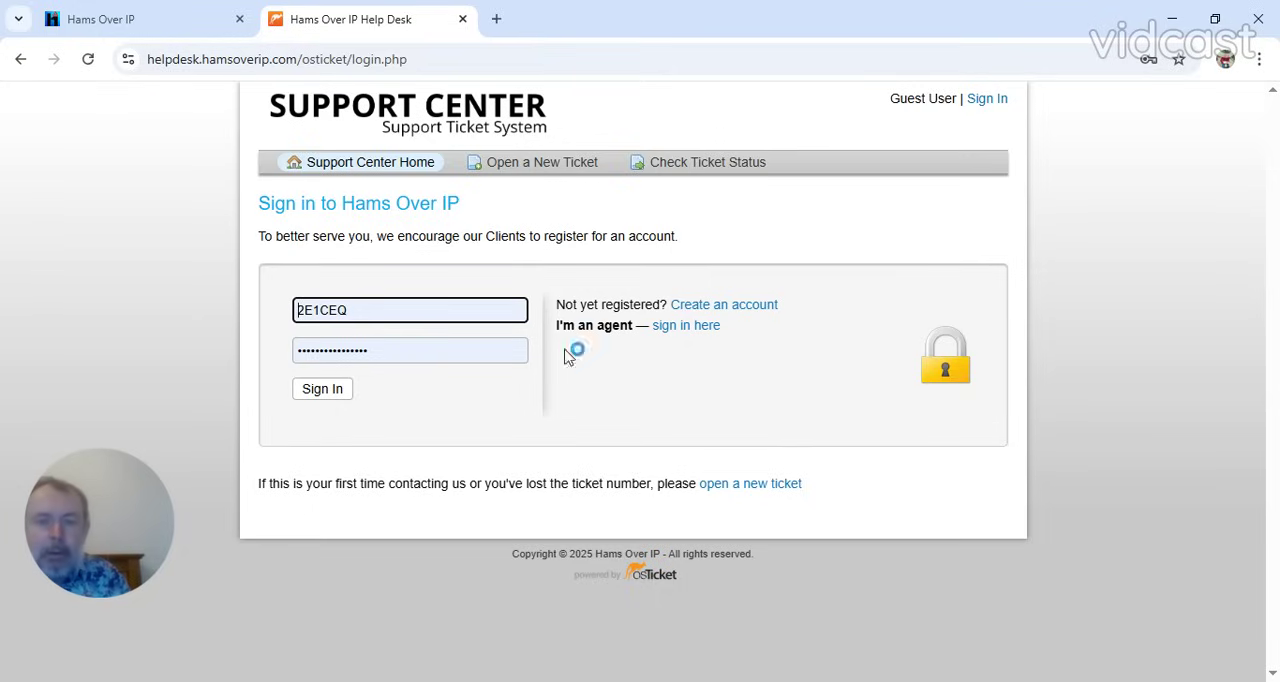
mouse_move(640, 315)
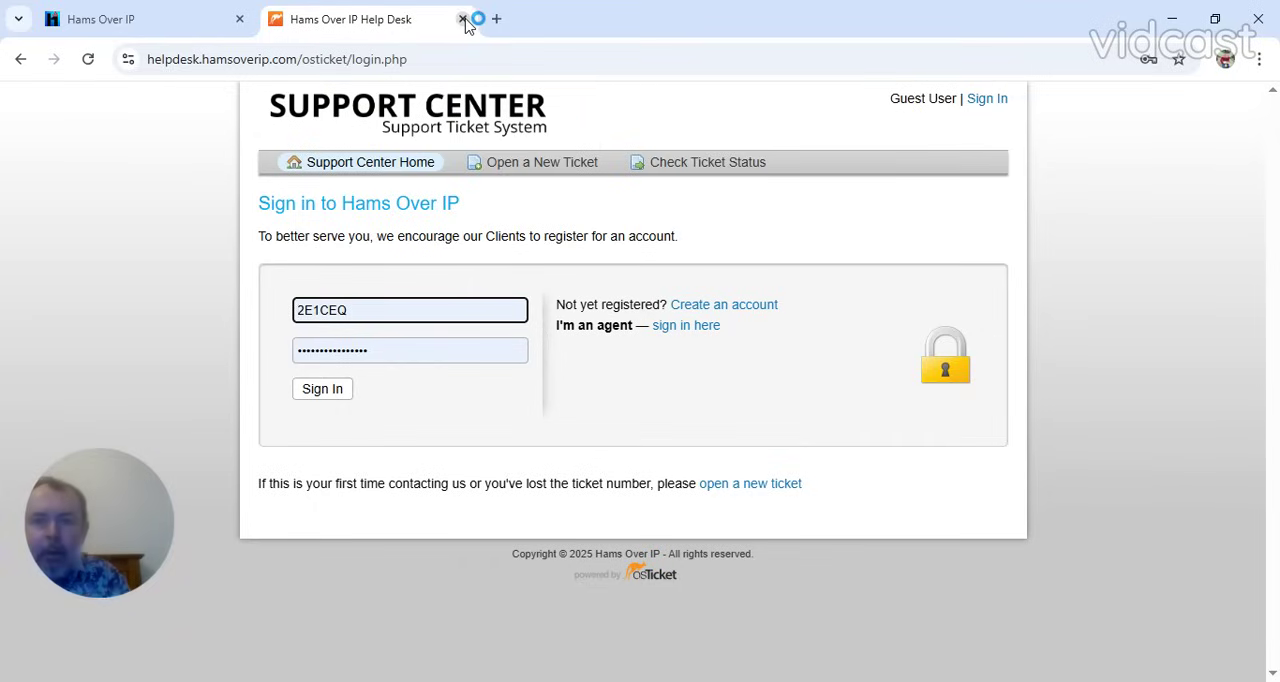
Close the Help Desk tab without signing in, back to the homepage cards.
left_click(463, 19)
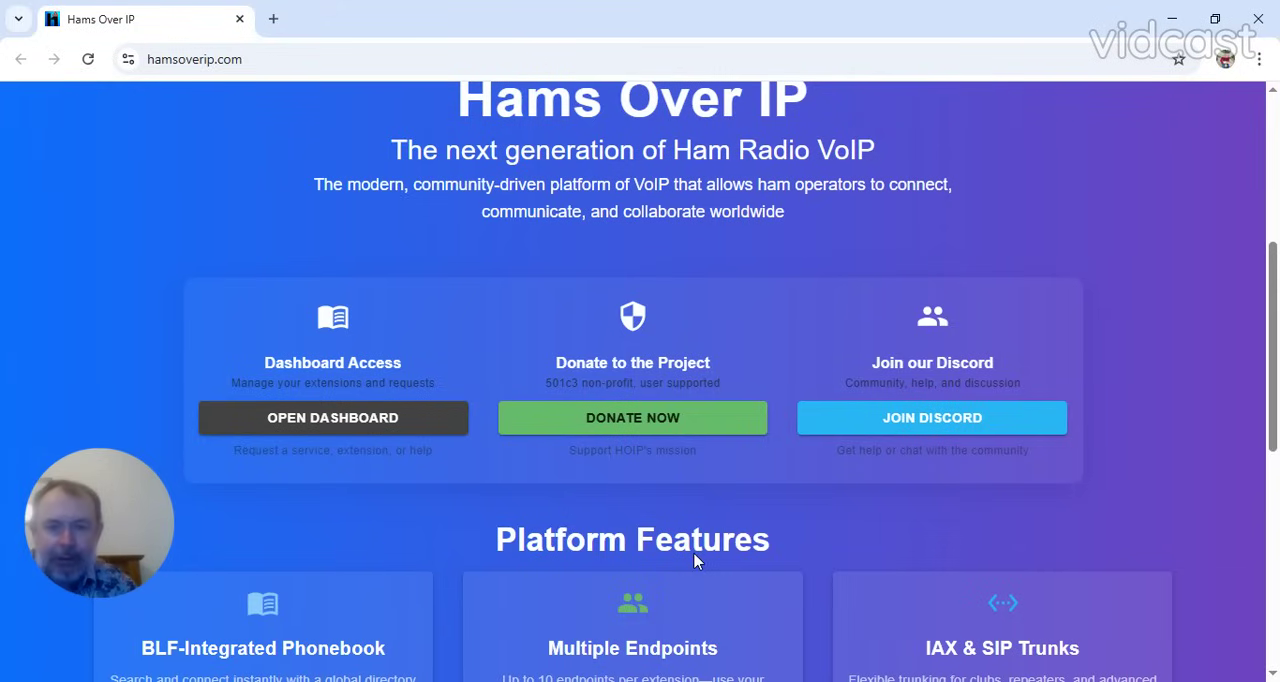
mouse_move(590, 483)
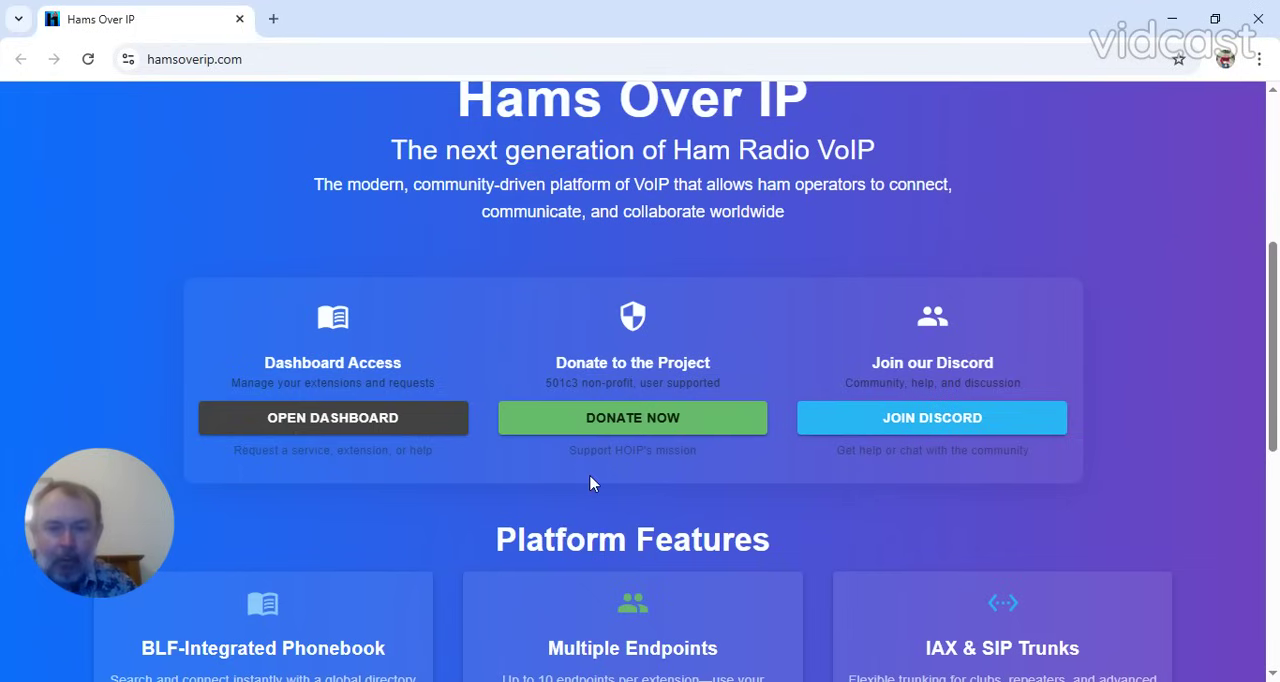
mouse_move(690, 486)
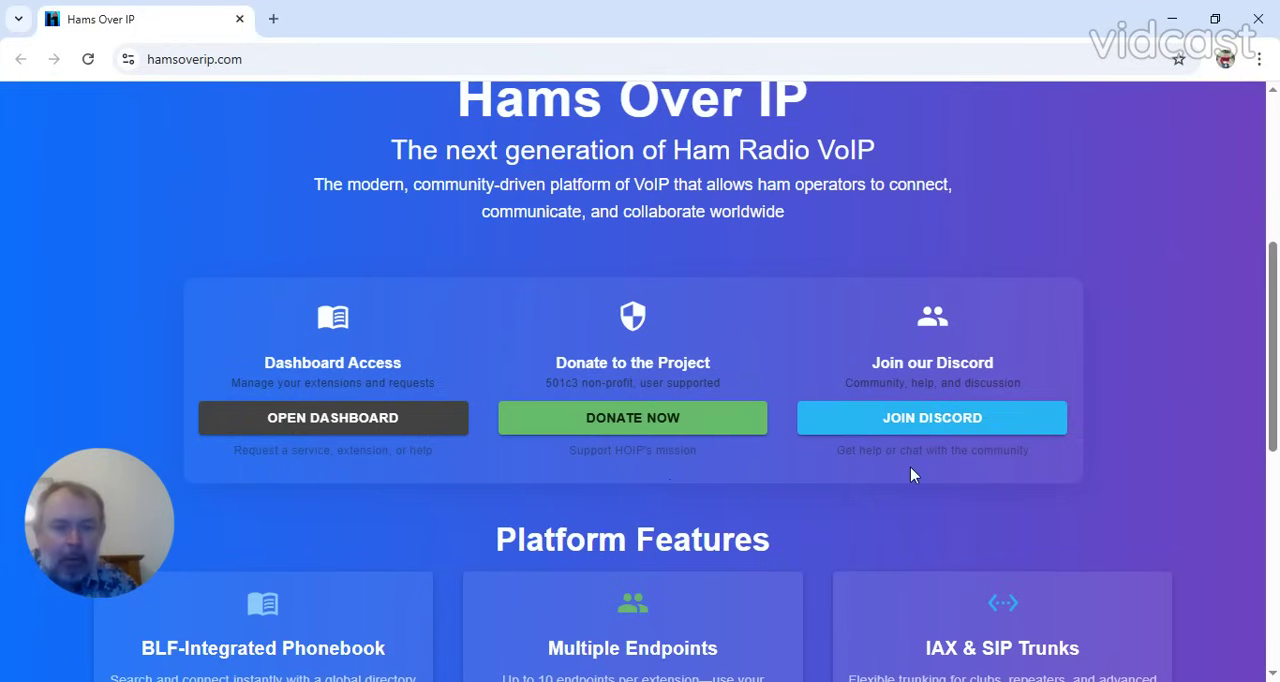
mouse_move(700, 522)
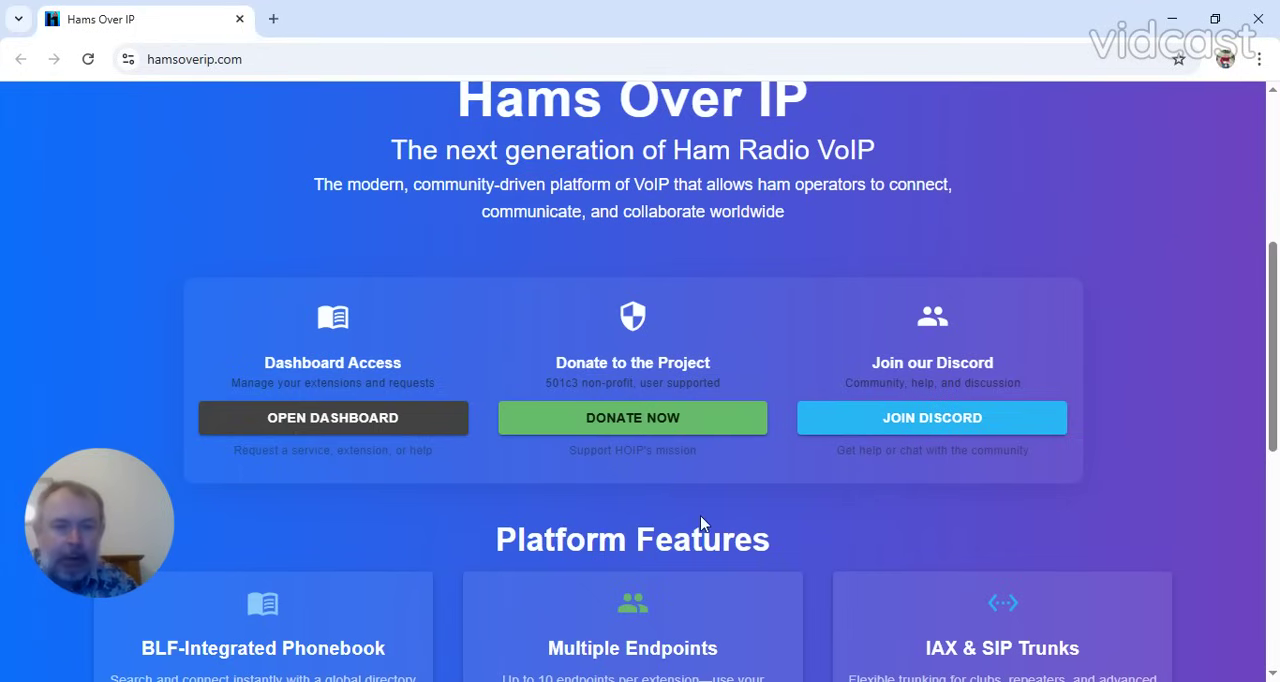
mouse_move(895, 452)
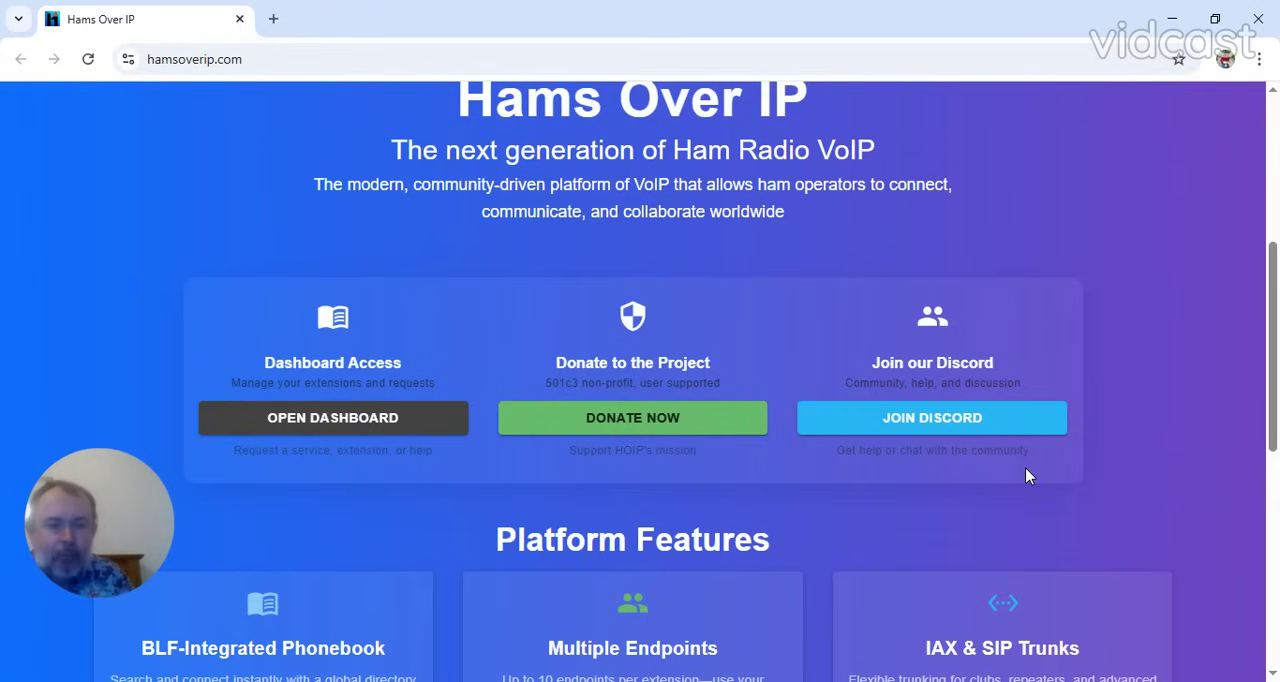
mouse_move(1168, 516)
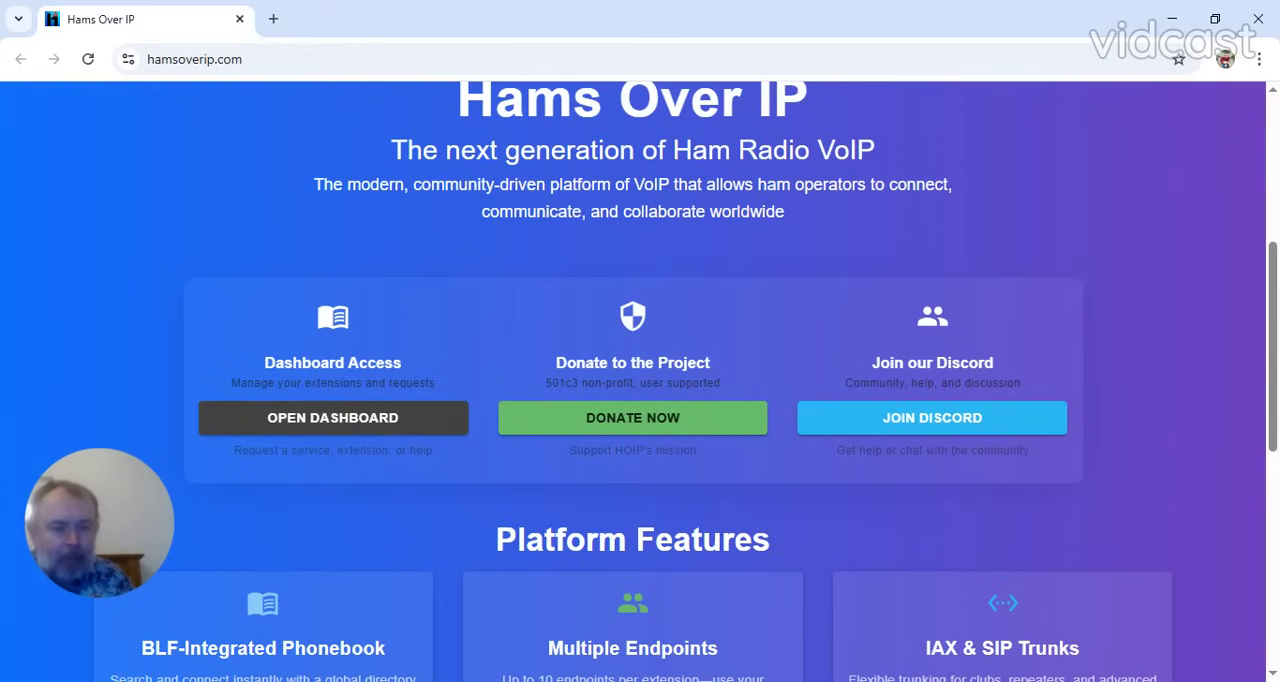
Scroll down to the feature grid showing conference bridges, ring groups and security.
scroll("down", 3)
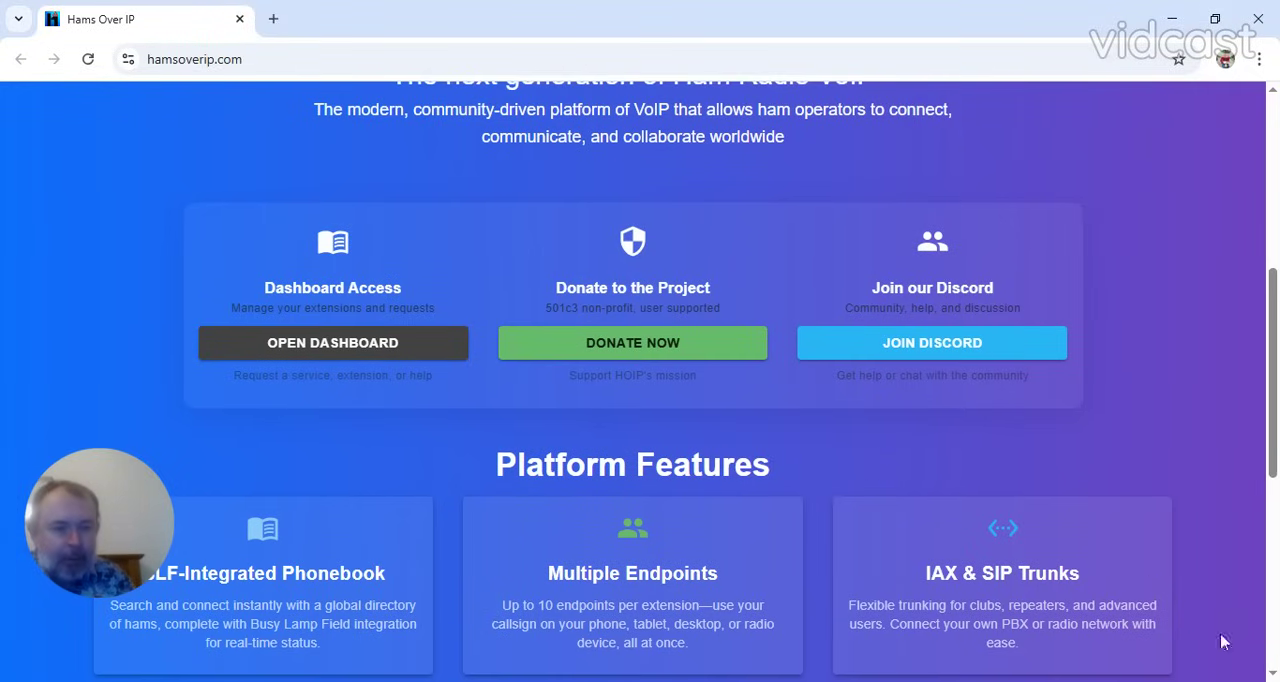
mouse_move(1270, 672)
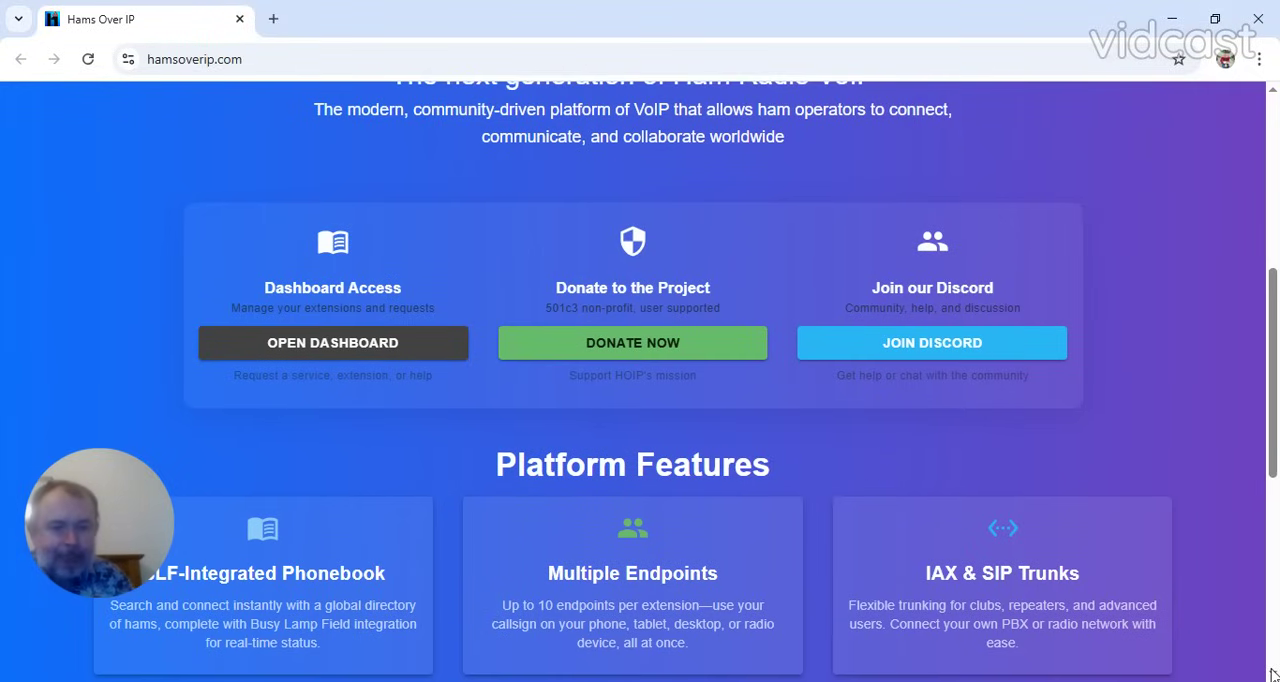
scroll("down", 3)
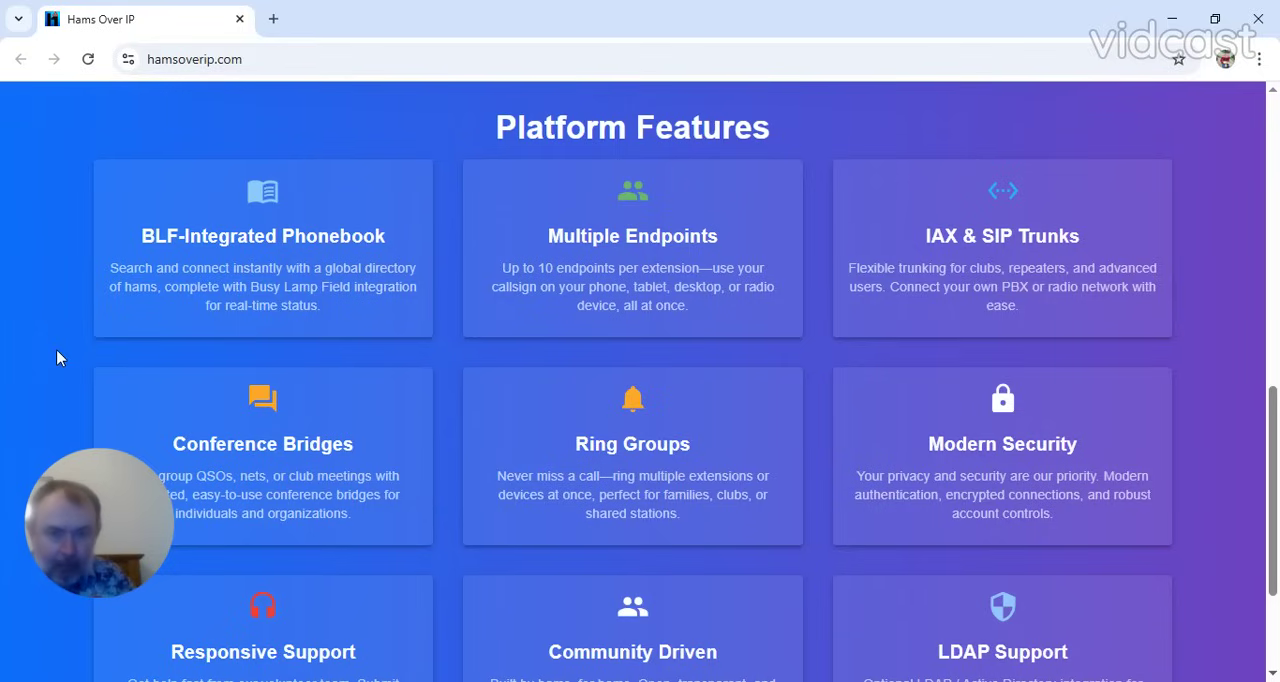
mouse_move(735, 252)
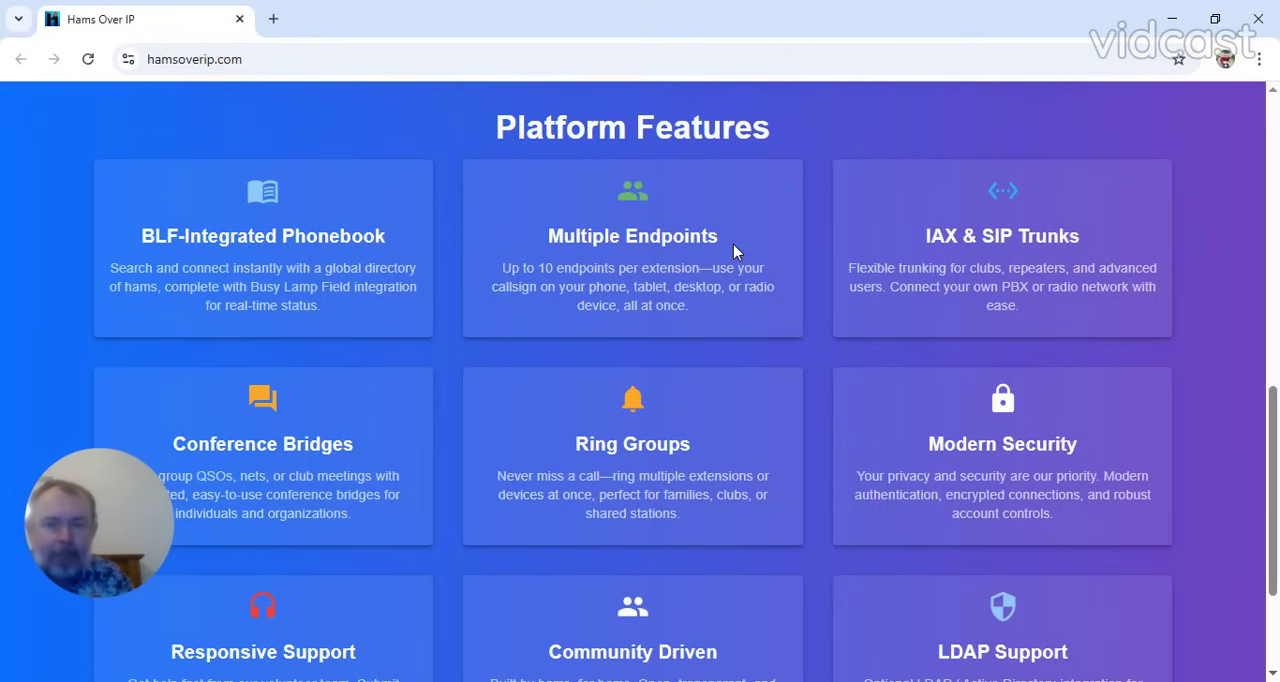
mouse_move(553, 311)
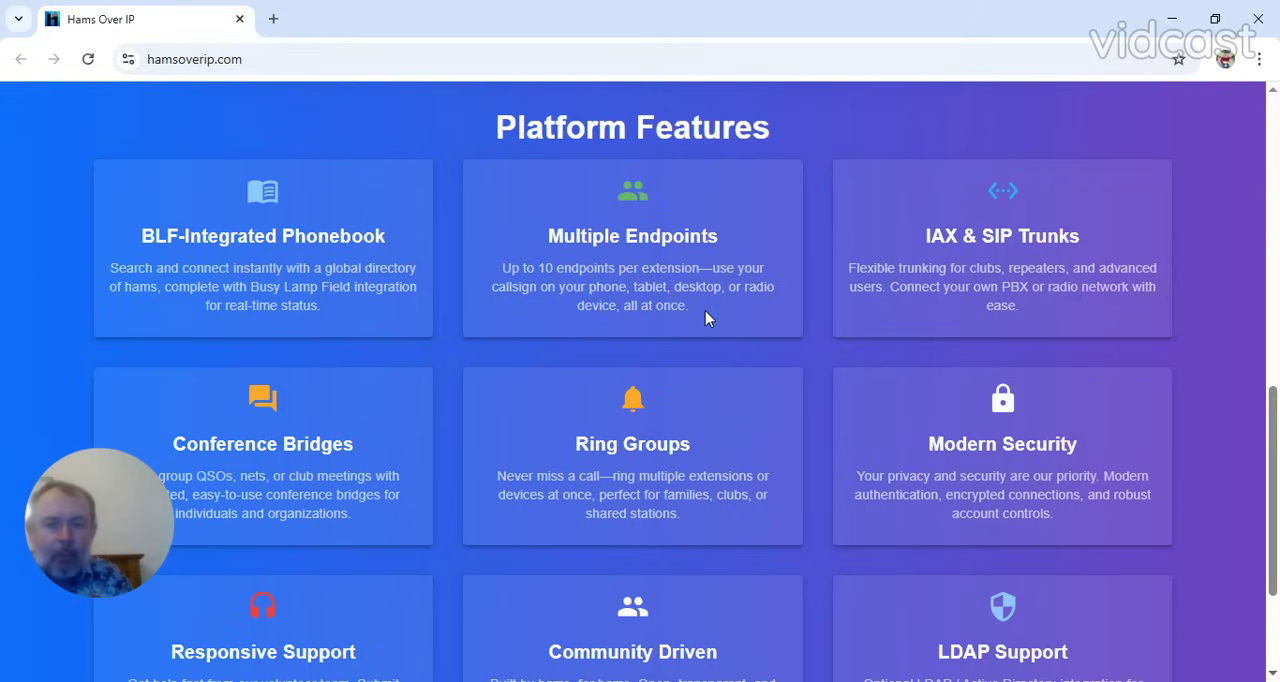
mouse_move(1178, 462)
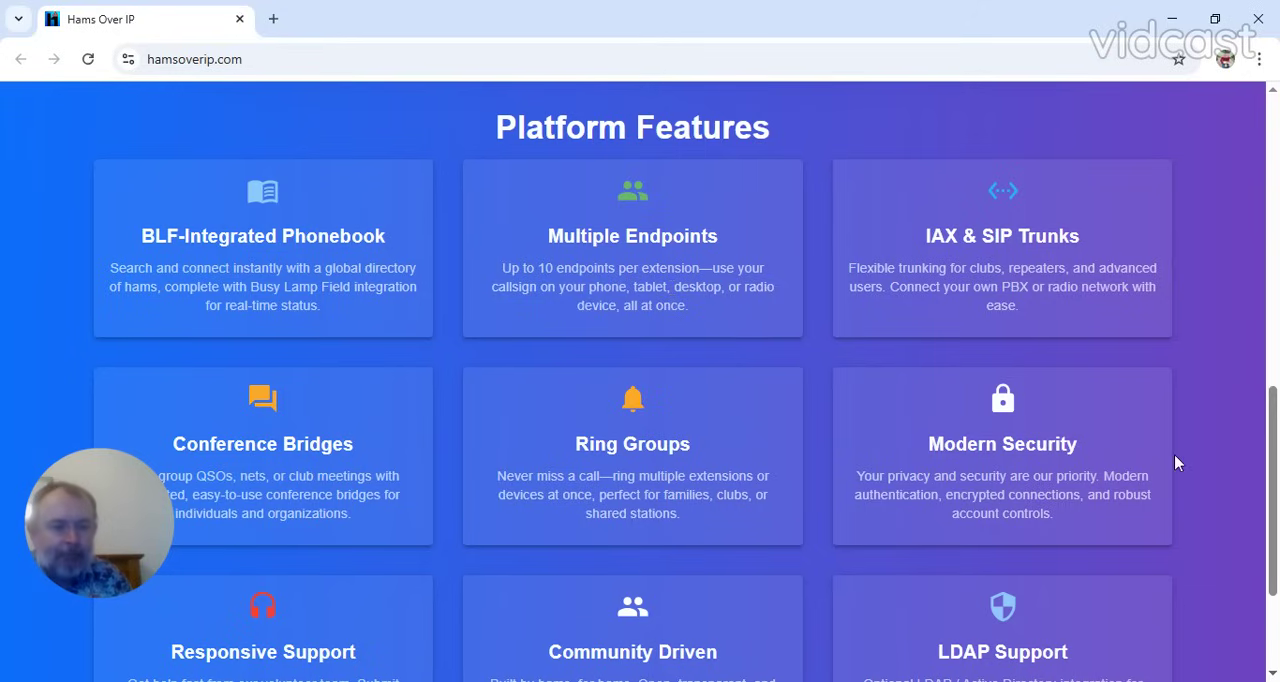
Browse the feature cards, then open the Phonebook with its empty My BLF favorites.
scroll("down", 3)
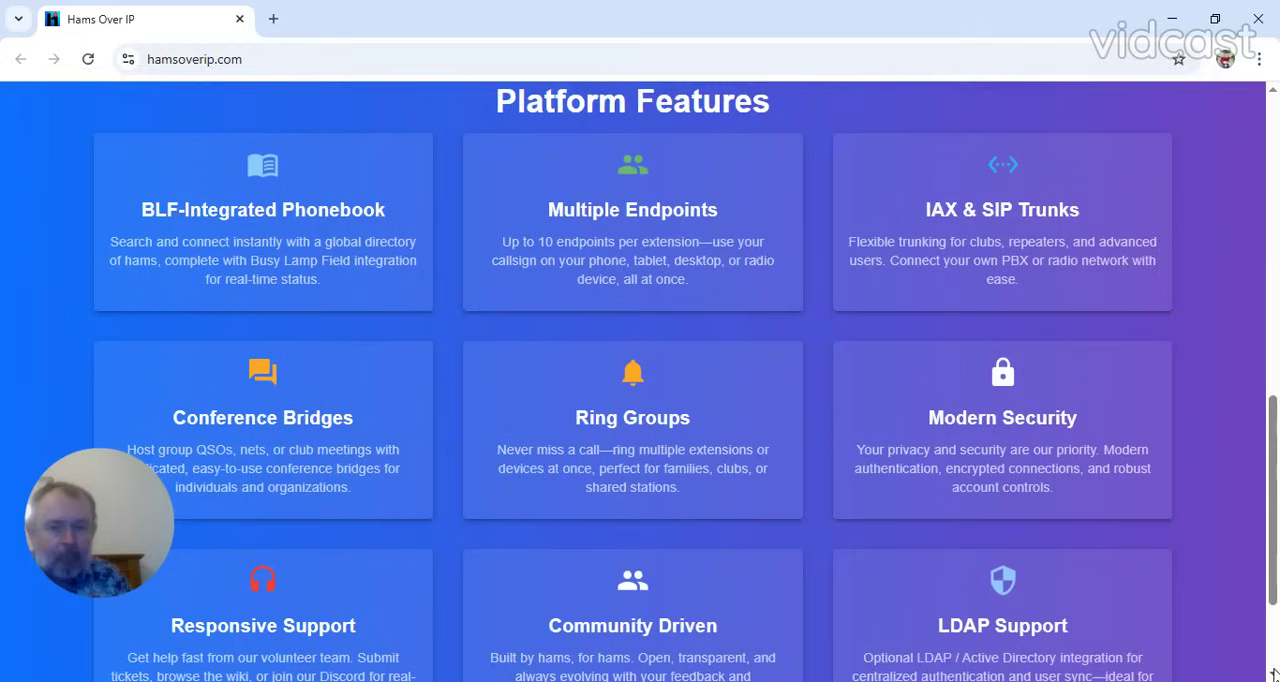
scroll("down", 3)
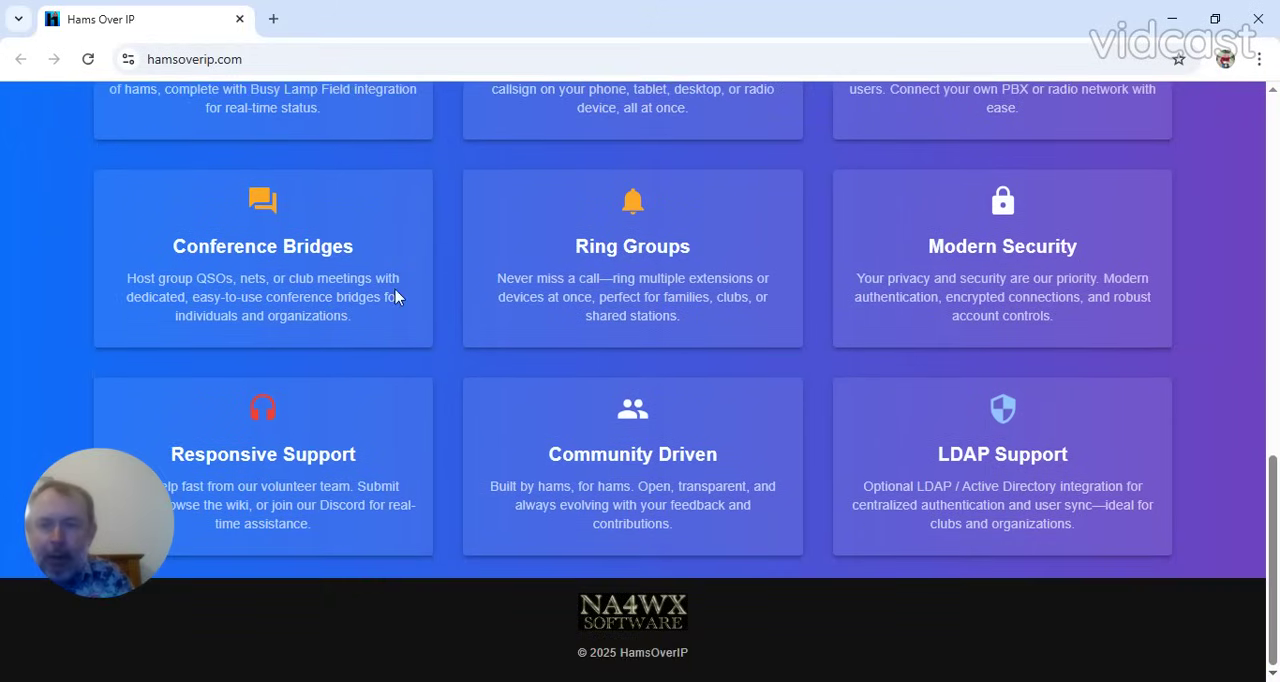
mouse_move(160, 235)
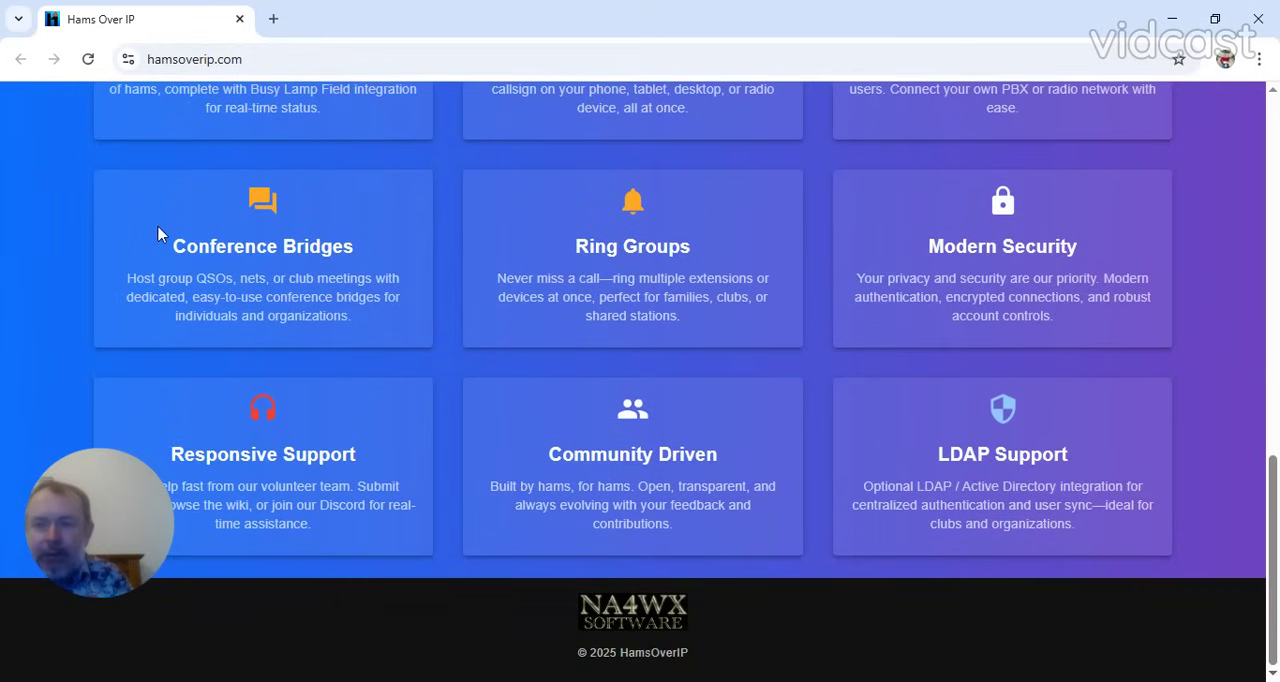
mouse_move(293, 197)
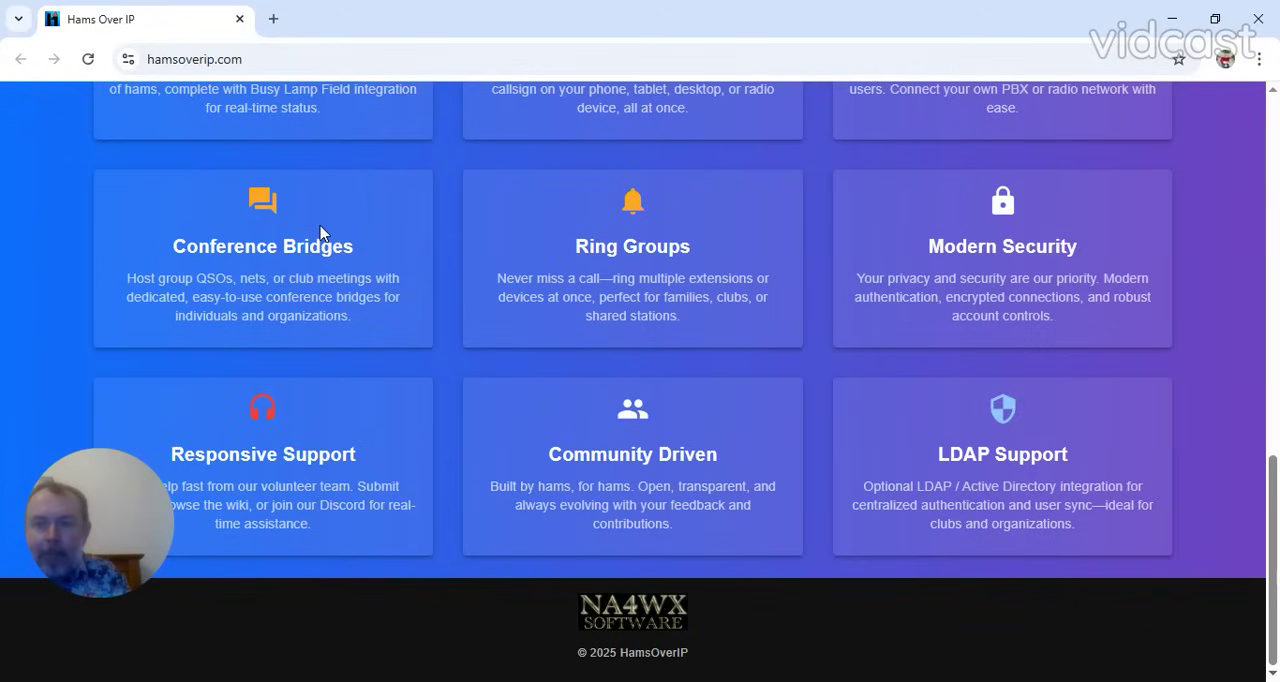
mouse_move(186, 176)
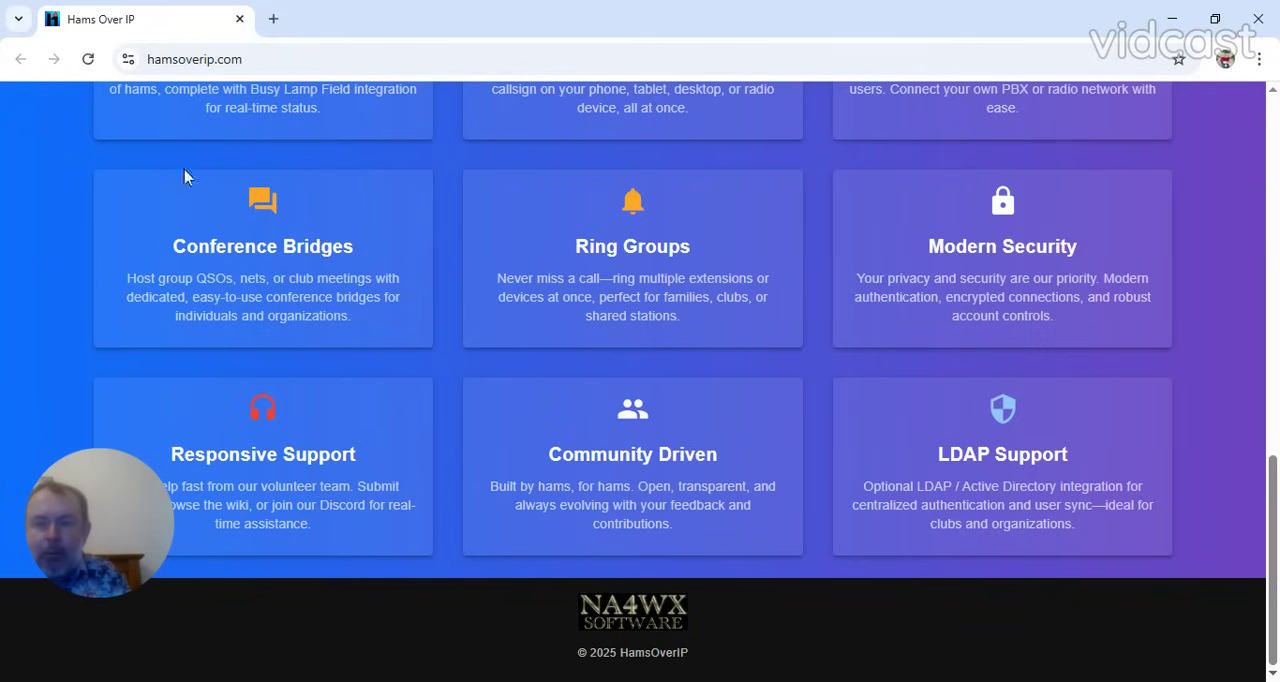
mouse_move(325, 210)
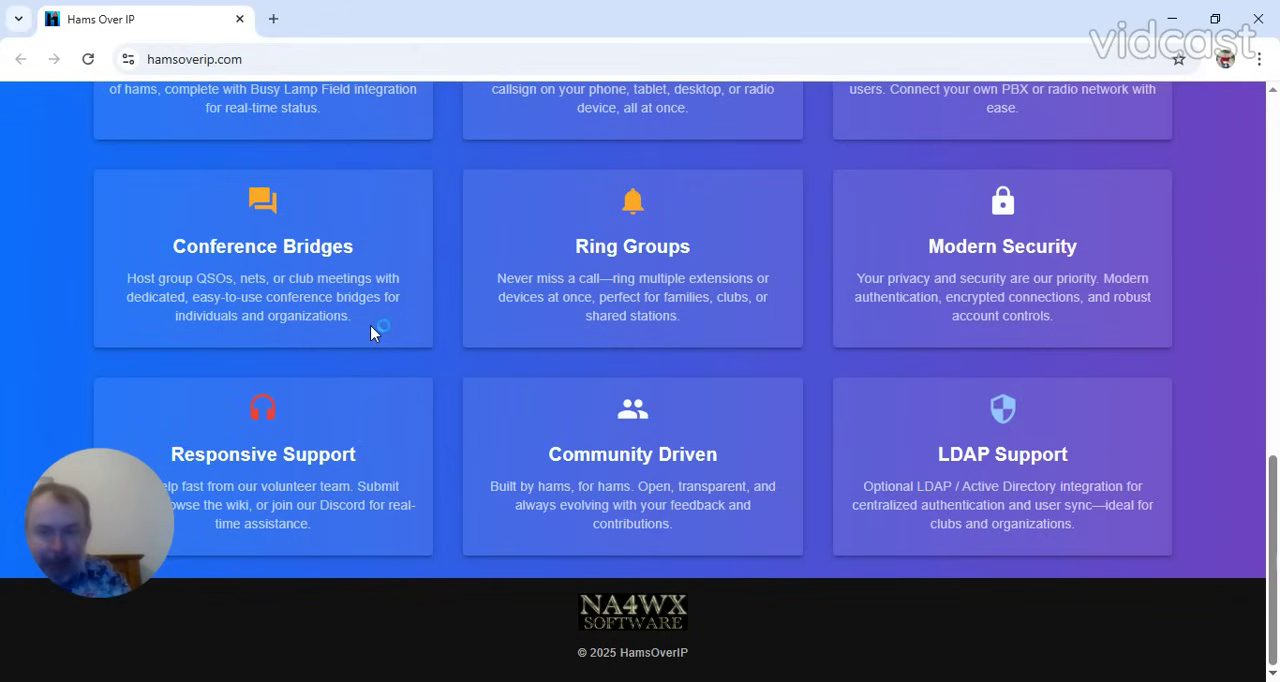
mouse_move(360, 476)
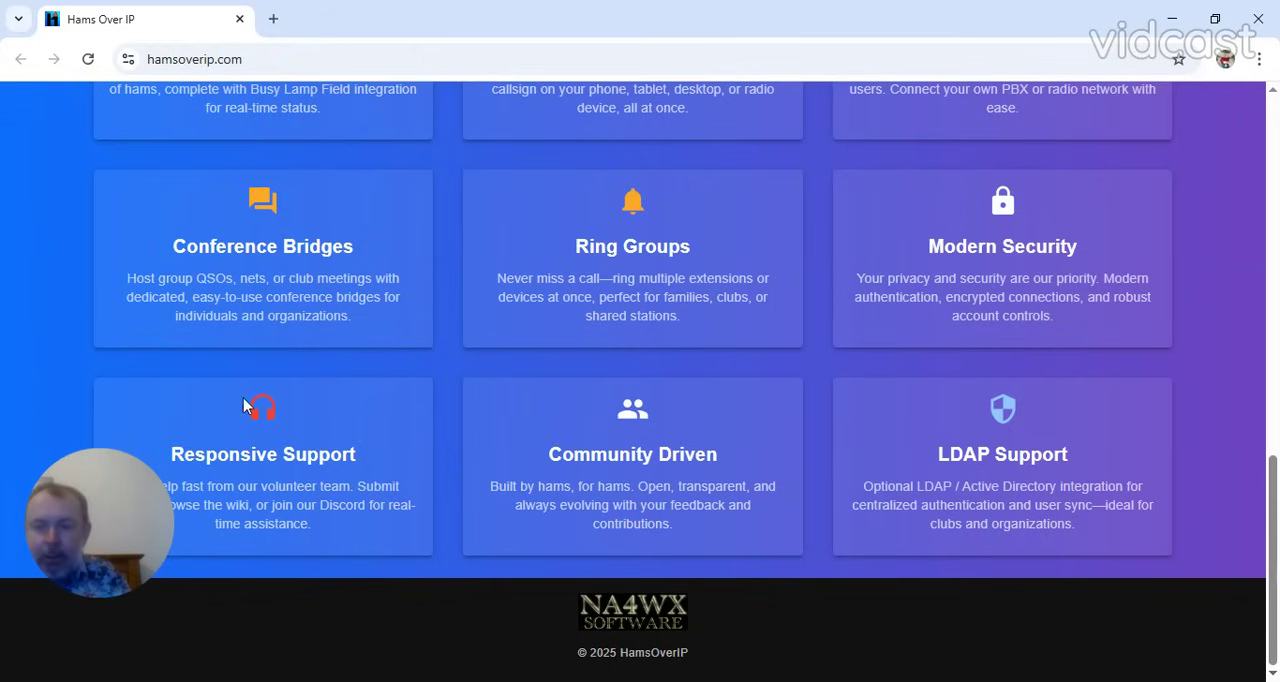
mouse_move(345, 540)
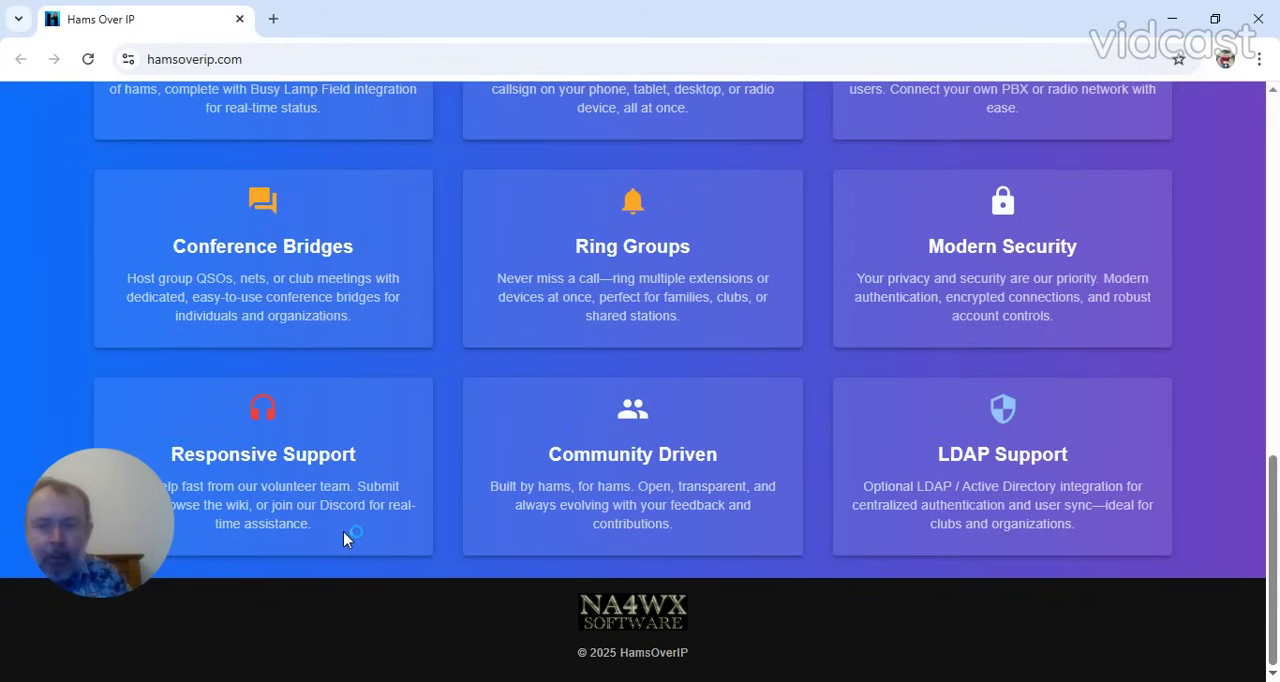
mouse_move(210, 408)
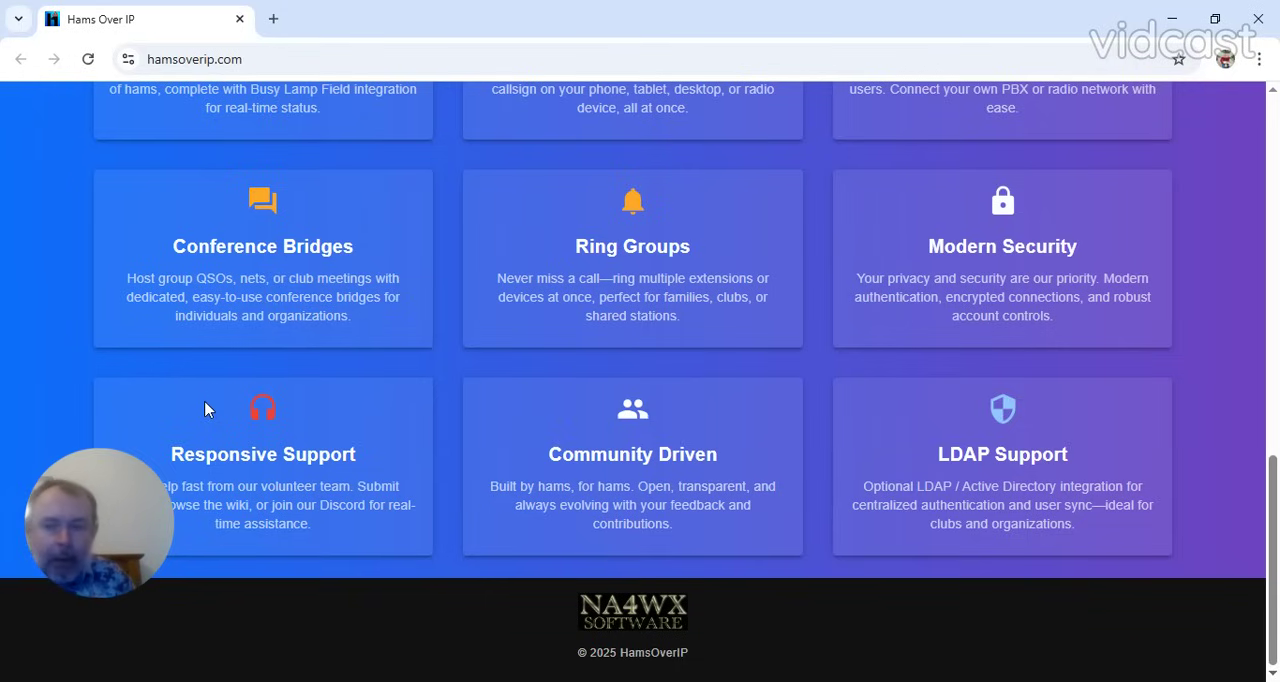
mouse_move(193, 404)
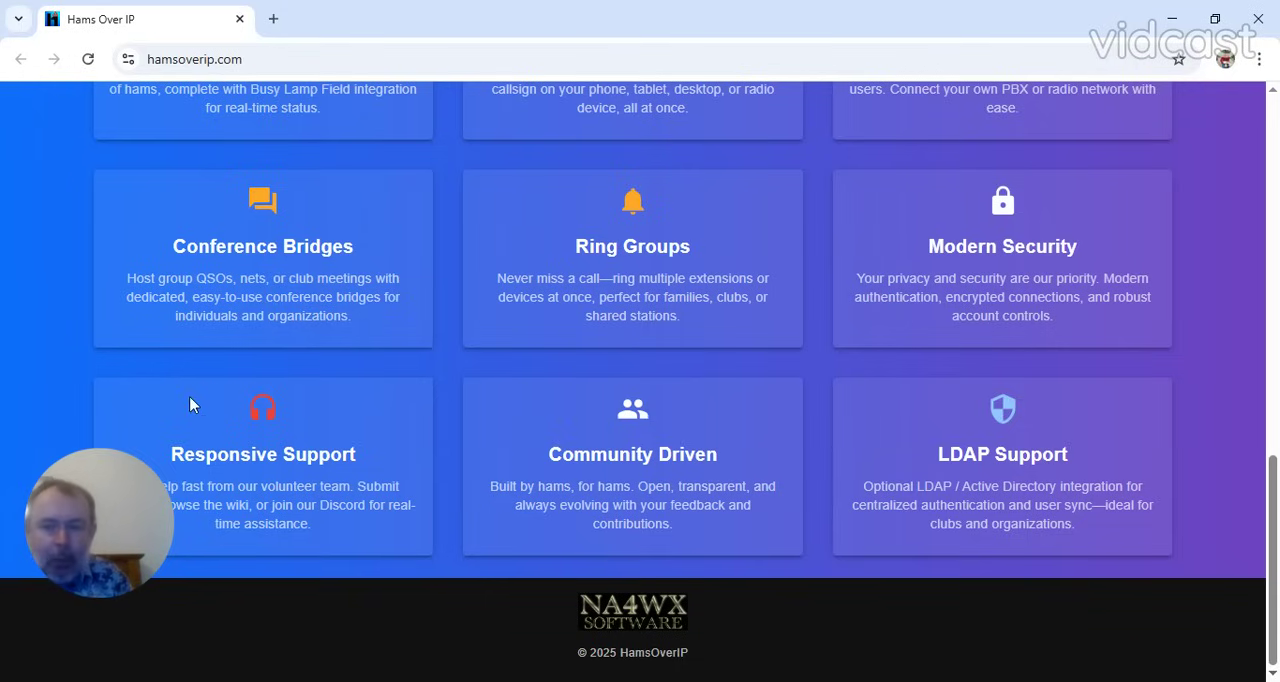
mouse_move(358, 530)
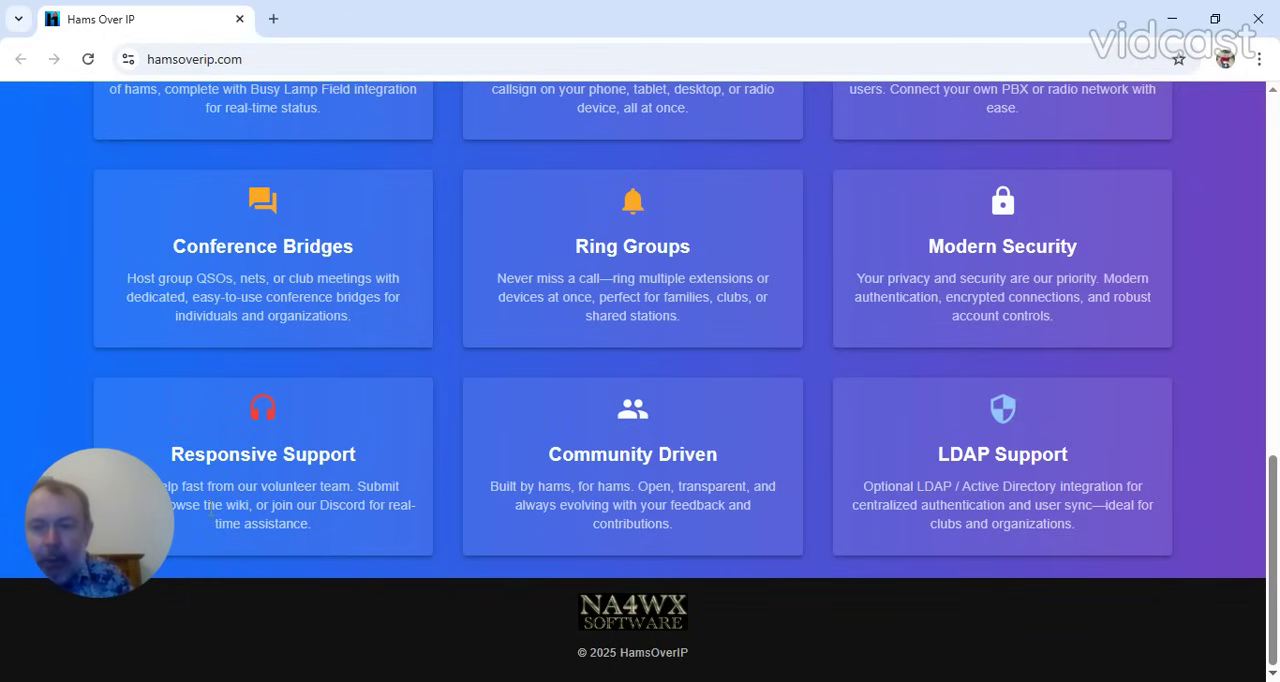
mouse_move(340, 527)
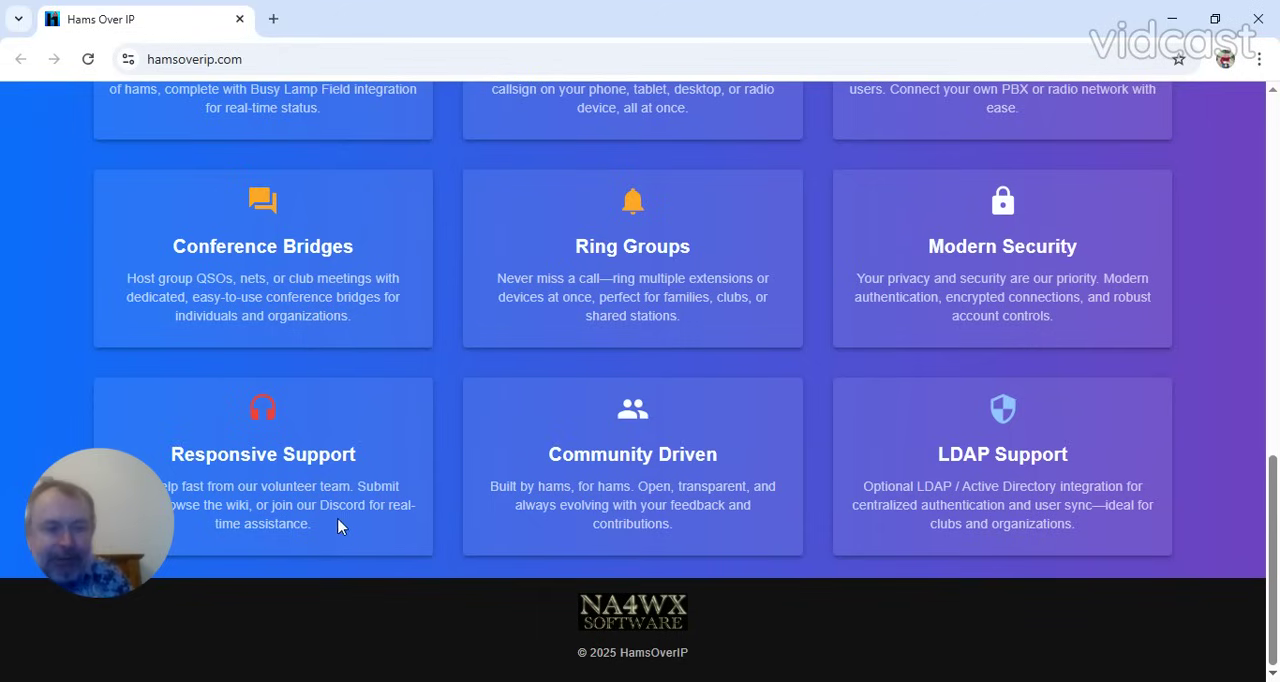
mouse_move(350, 527)
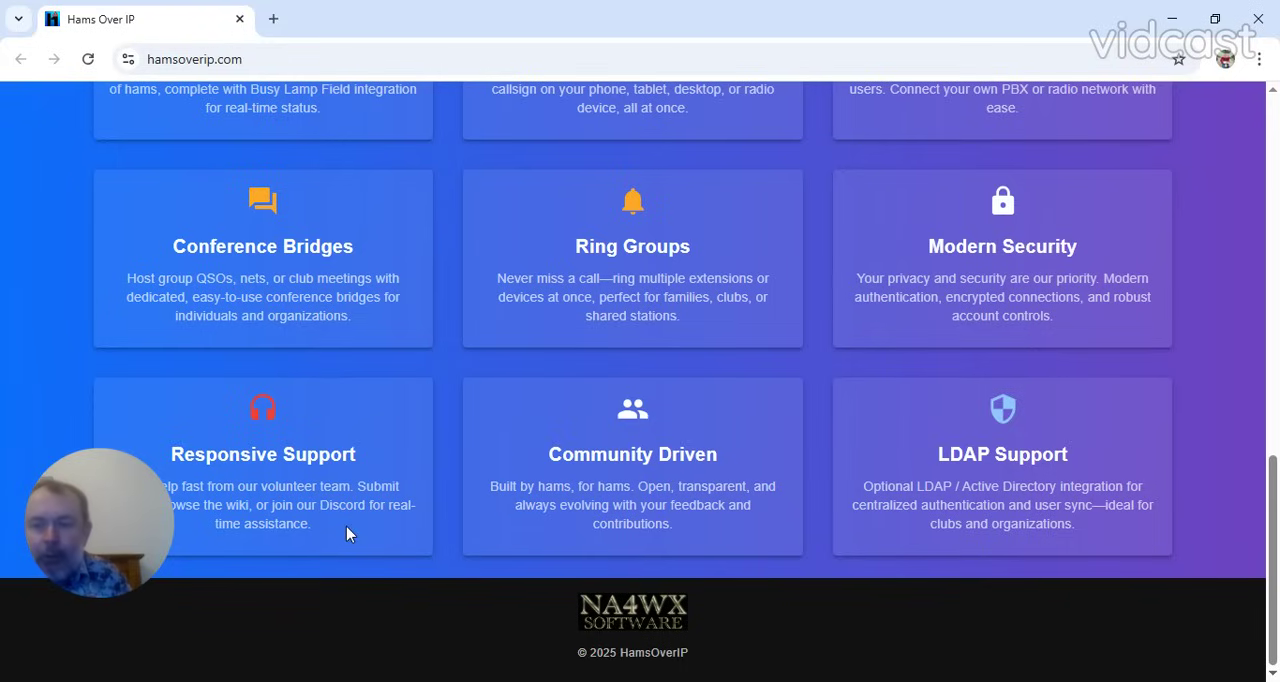
mouse_move(322, 432)
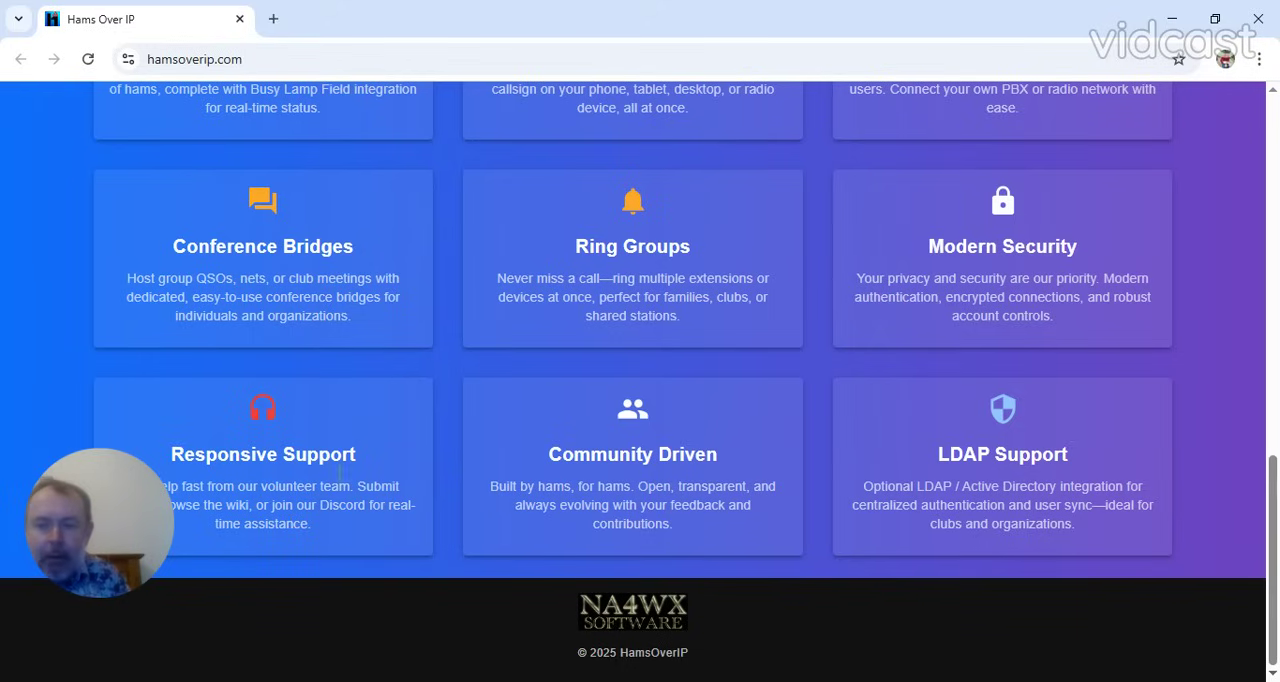
mouse_move(350, 545)
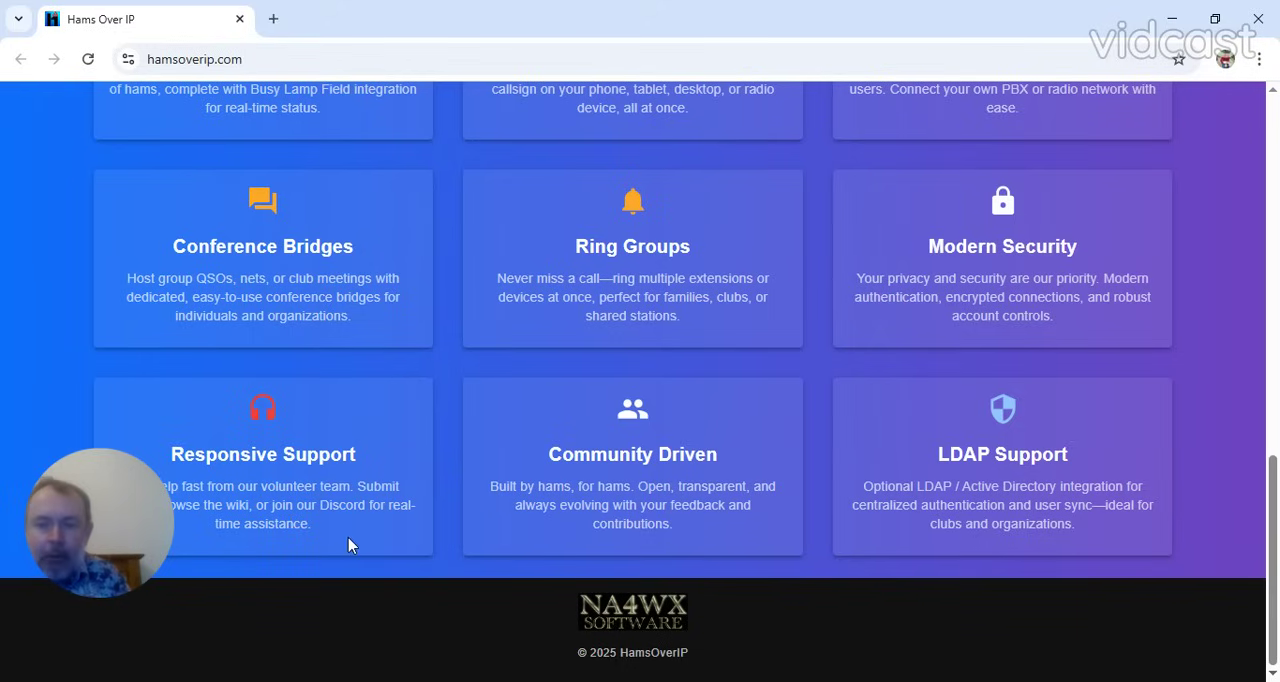
mouse_move(662, 456)
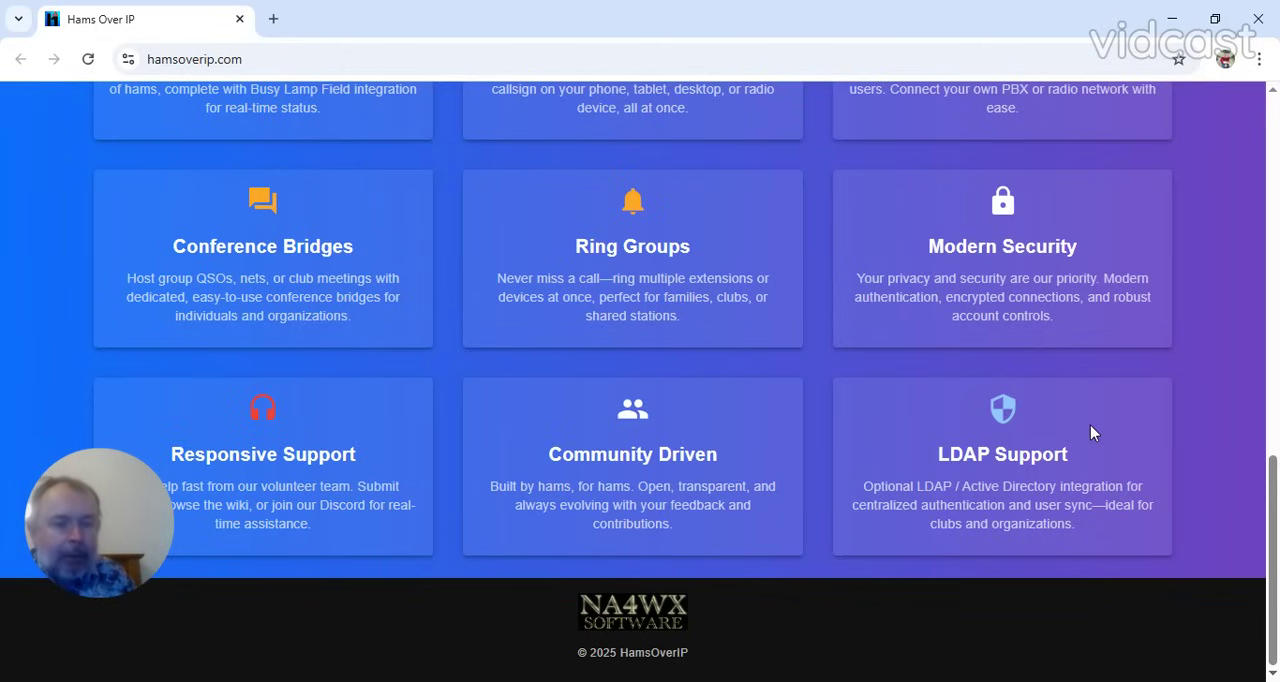
mouse_move(970, 452)
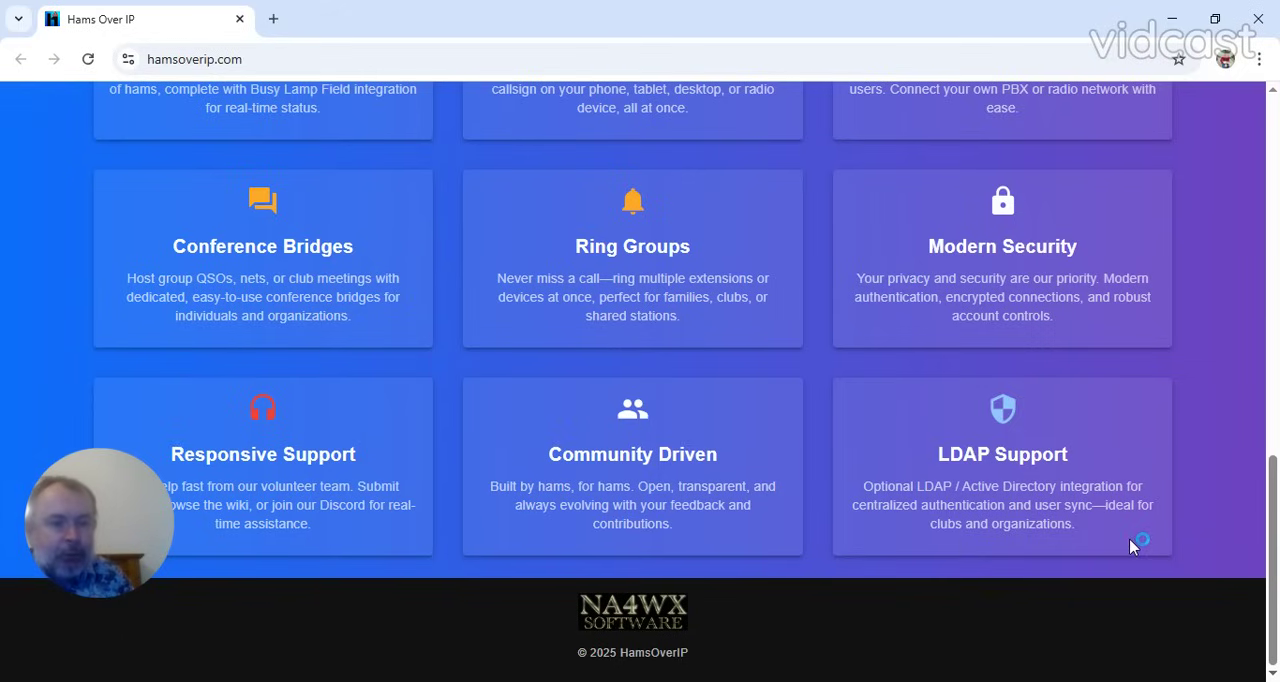
mouse_move(905, 480)
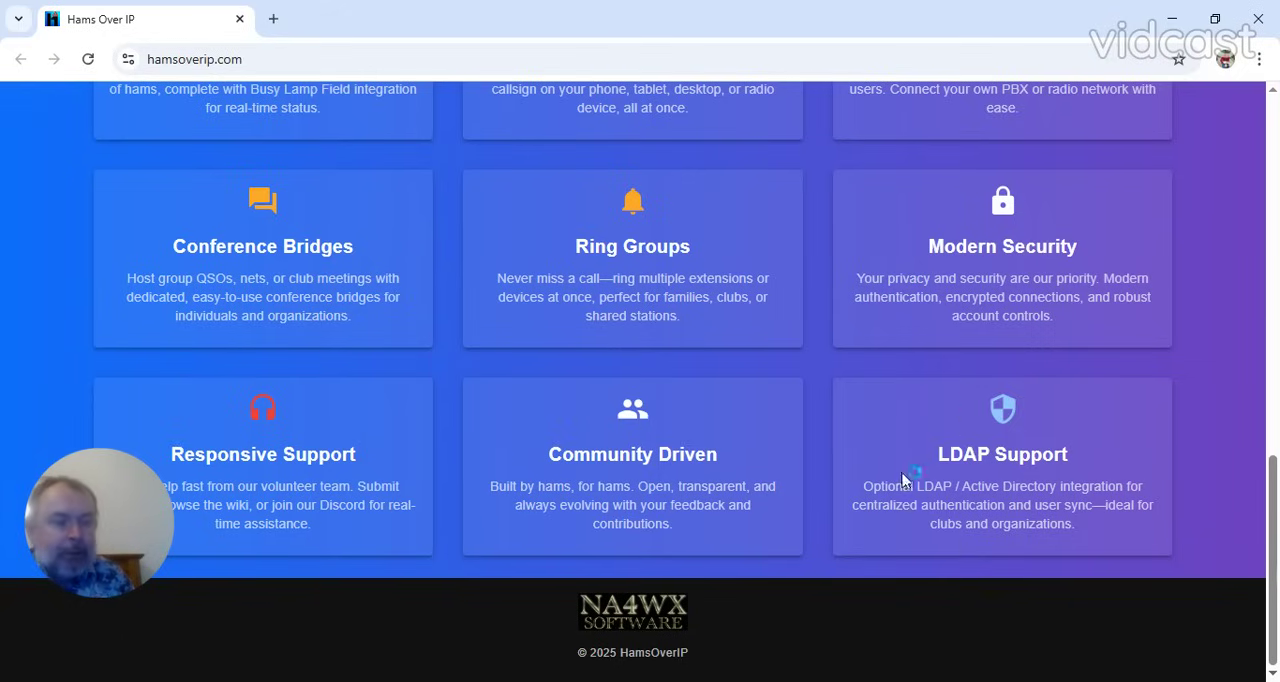
mouse_move(1096, 524)
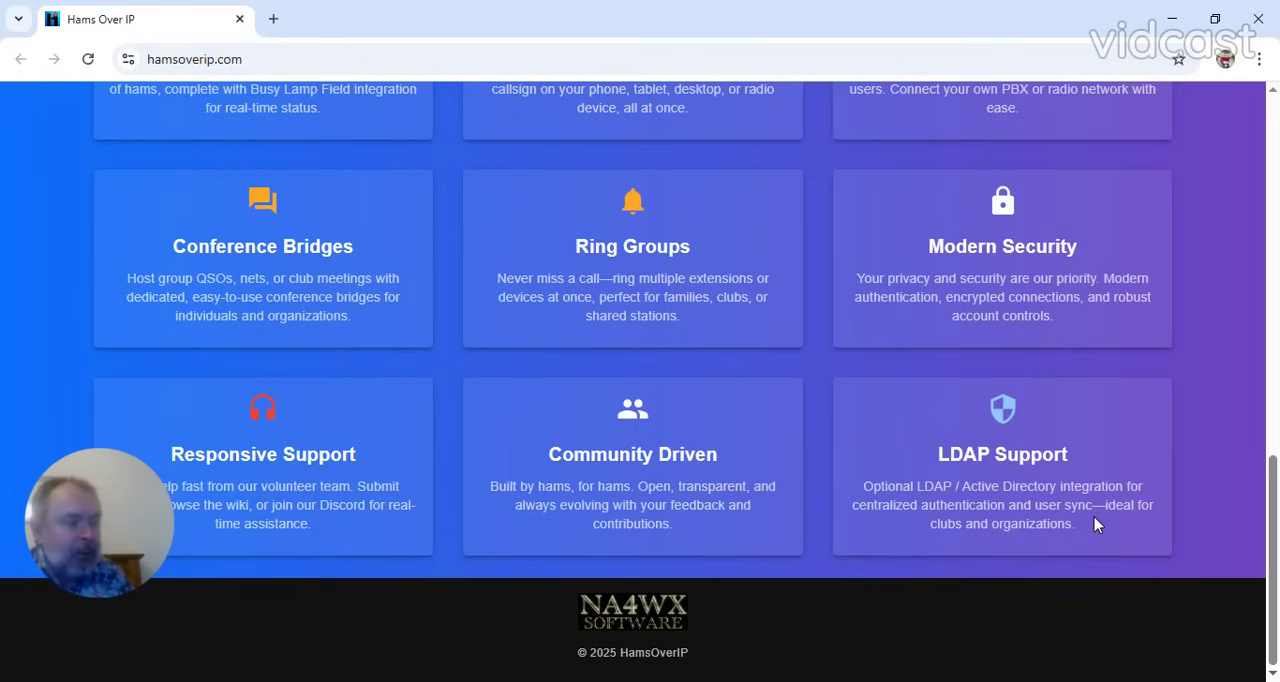
mouse_move(1095, 443)
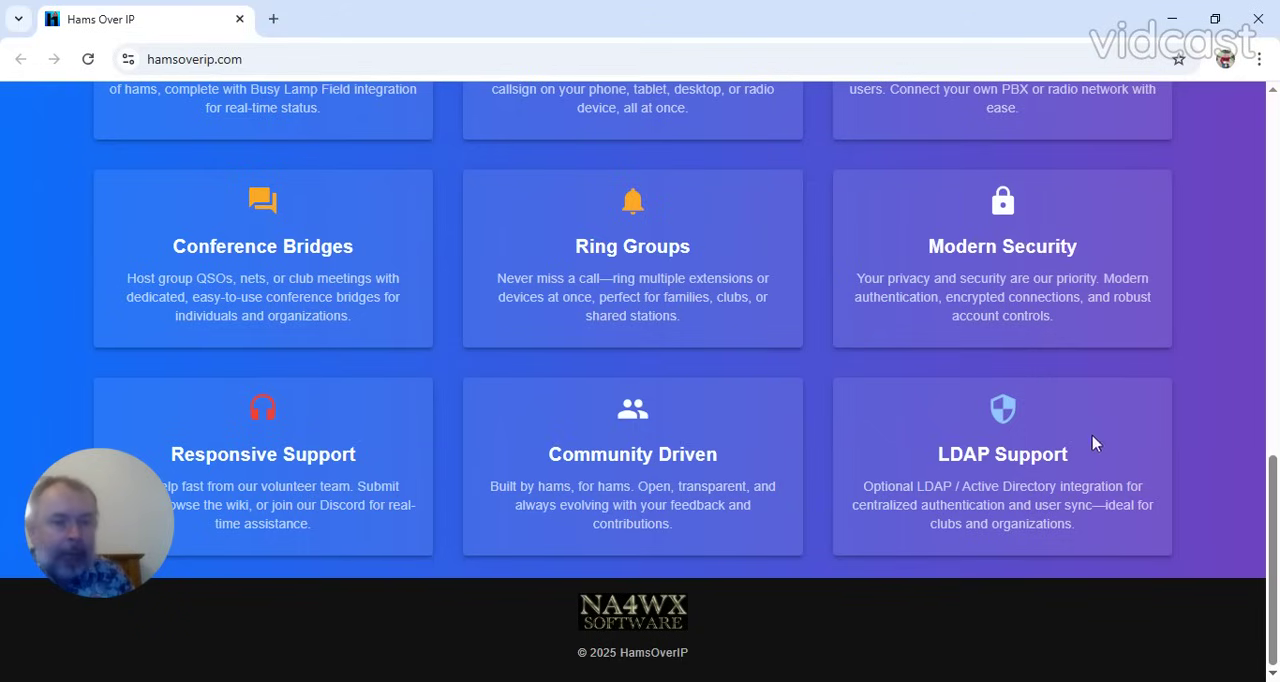
mouse_move(918, 447)
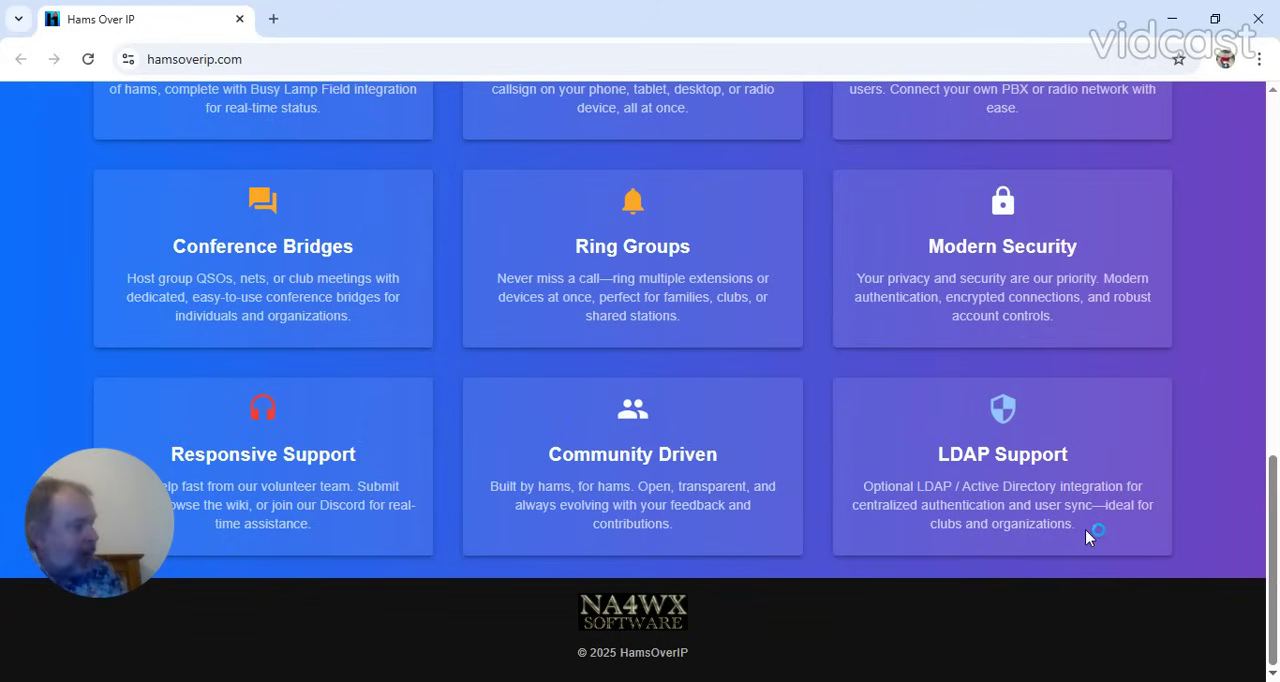
mouse_move(1053, 402)
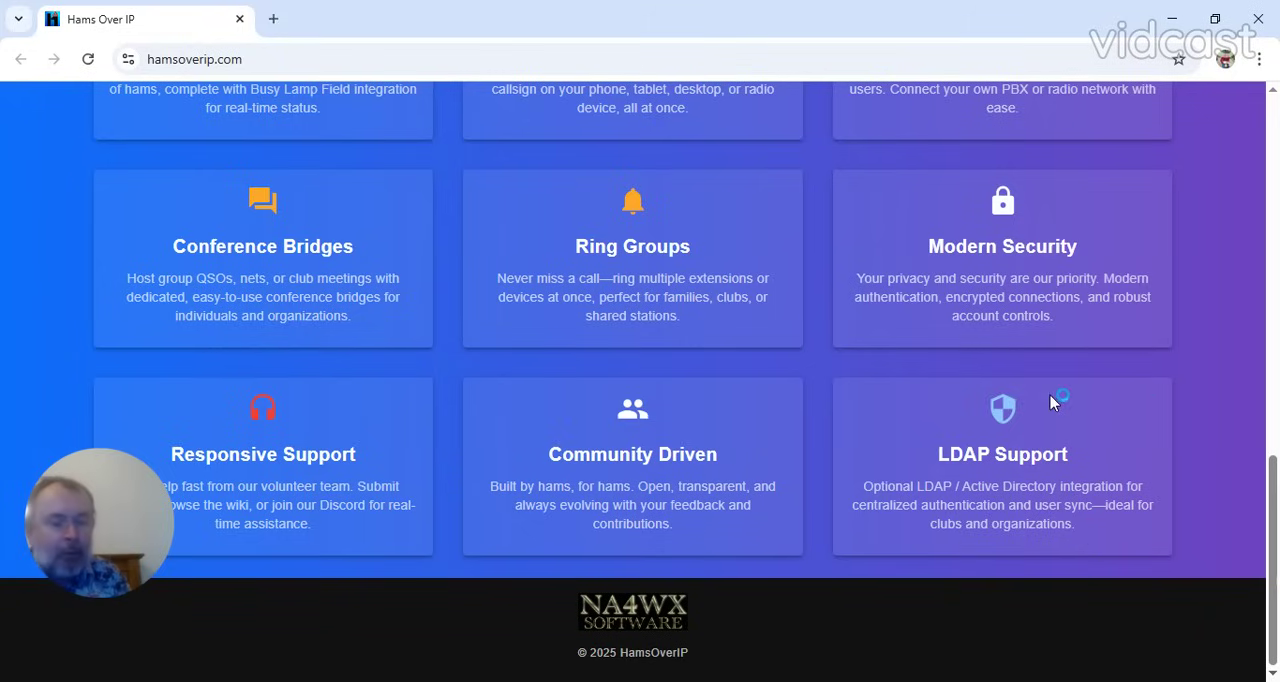
mouse_move(1104, 534)
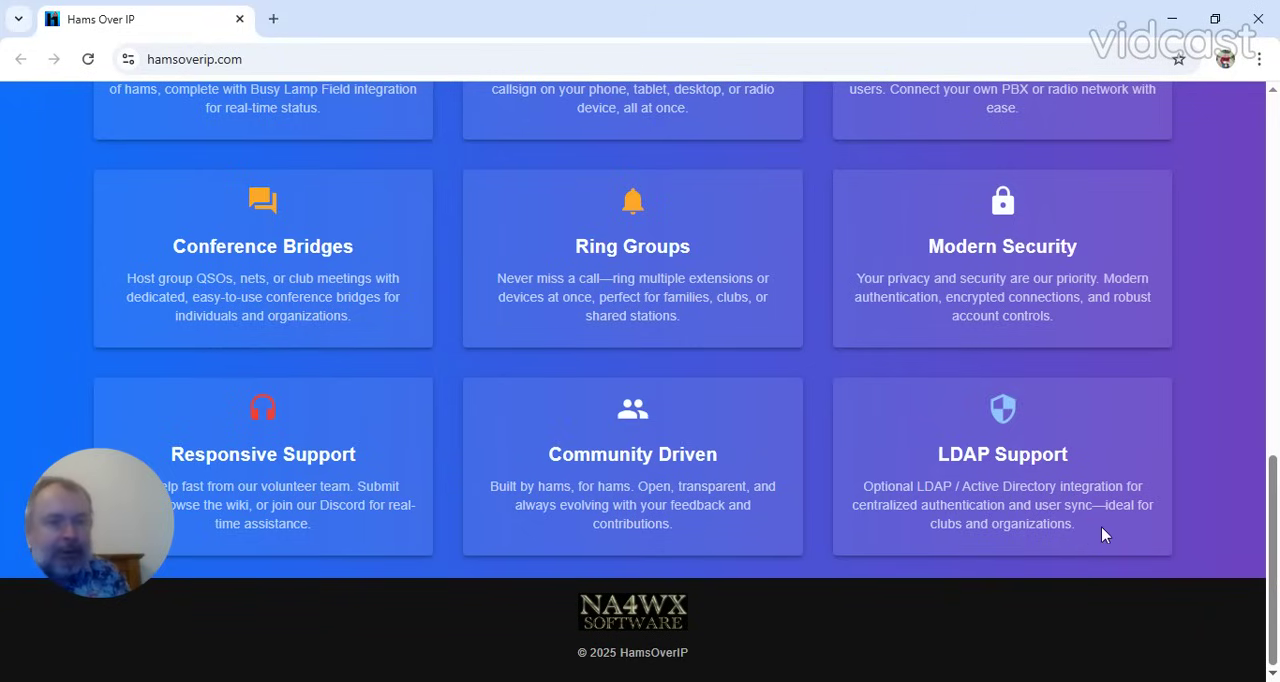
mouse_move(1206, 336)
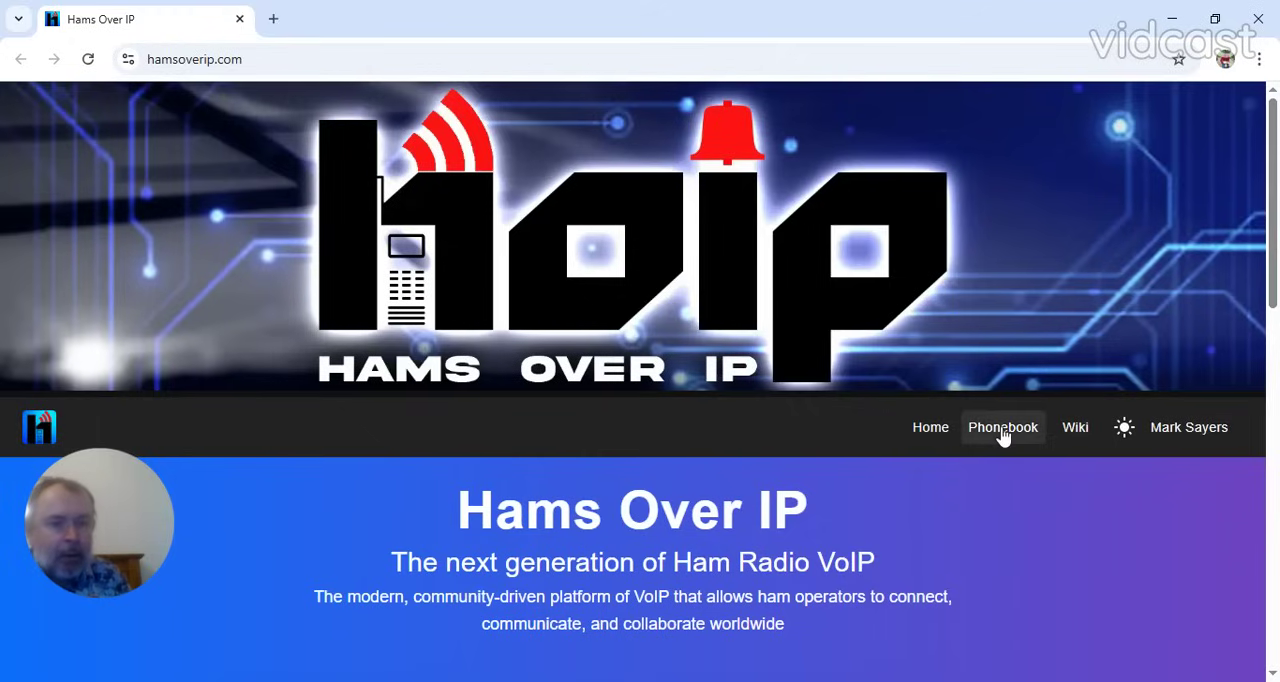
left_click(1002, 427)
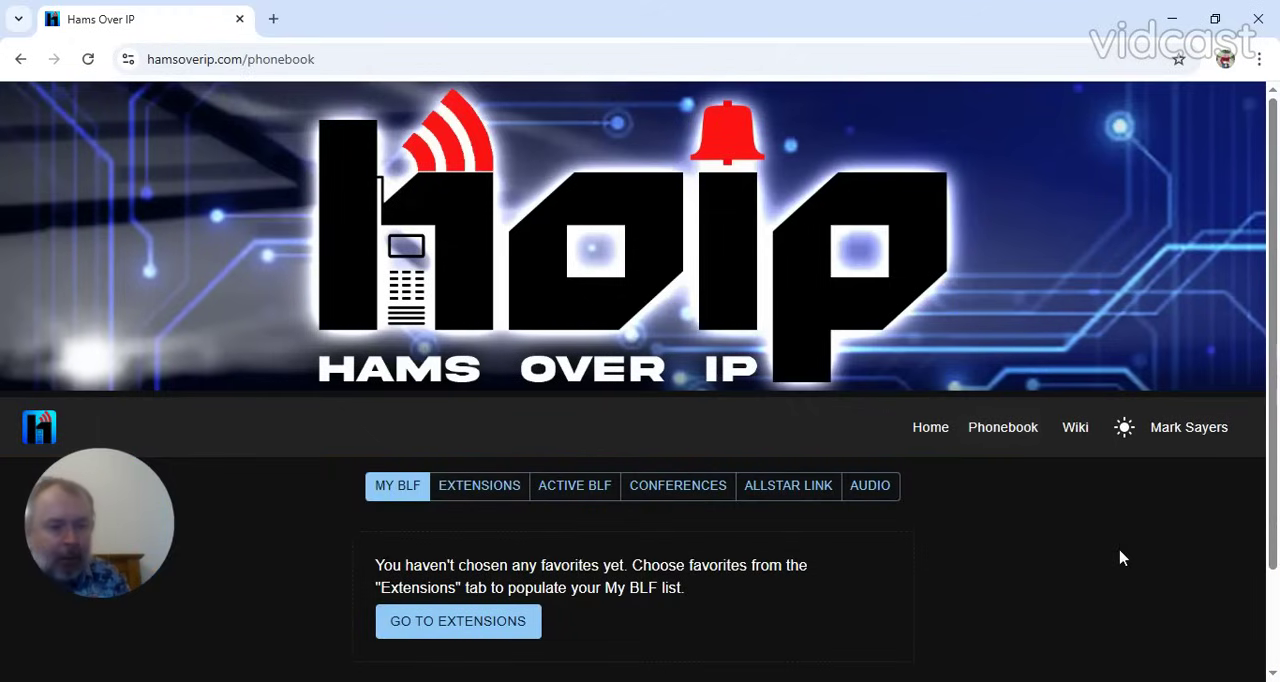
Show the Extensions tab listing callsigns, names, extensions, status and locations.
scroll("down", 3)
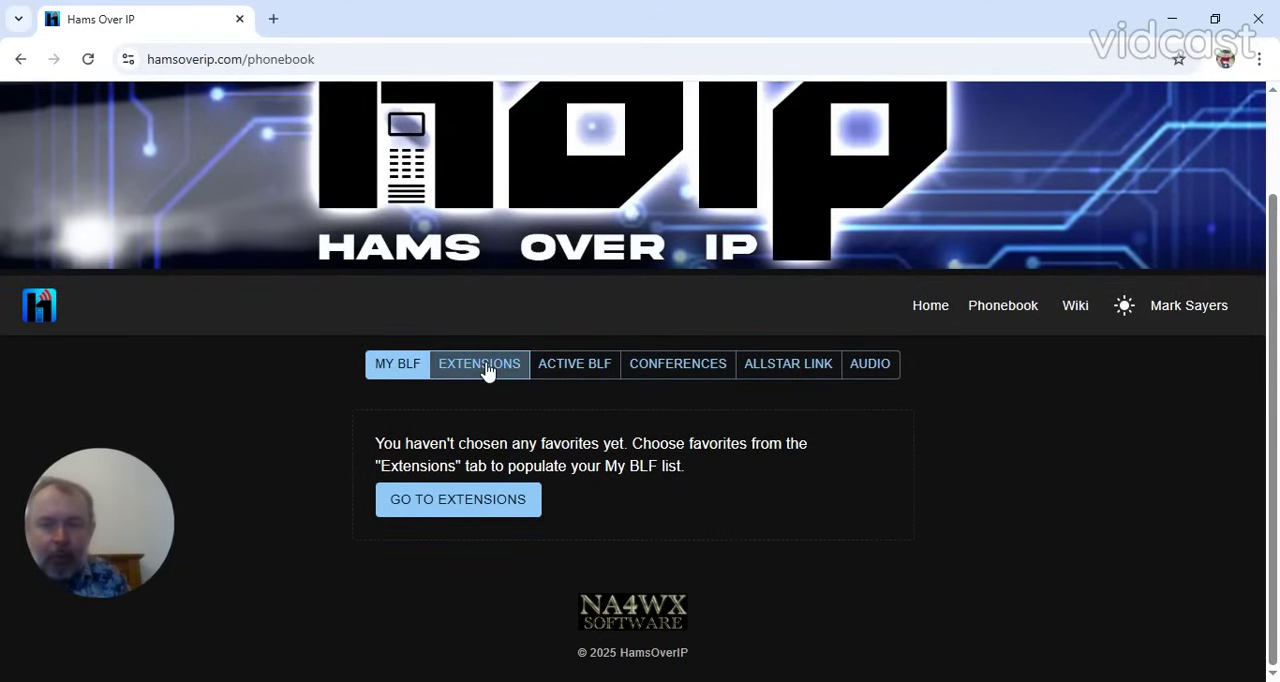
left_click(479, 363)
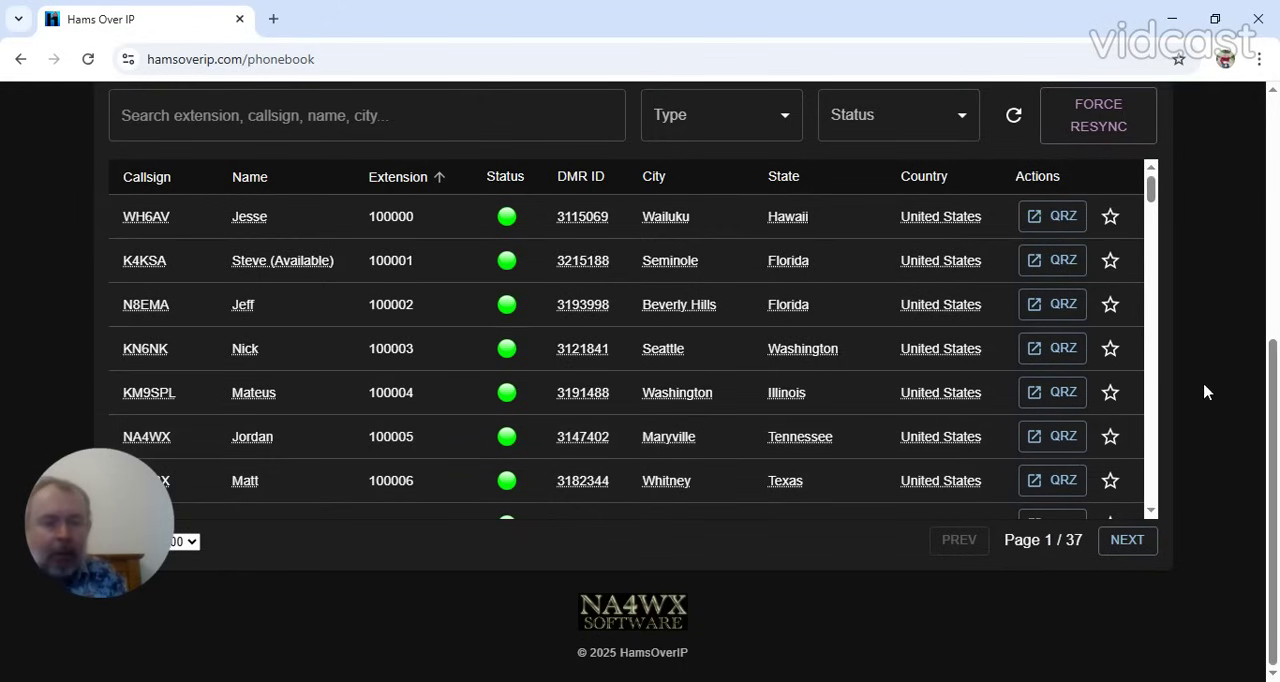
mouse_move(1233, 209)
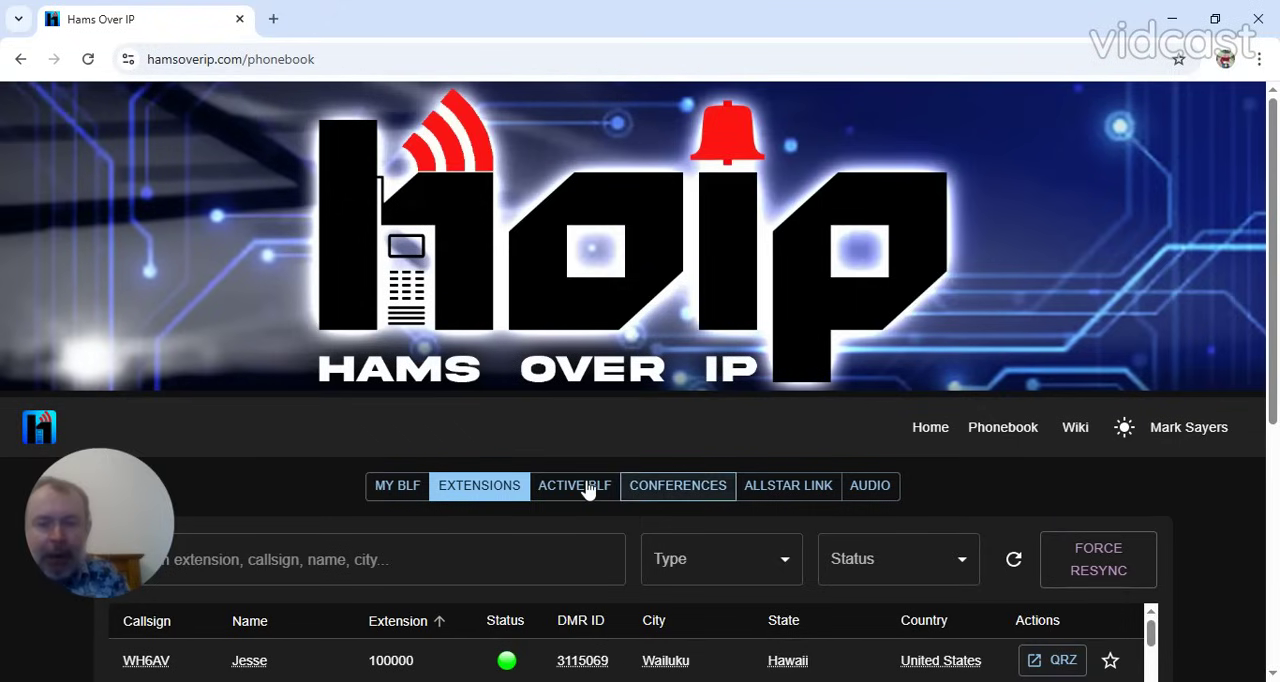
View Active BLF, go Home and back to Phonebook, reopen Active BLF and scroll down.
left_click(574, 485)
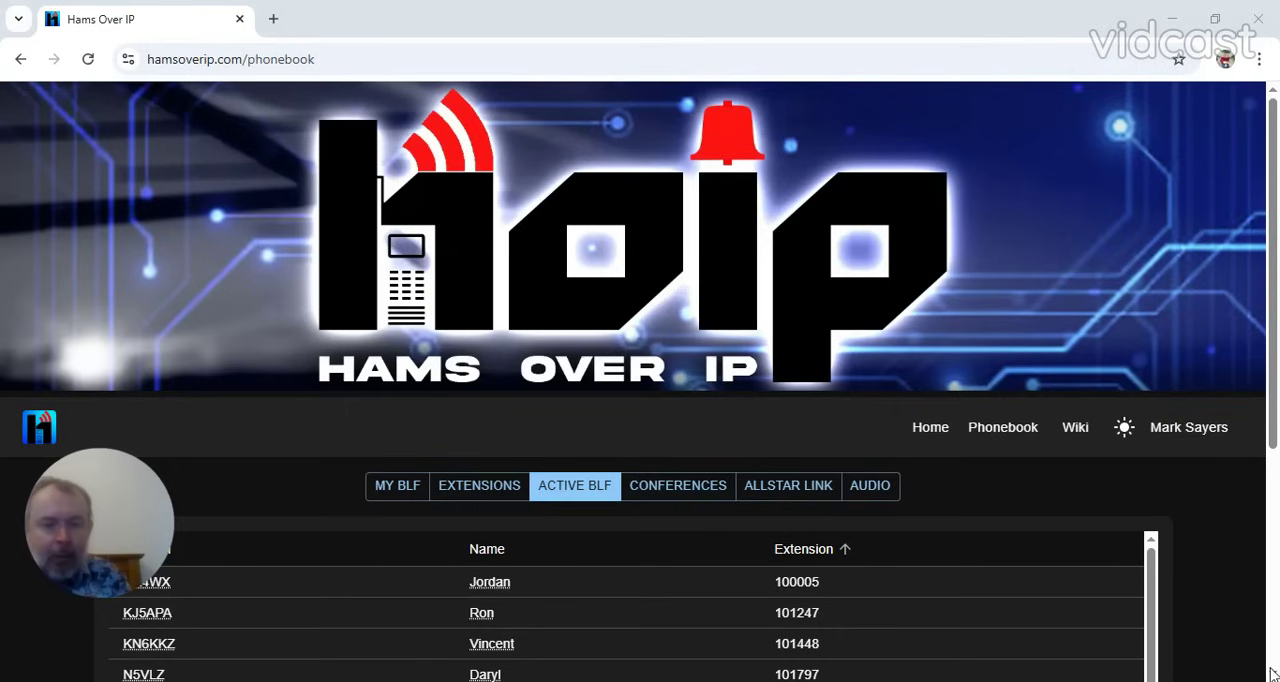
left_click(929, 427)
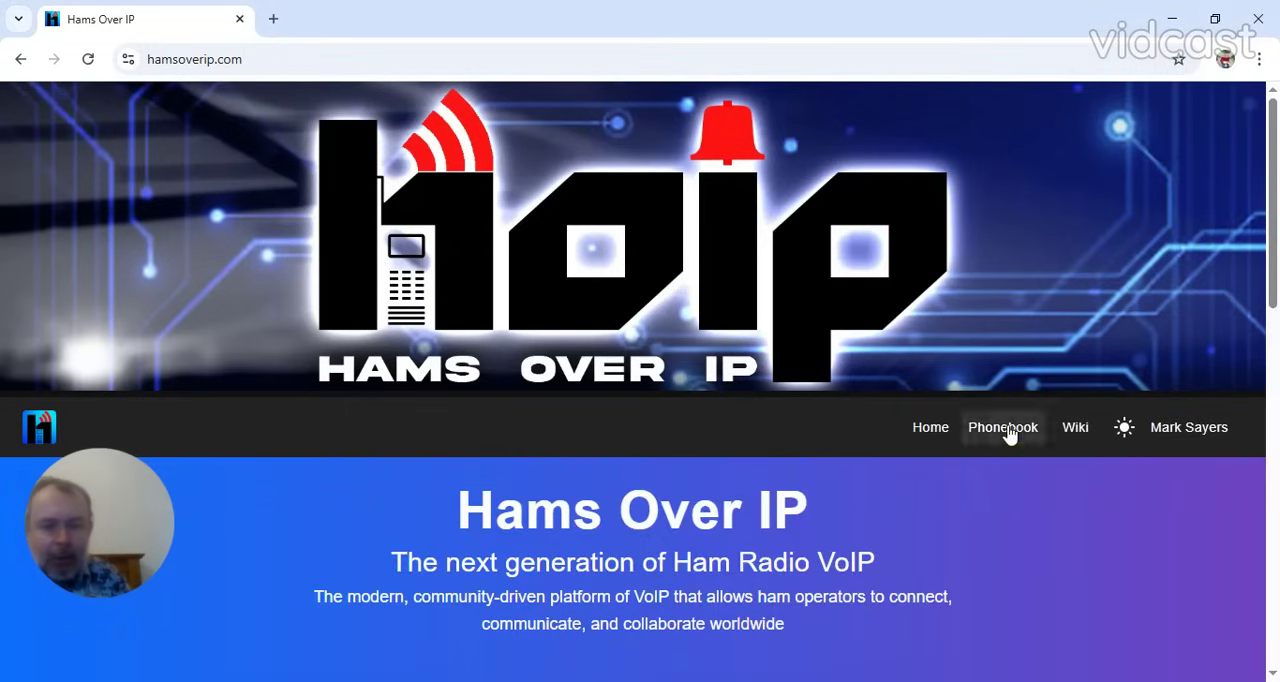
left_click(1002, 427)
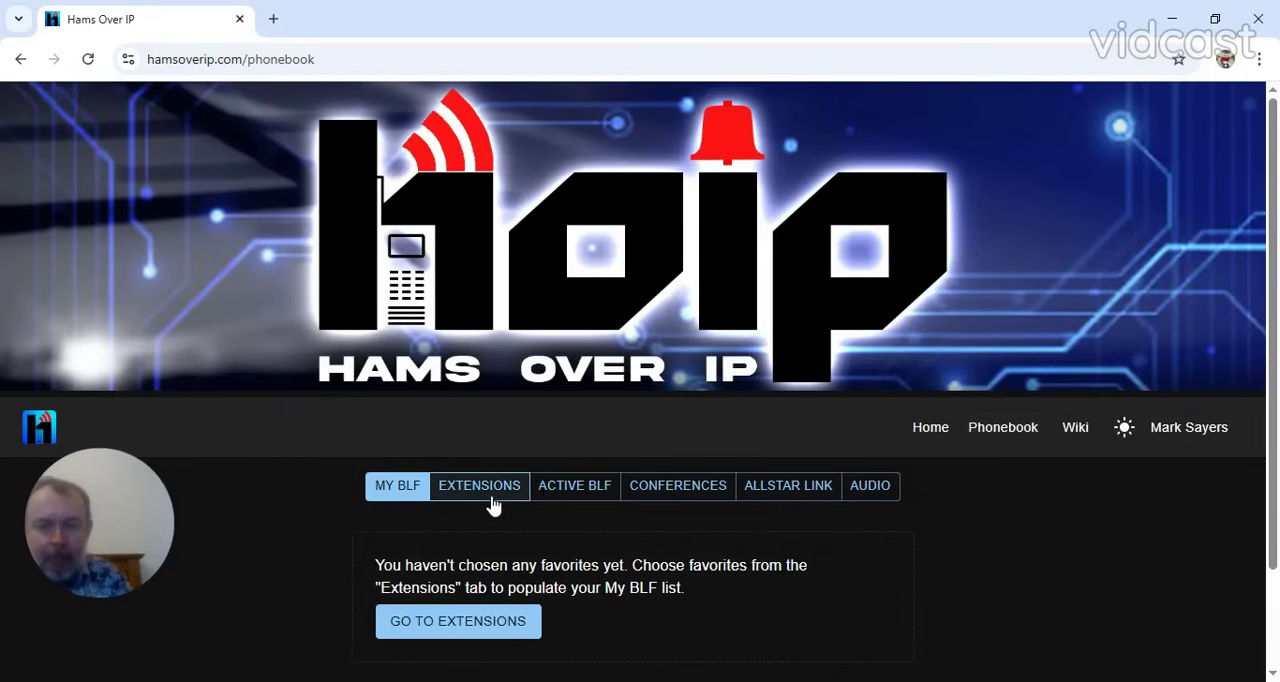
left_click(574, 485)
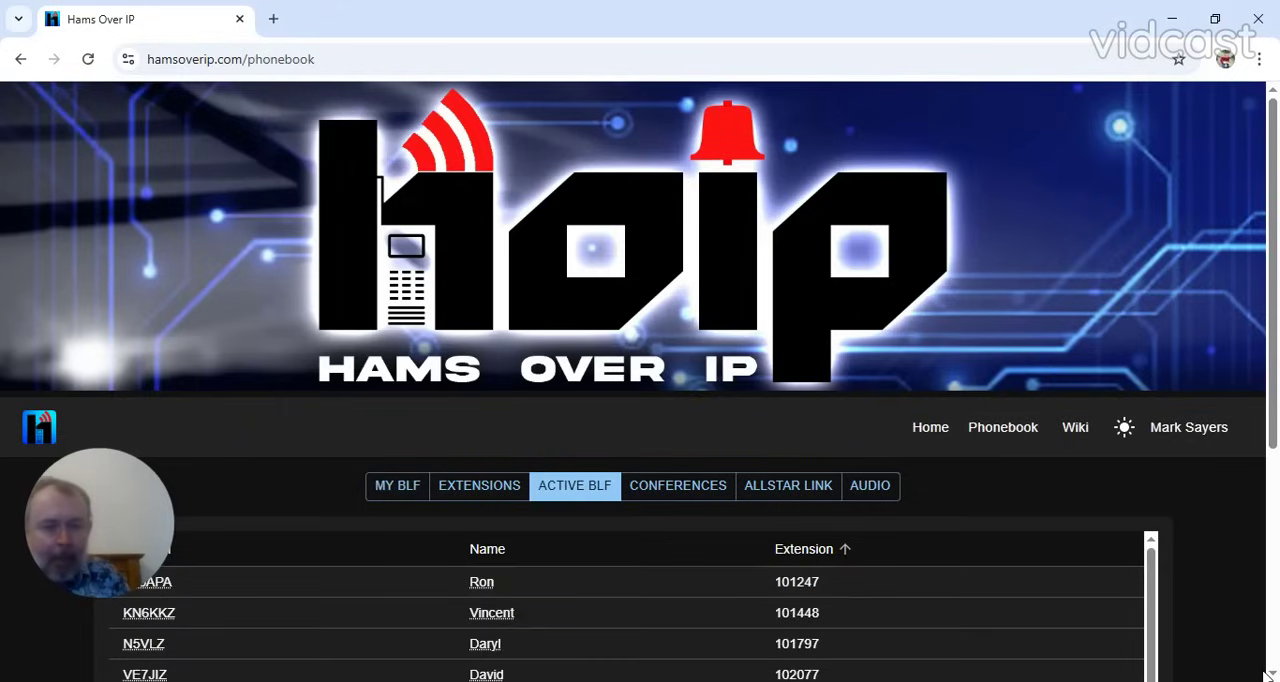
scroll("down", 3)
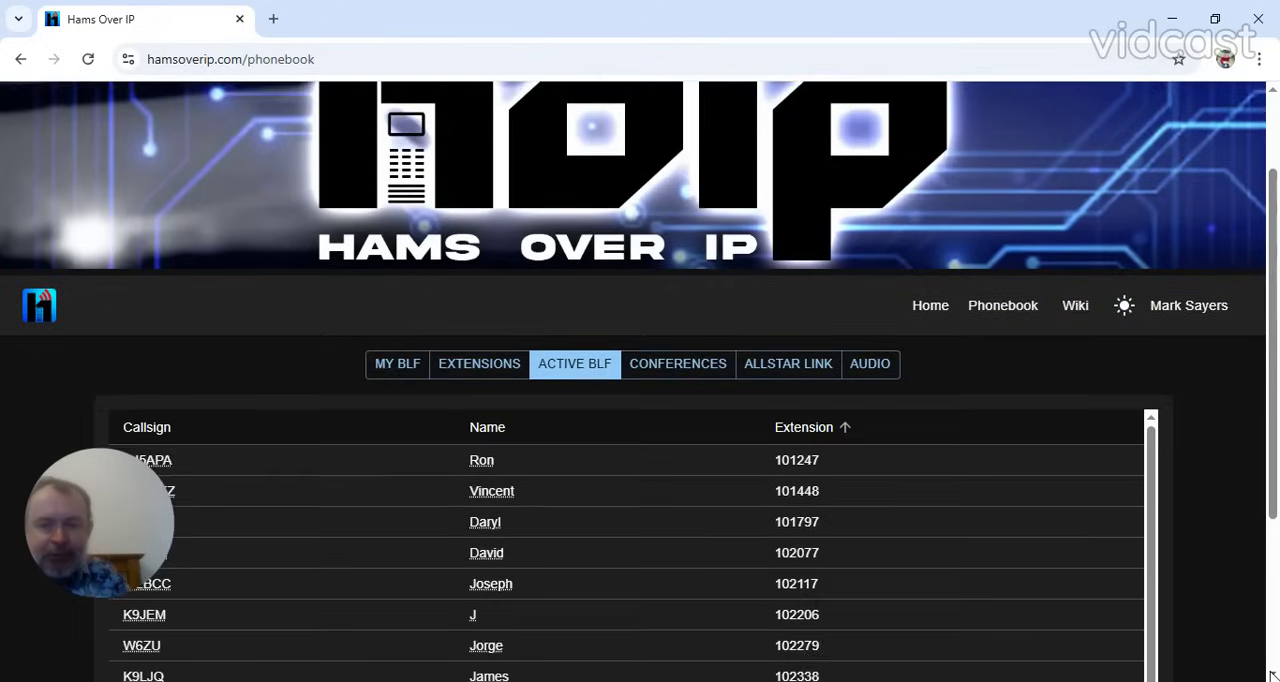
scroll("down", 3)
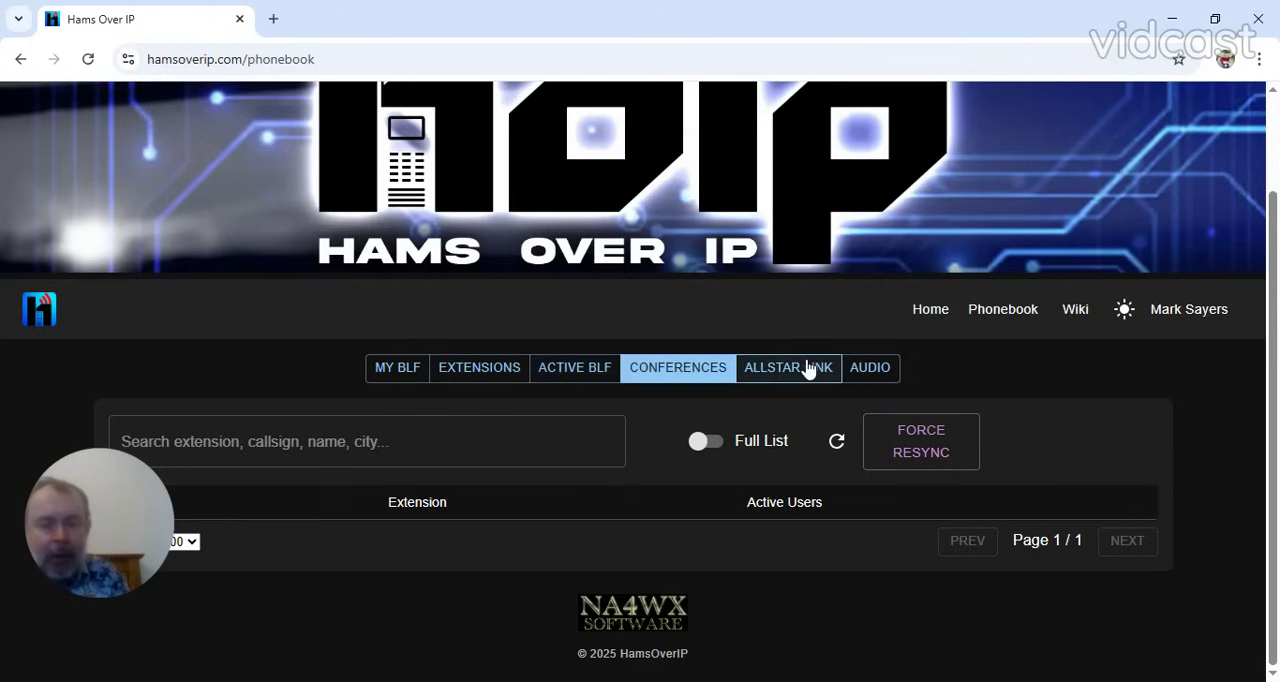
Show the AllStar Link tab of node callsigns, names, extensions and node numbers.
left_click(788, 367)
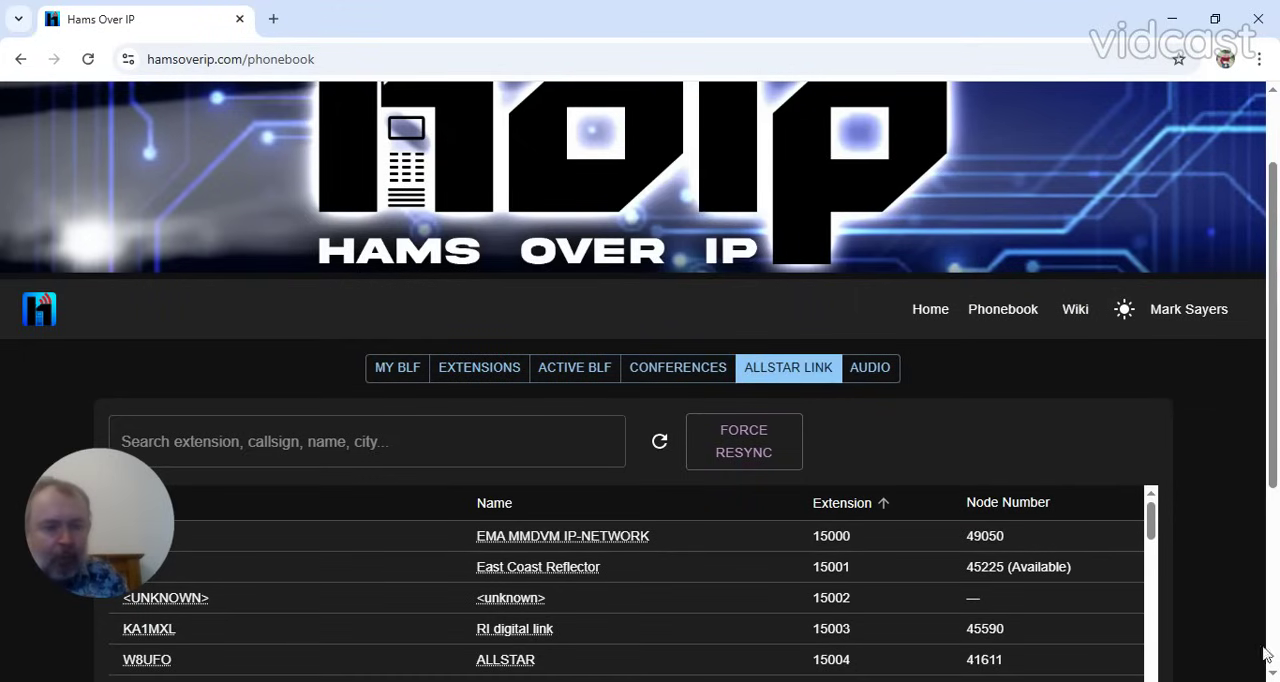
scroll("down", 3)
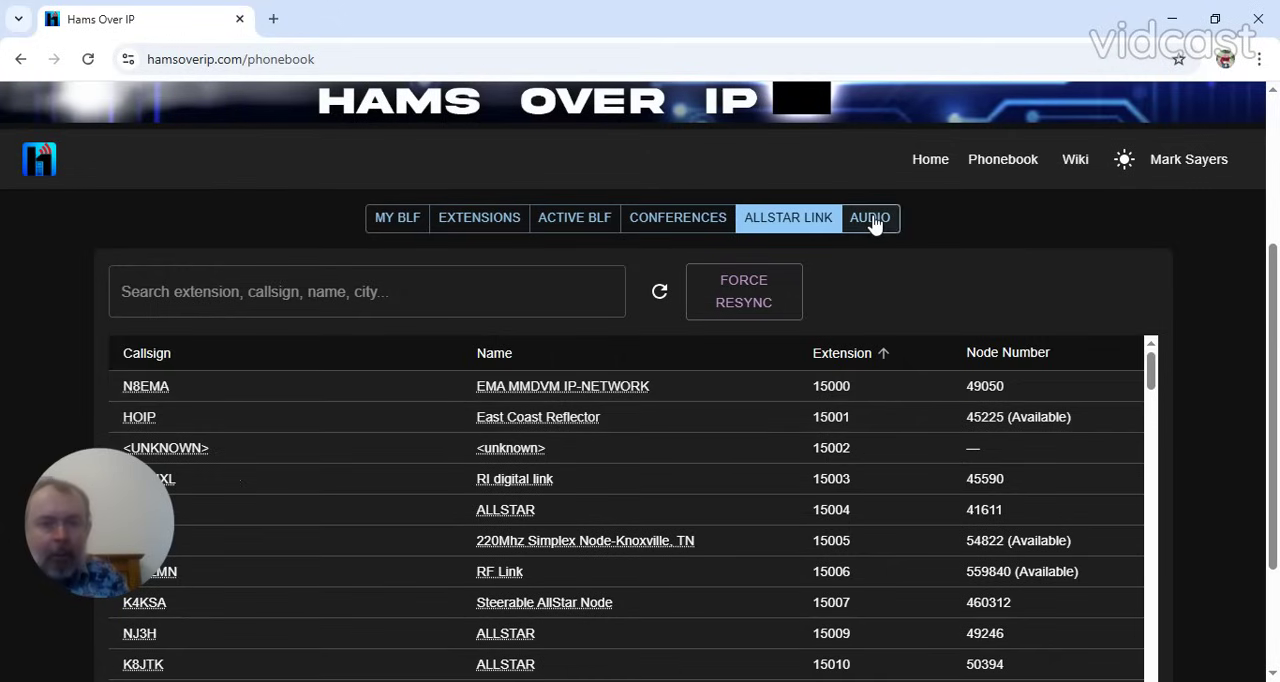
Show the Audio tab and scroll through its news, music and police dispatch feeds.
left_click(869, 217)
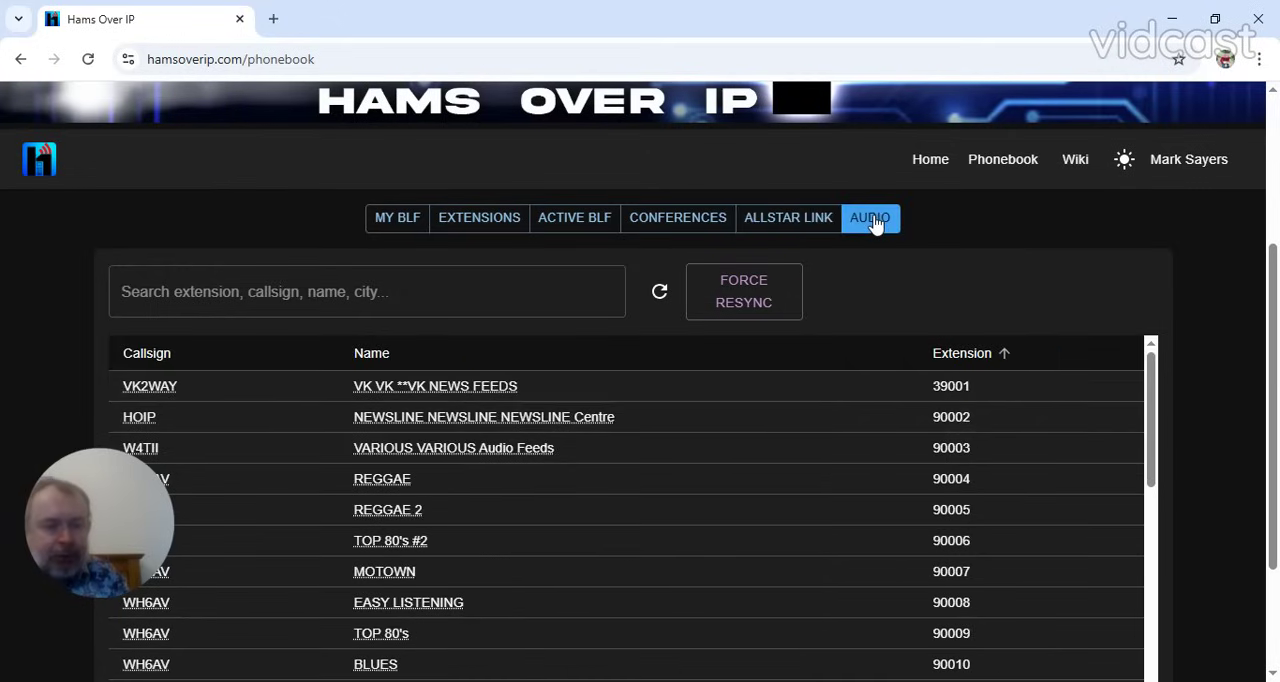
left_click(869, 217)
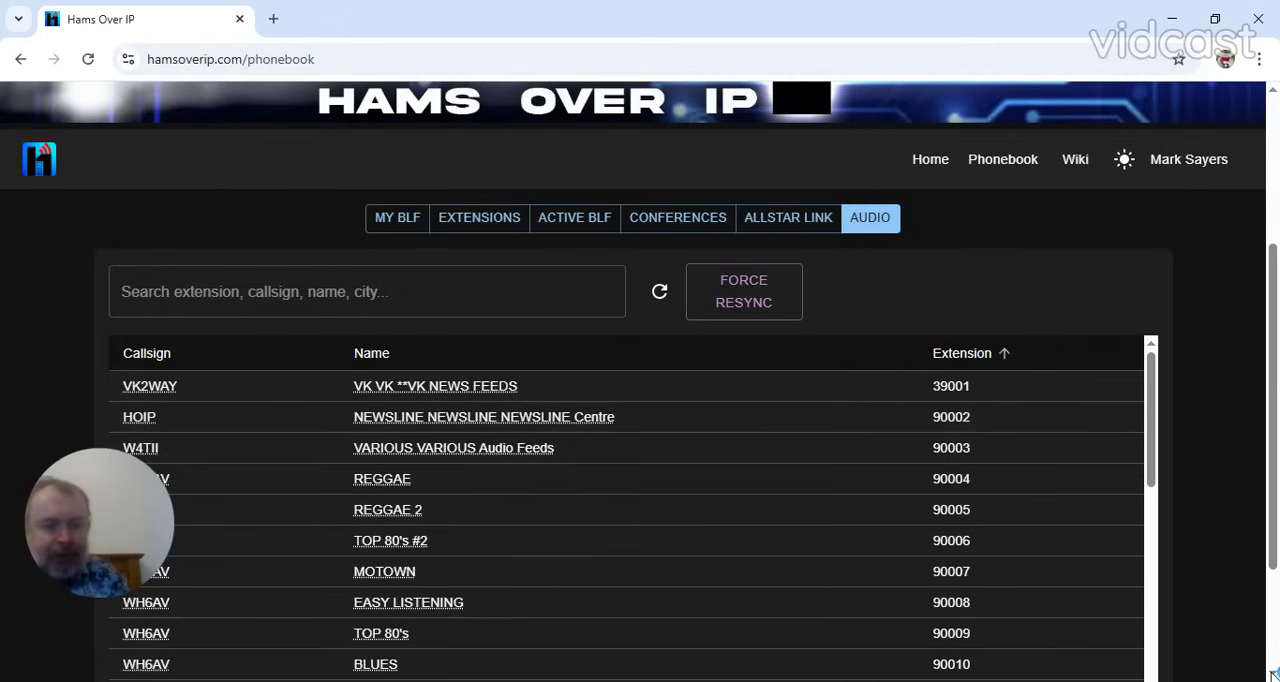
scroll("down", 3)
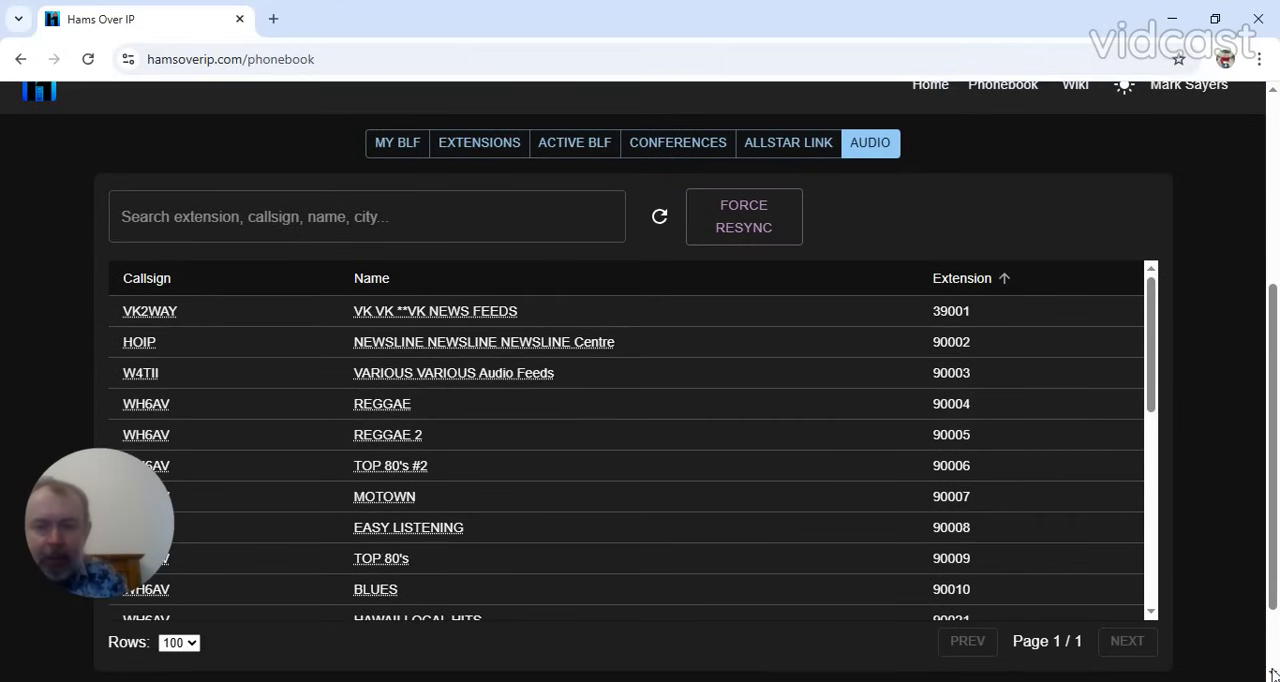
mouse_move(1150, 615)
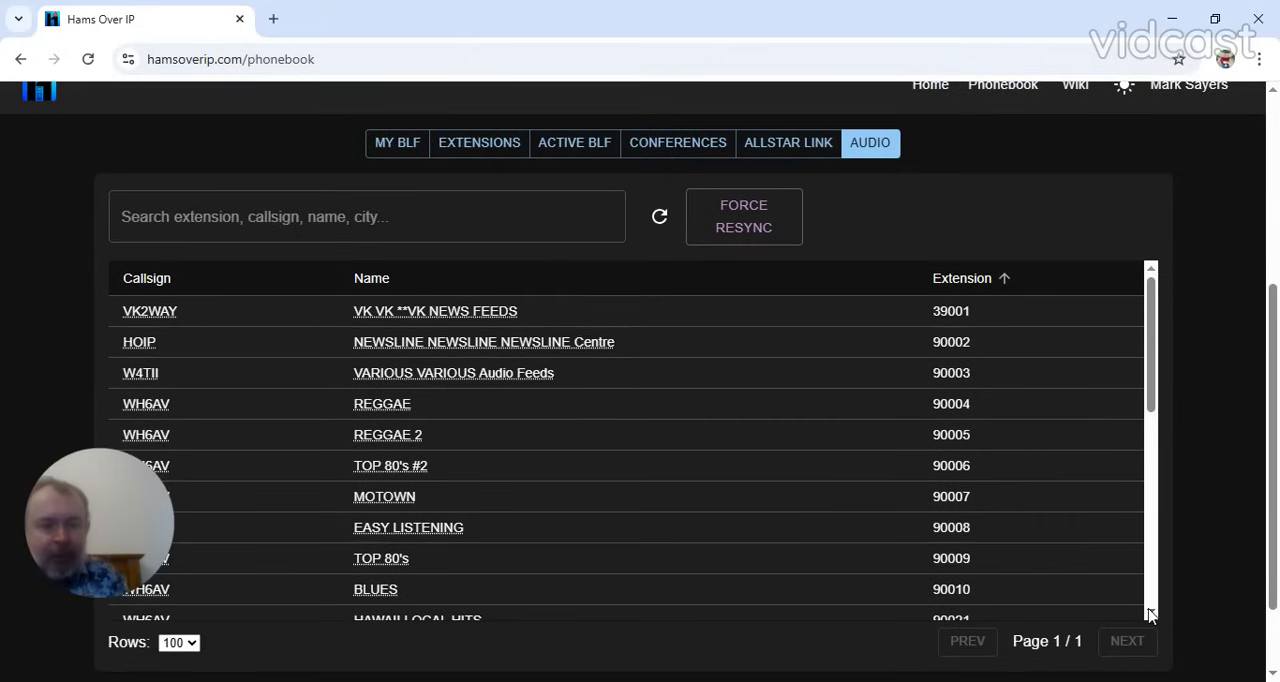
scroll("down", 3)
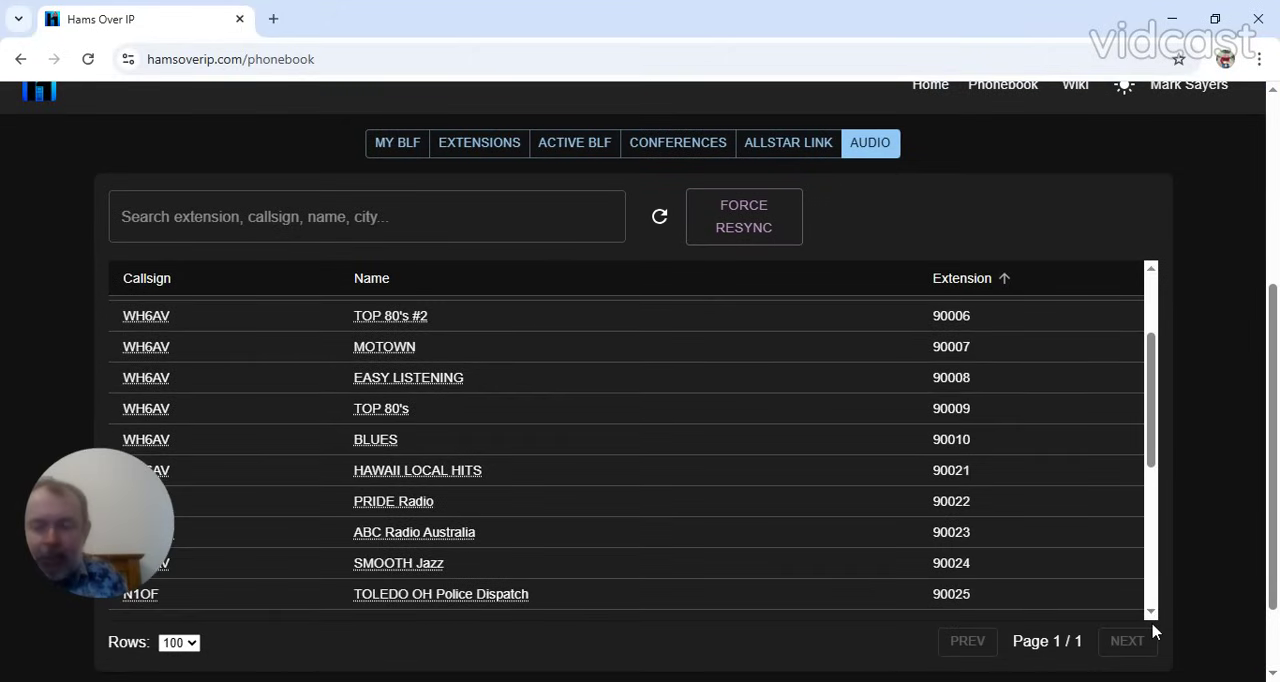
mouse_move(1172, 612)
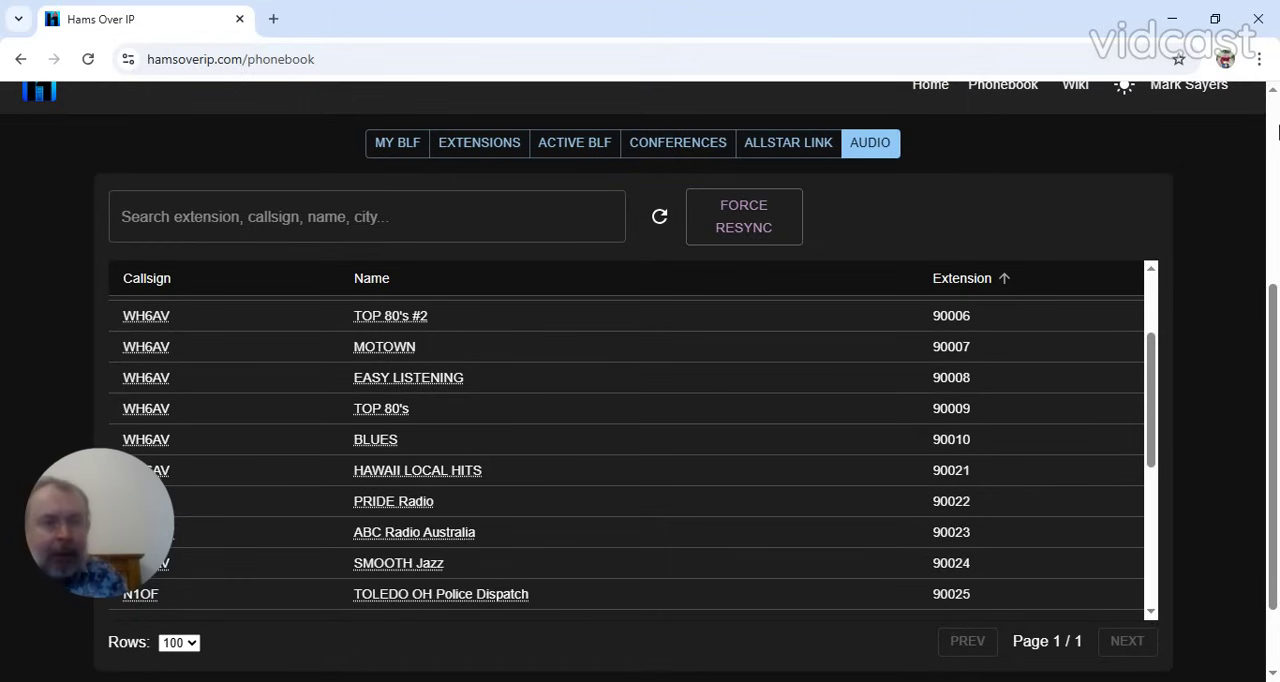
scroll("up", 3)
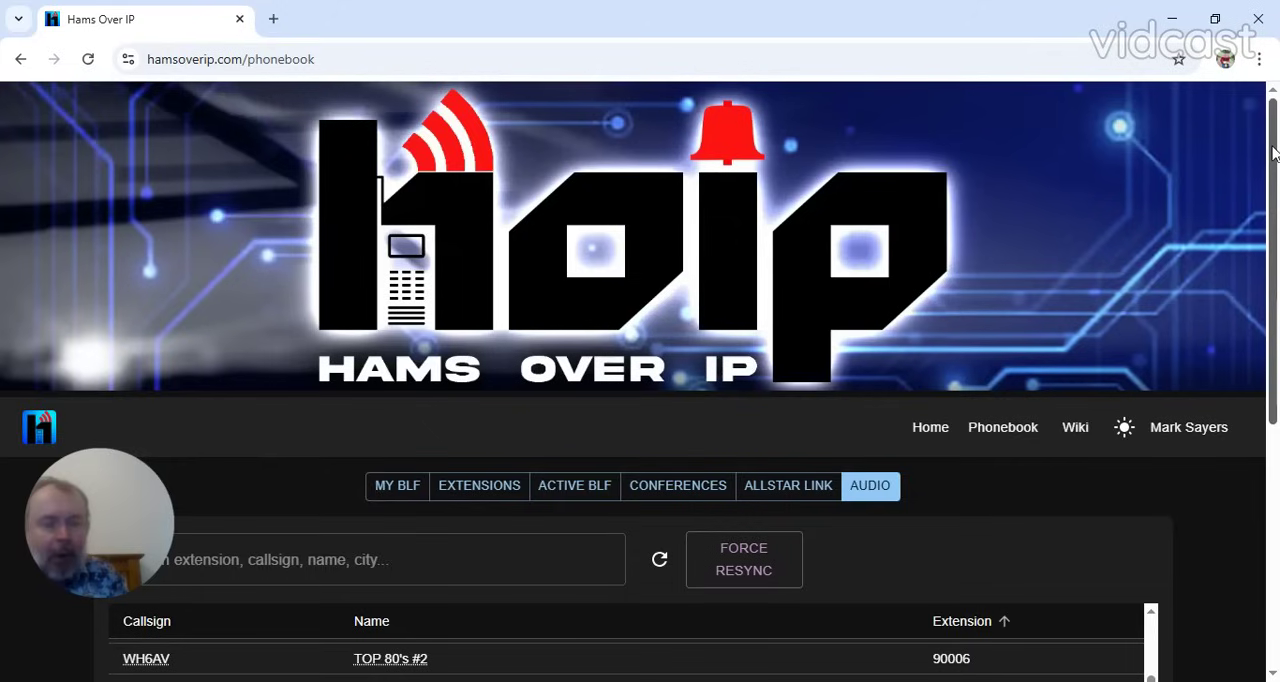
mouse_move(1115, 360)
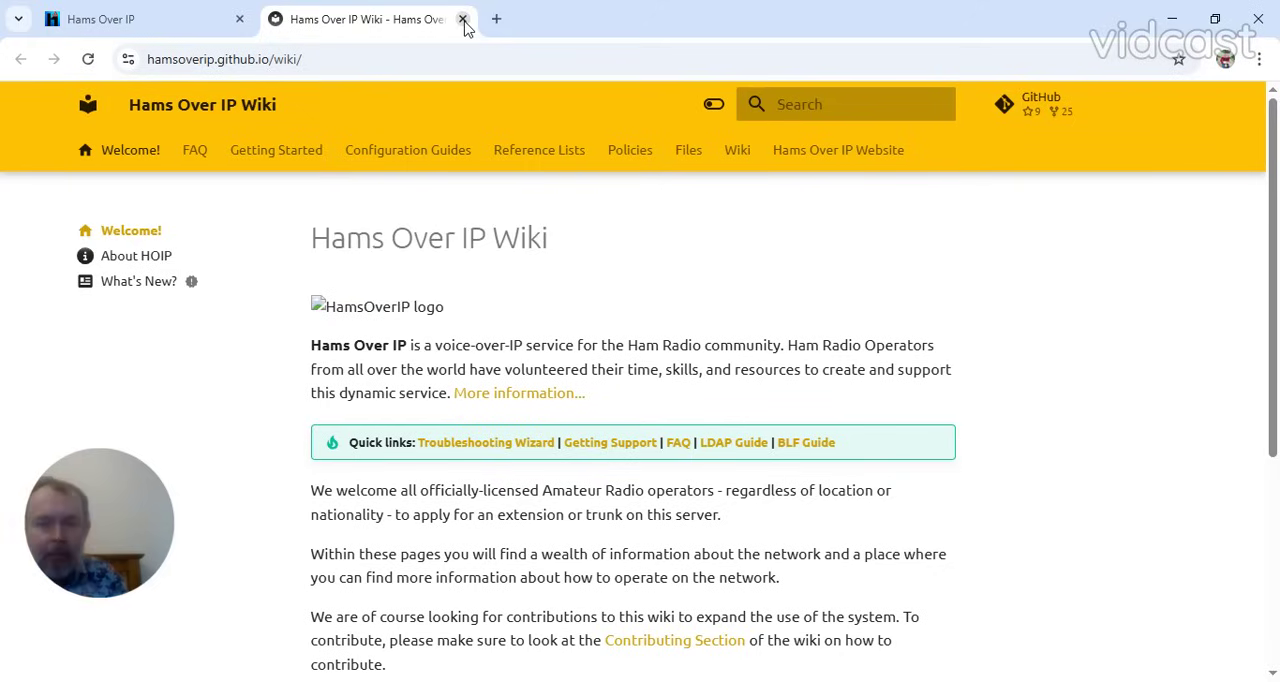
left_click(462, 19)
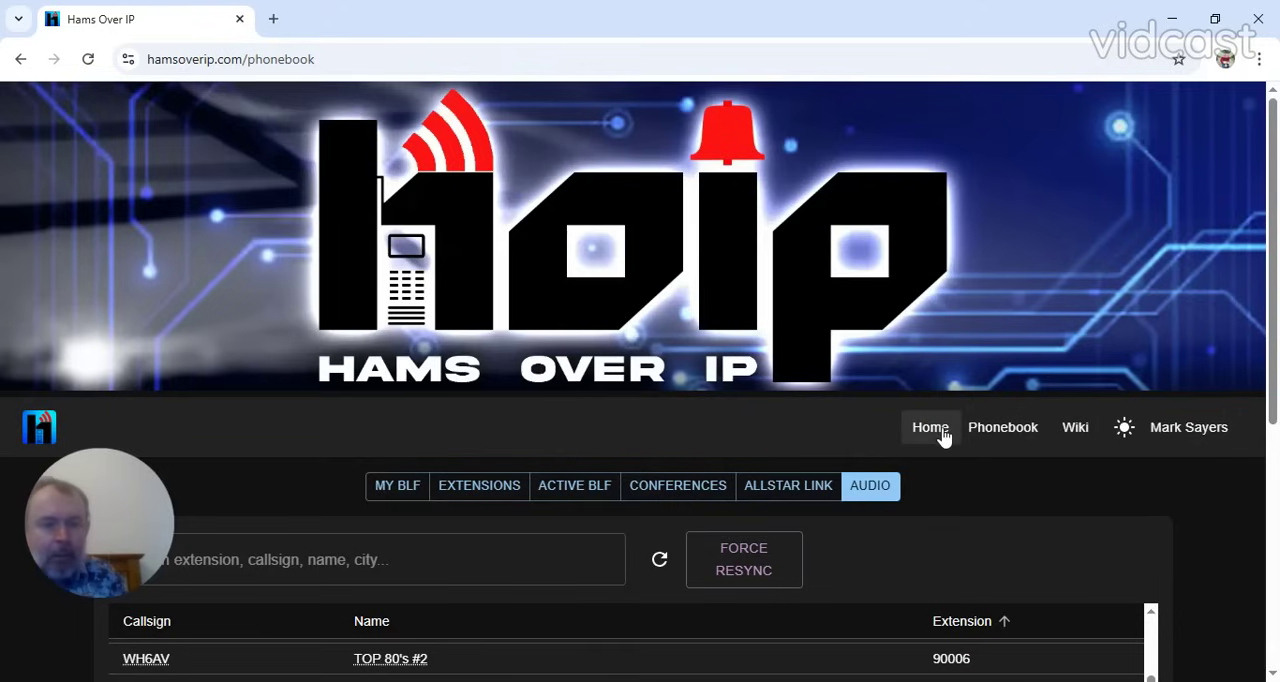
Return to the Hams Over IP homepage and scroll past the access cards to Platform Features.
left_click(929, 427)
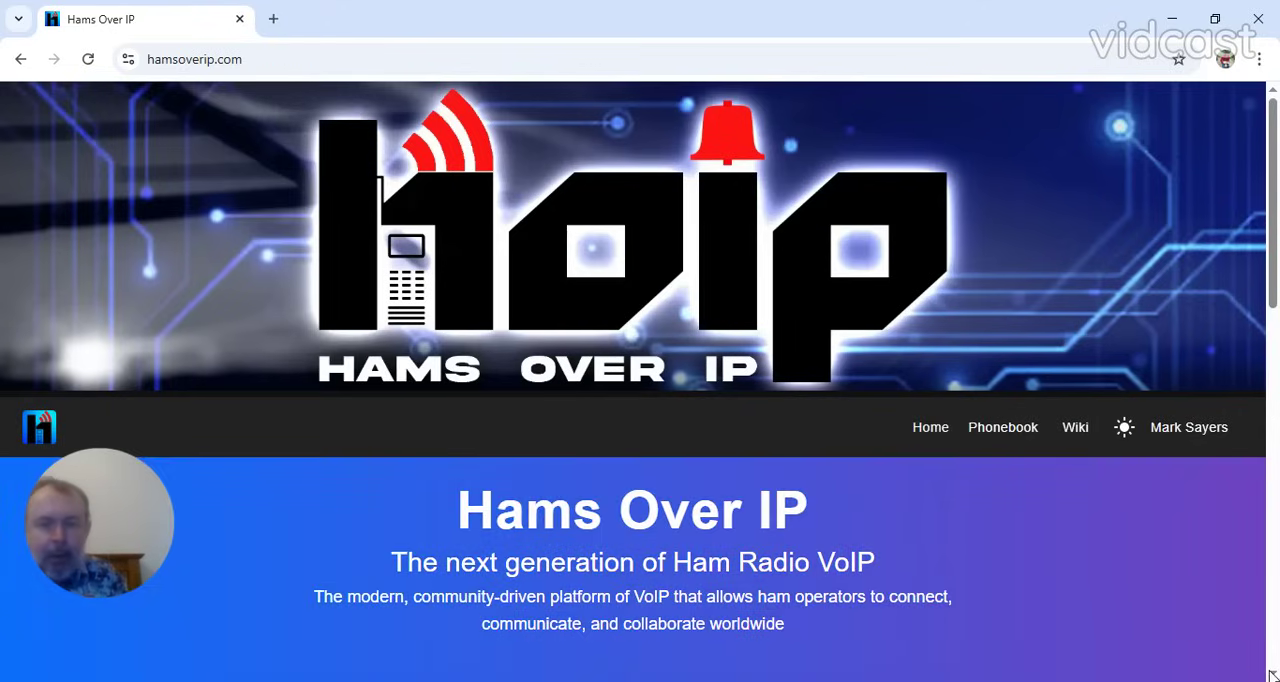
scroll("down", 3)
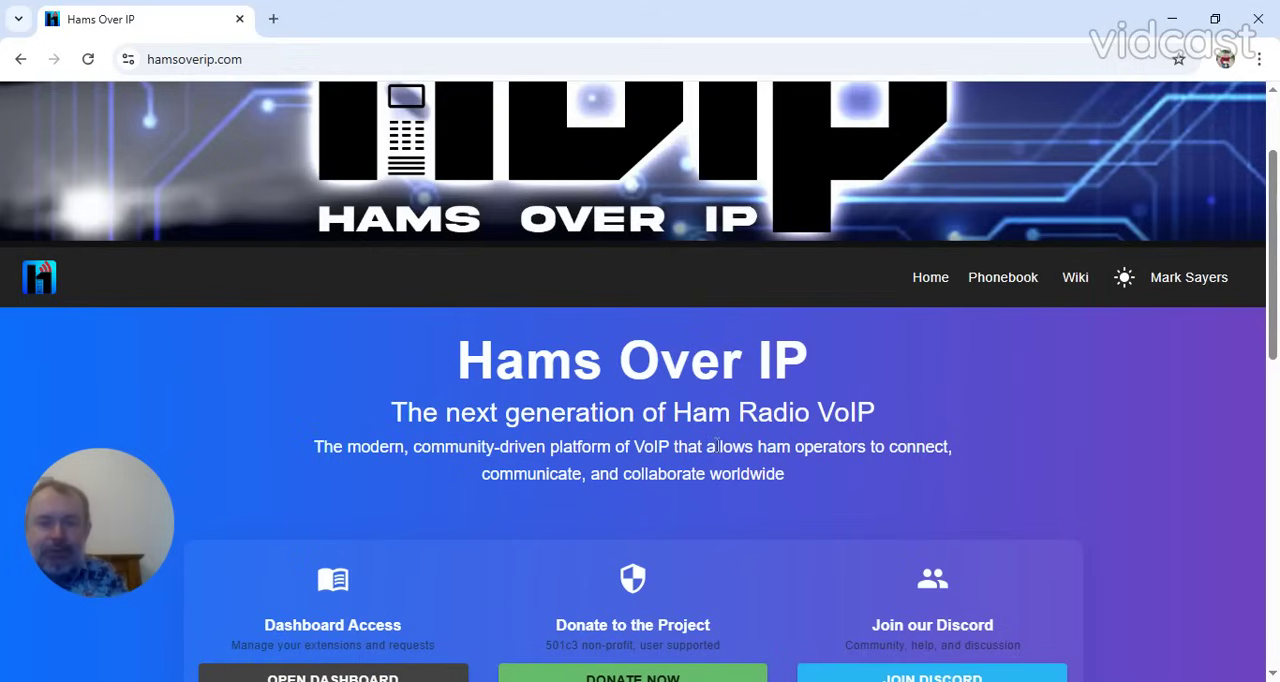
mouse_move(1050, 377)
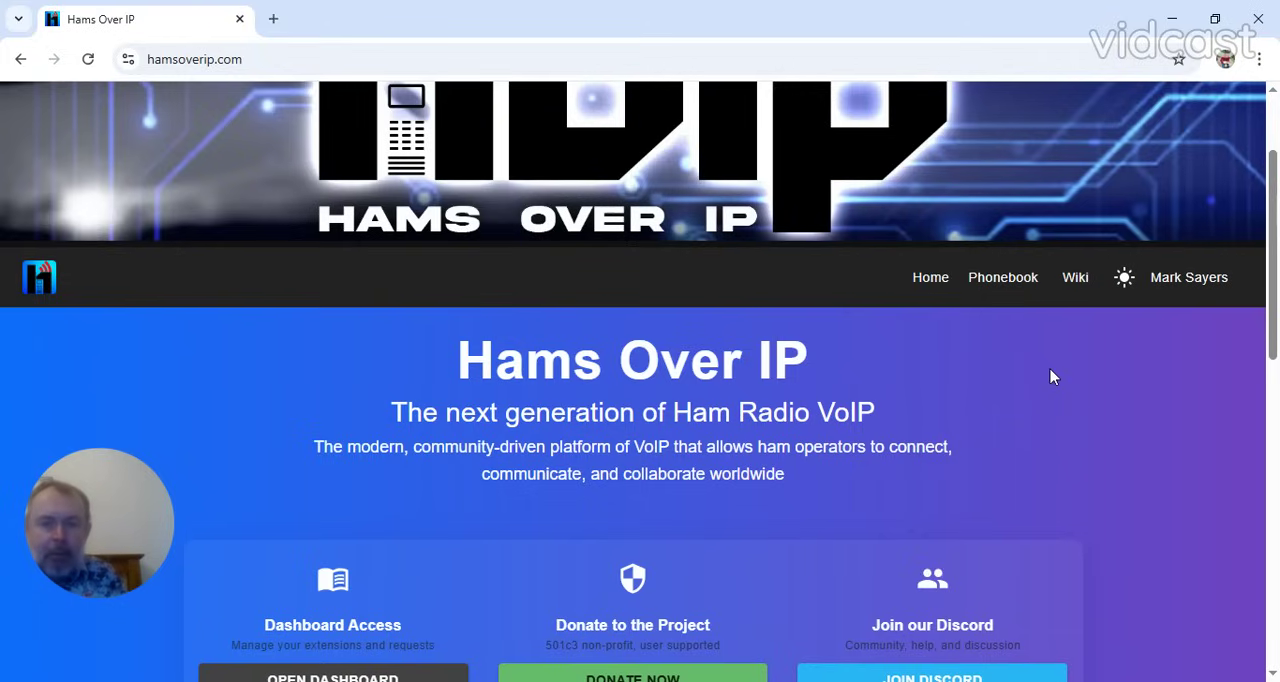
mouse_move(1270, 118)
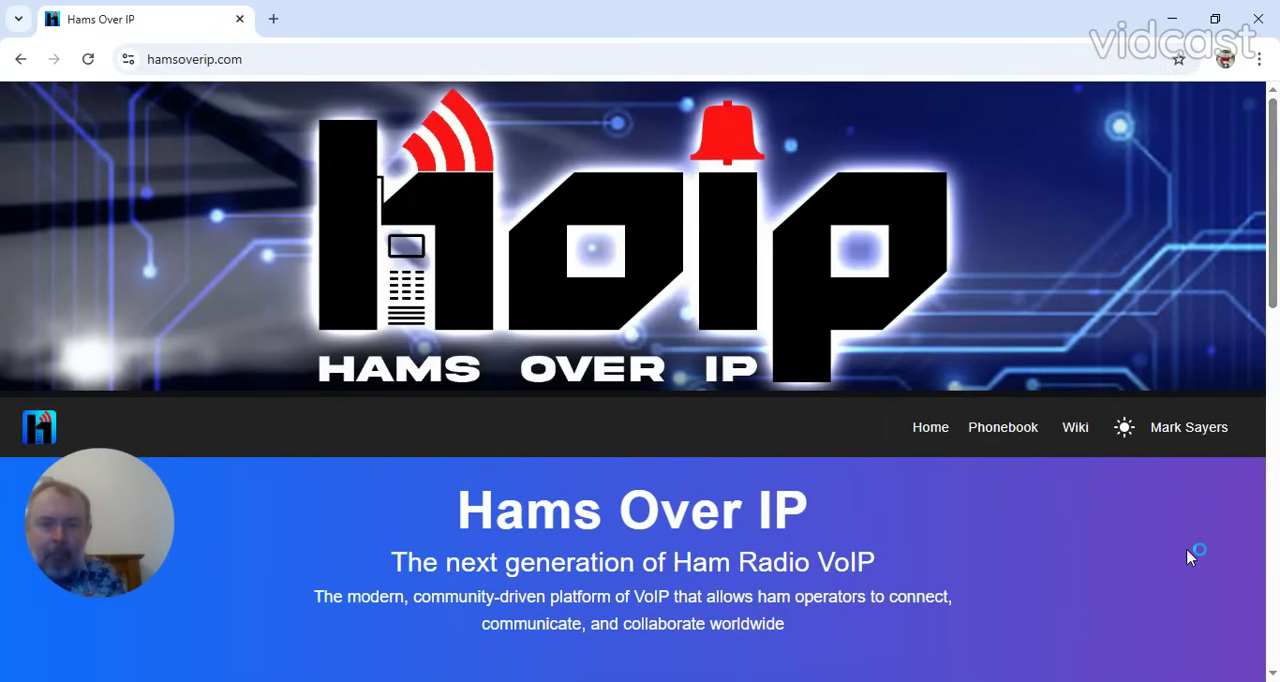
mouse_move(1185, 583)
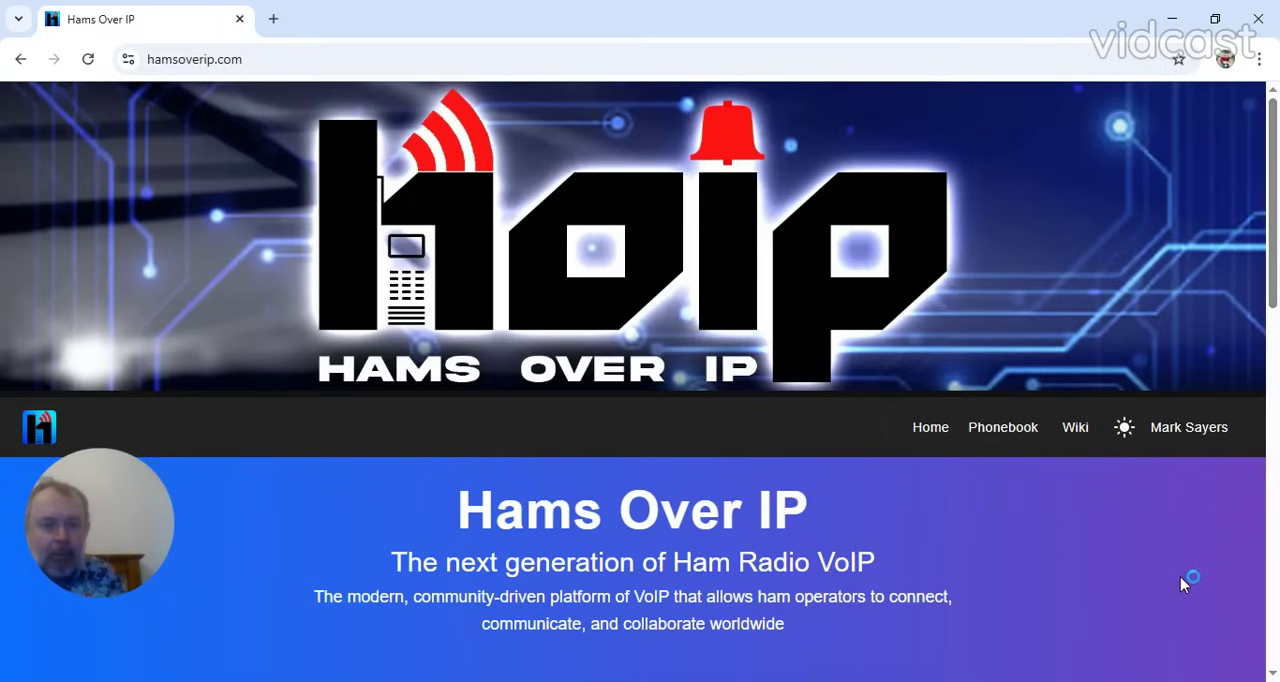
mouse_move(1272, 672)
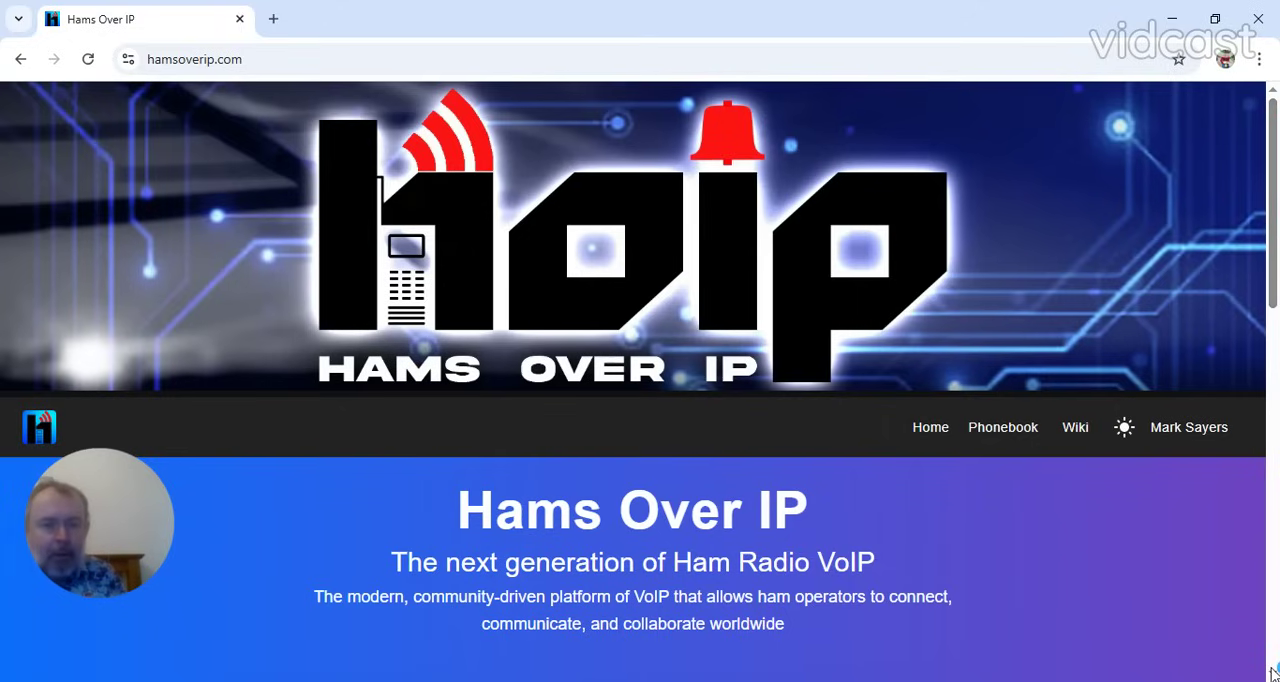
scroll("down", 3)
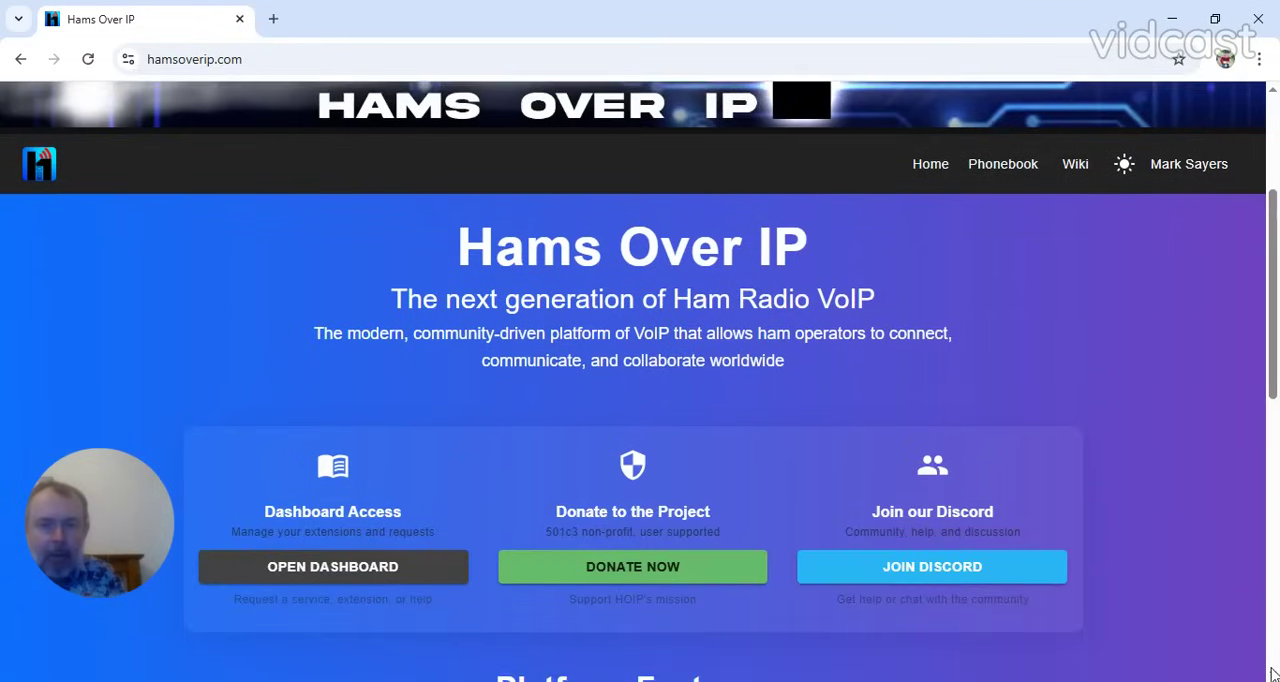
scroll("down", 3)
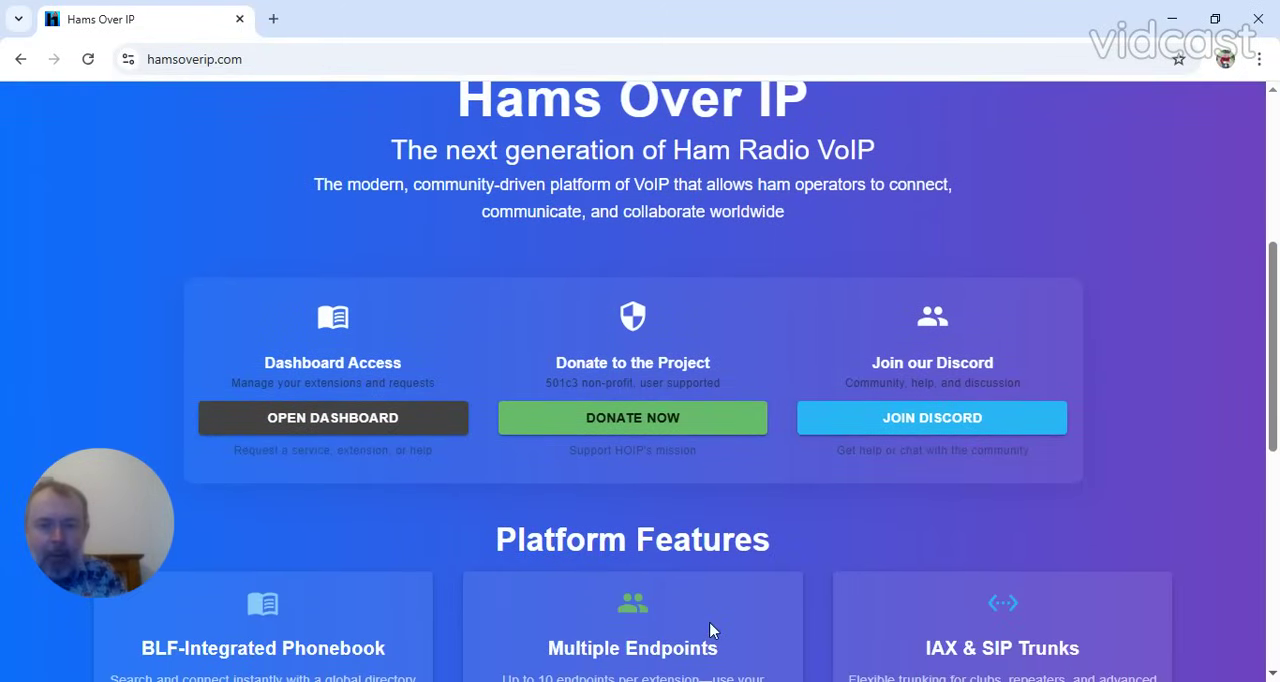